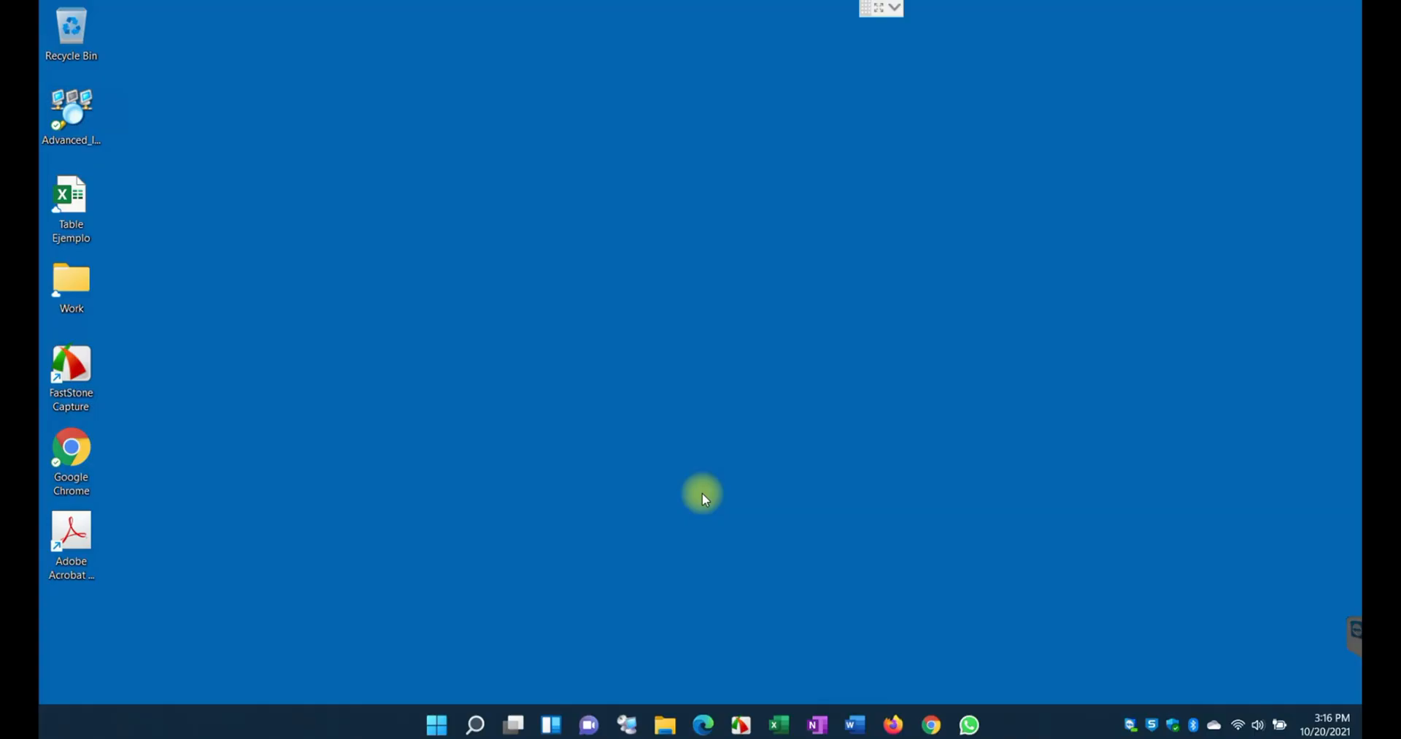
mouse_move(790, 599)
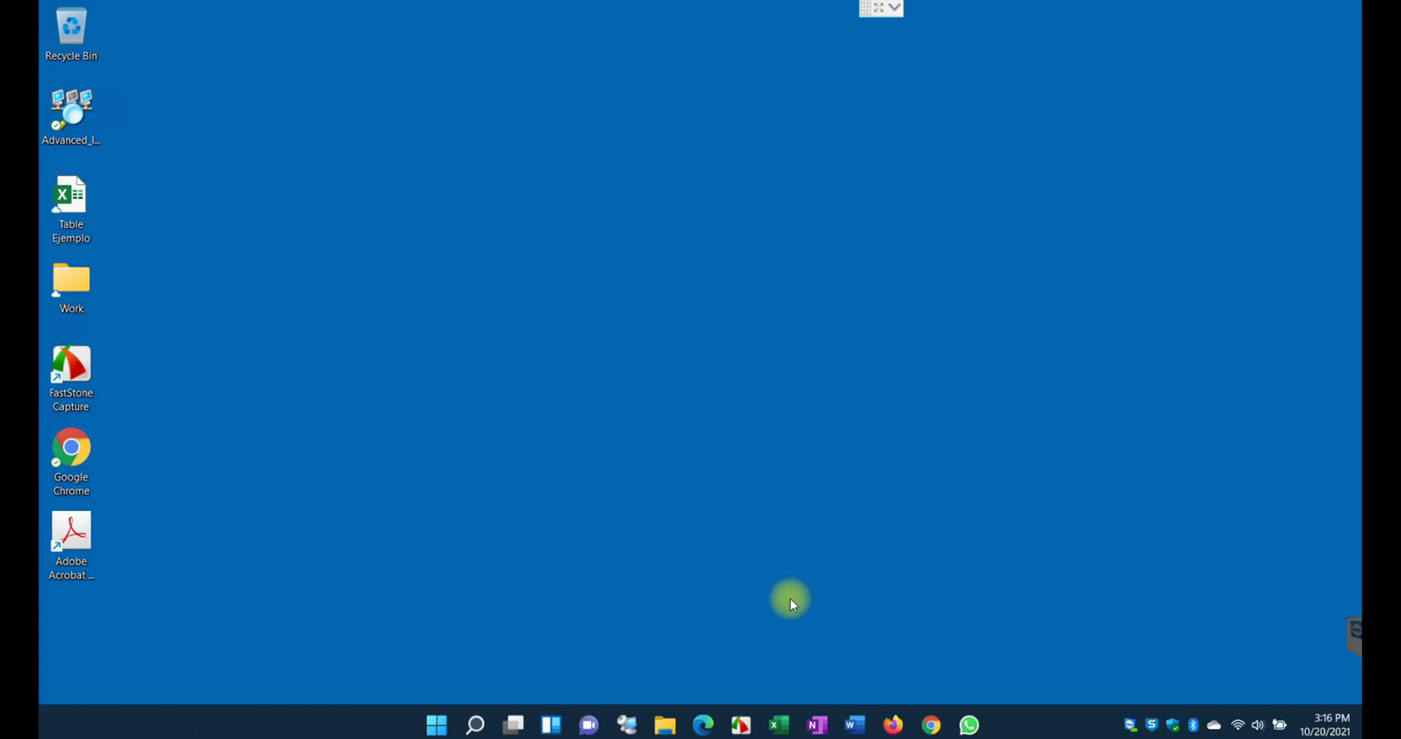
mouse_move(473, 498)
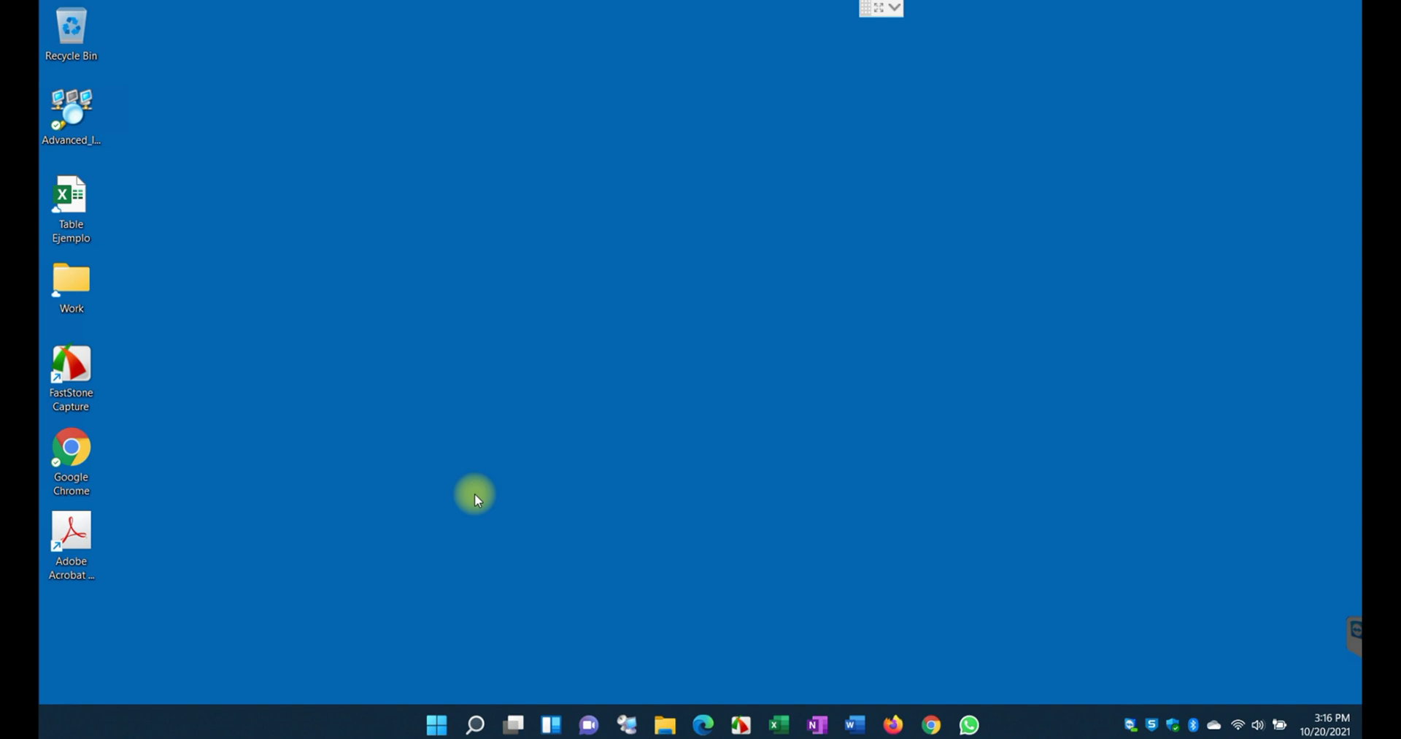
mouse_move(484, 526)
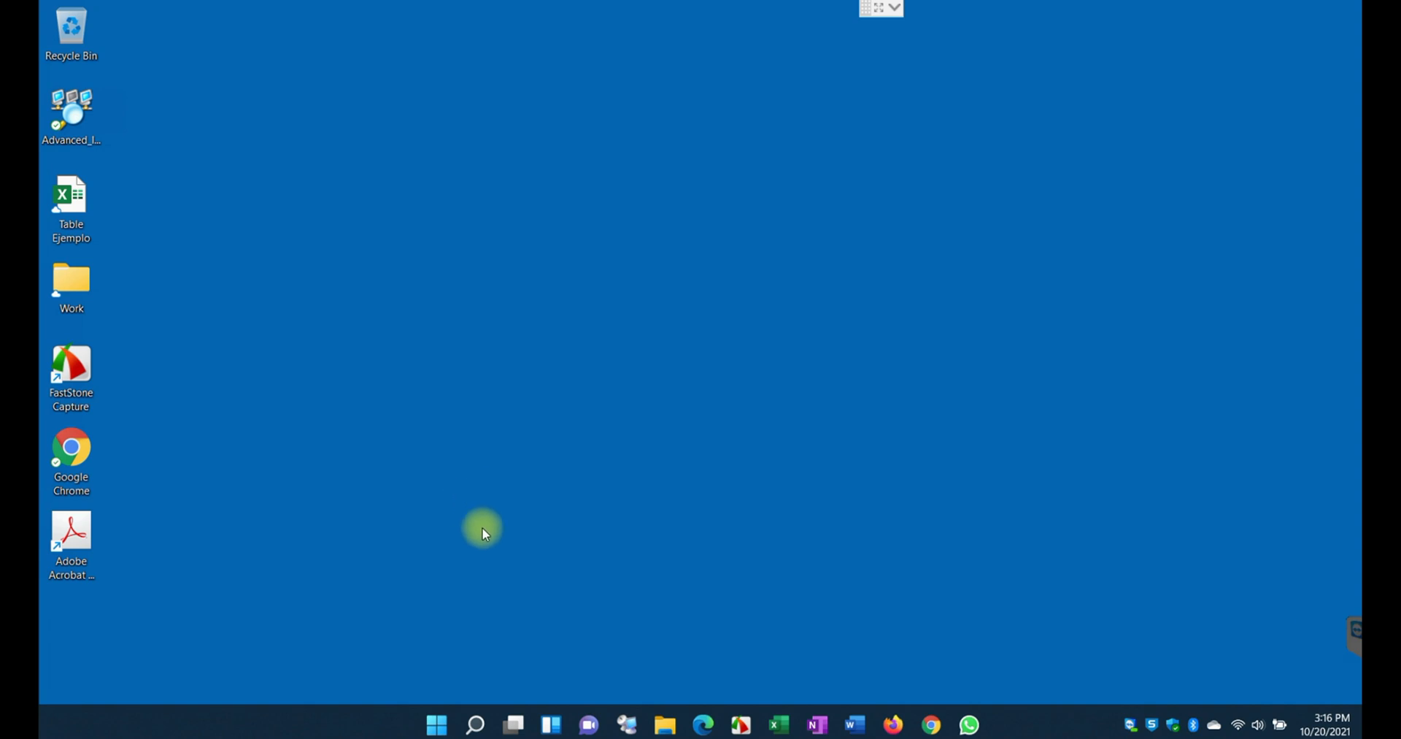
mouse_move(457, 519)
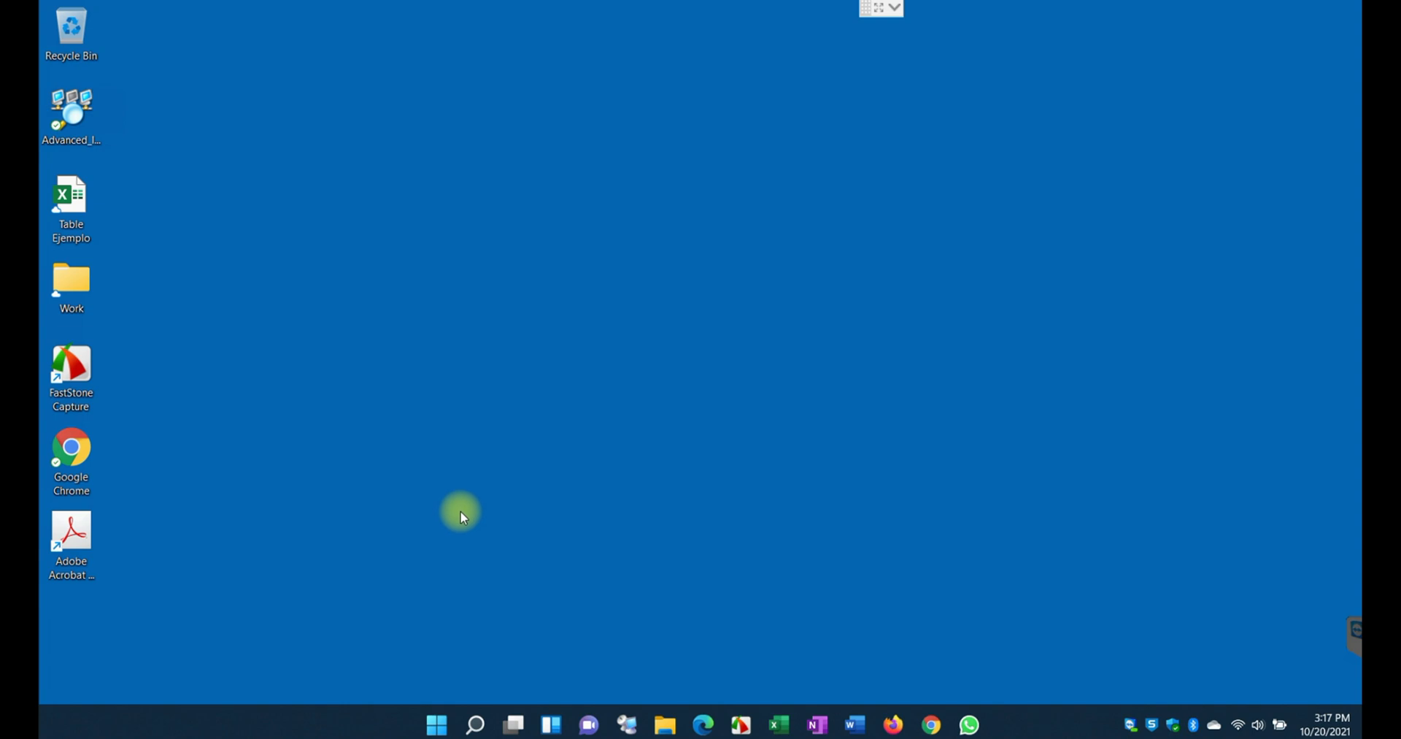
mouse_move(467, 521)
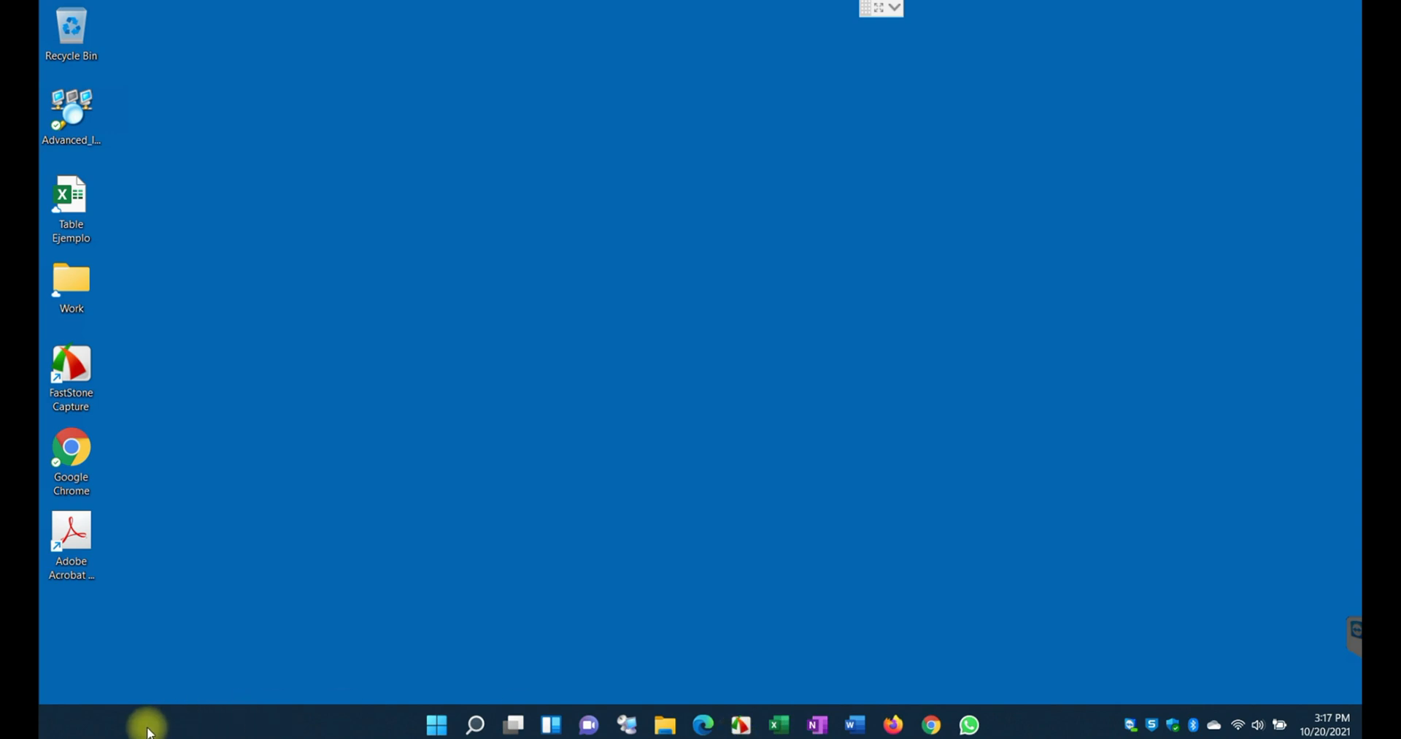
mouse_move(1016, 724)
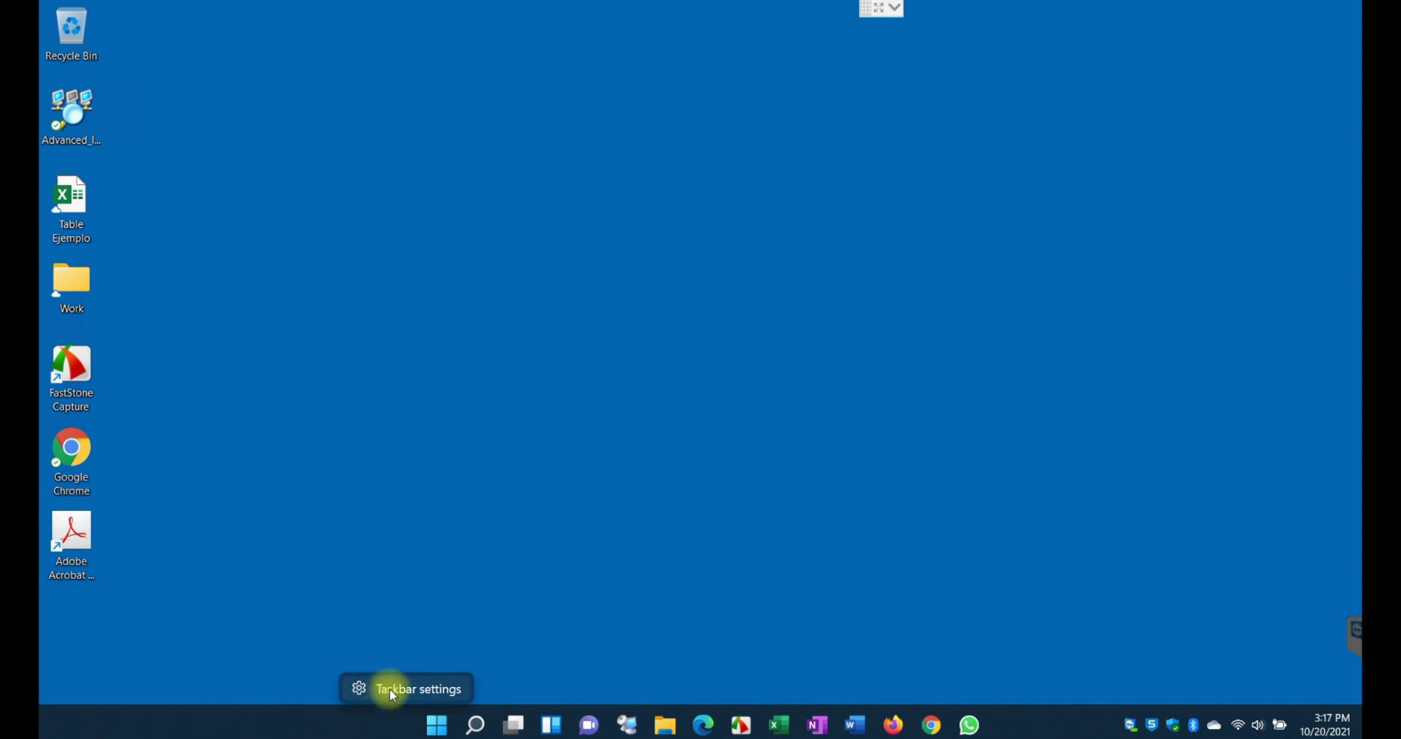
On the Taskbar personalization page, turn the Widgets item off and back on
click(417, 688)
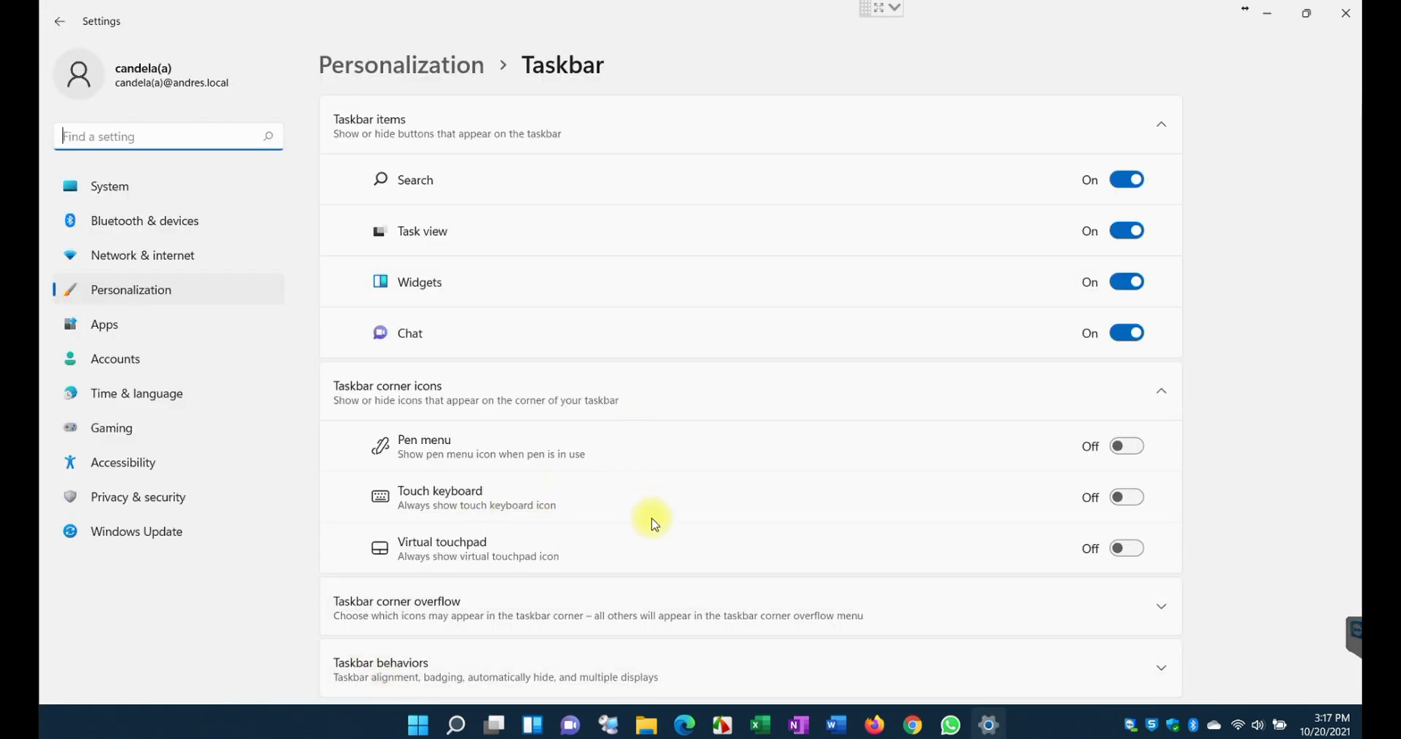
mouse_move(451, 251)
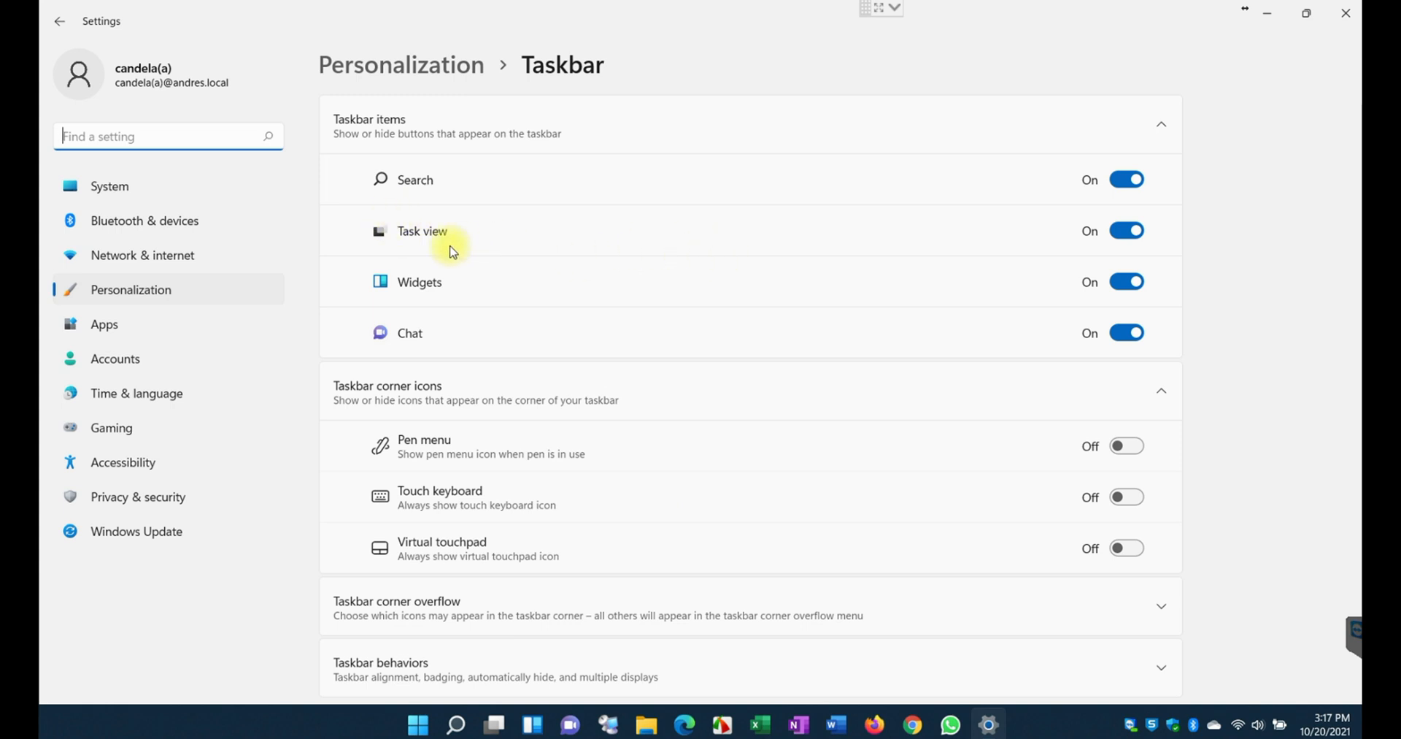
mouse_move(614, 285)
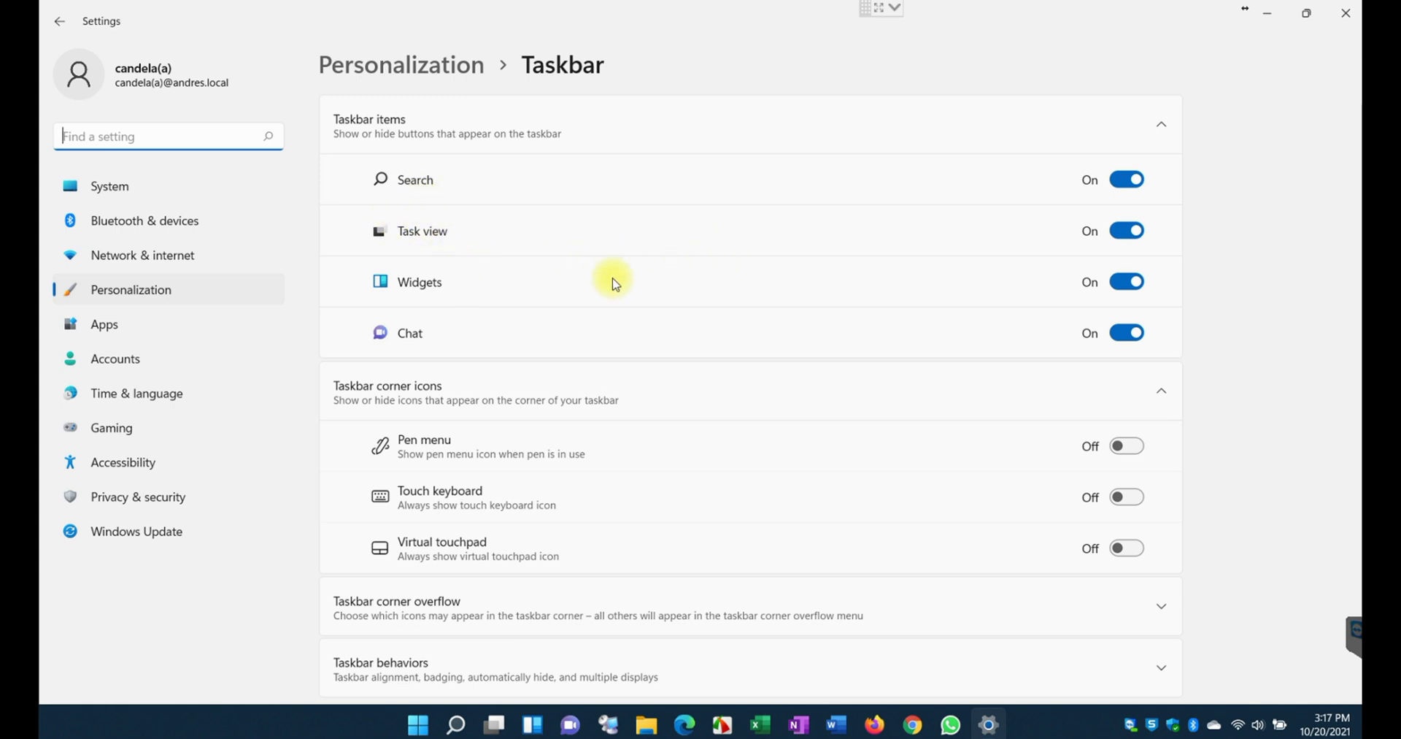
mouse_move(501, 313)
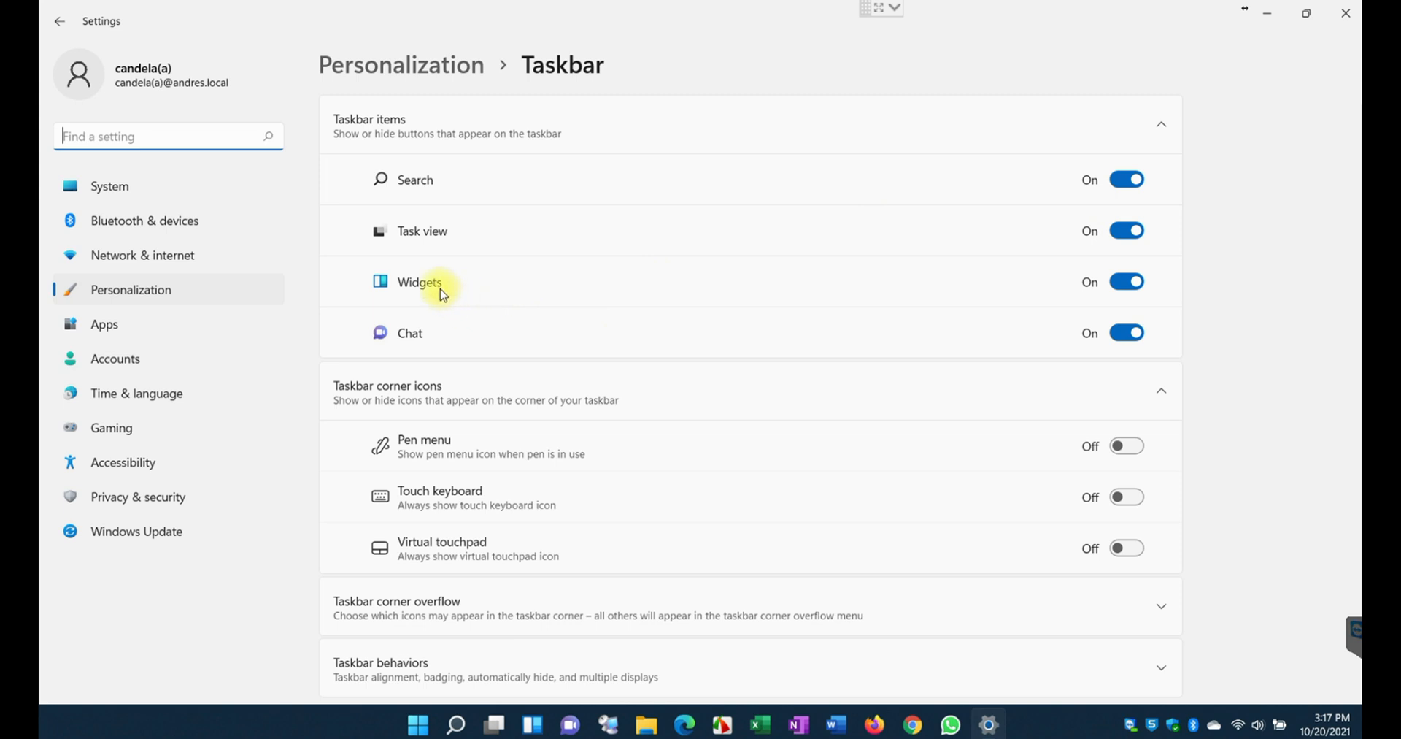
mouse_move(510, 659)
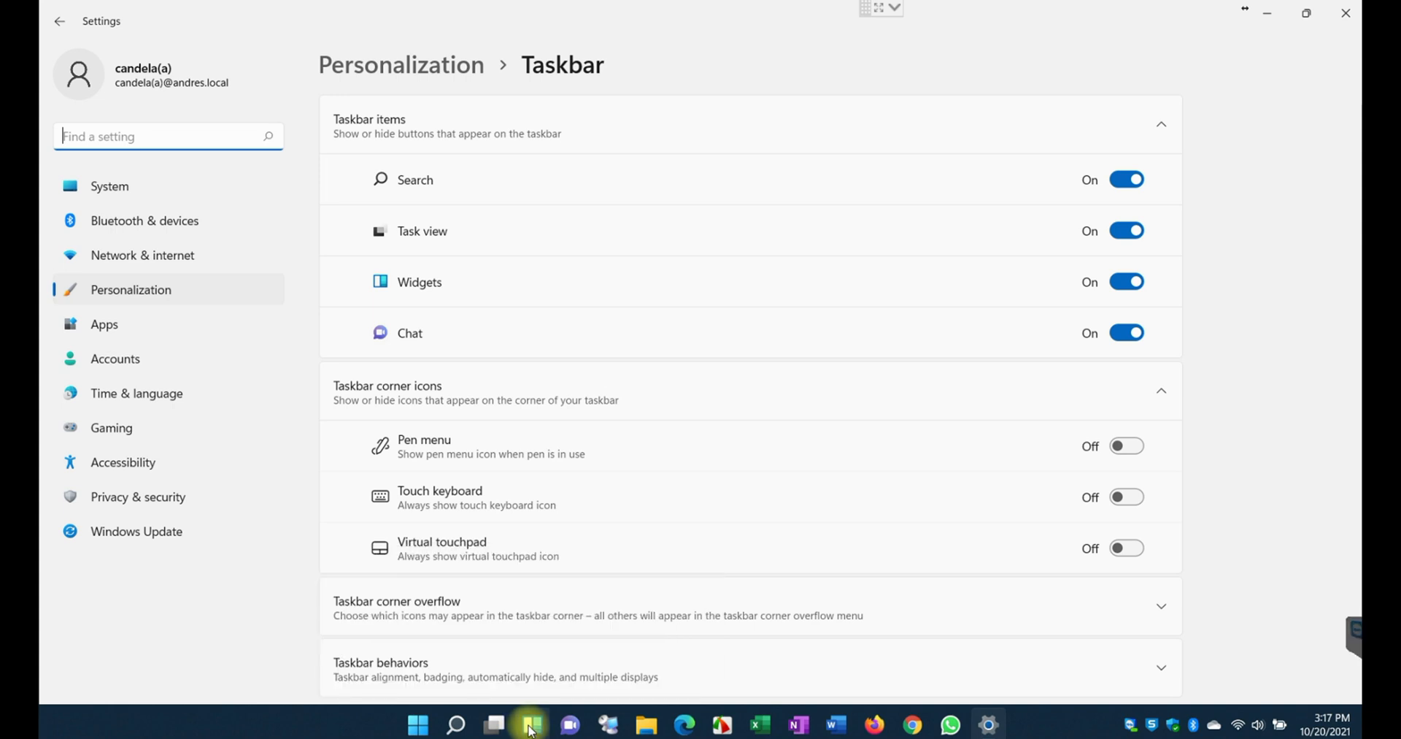
mouse_move(530, 724)
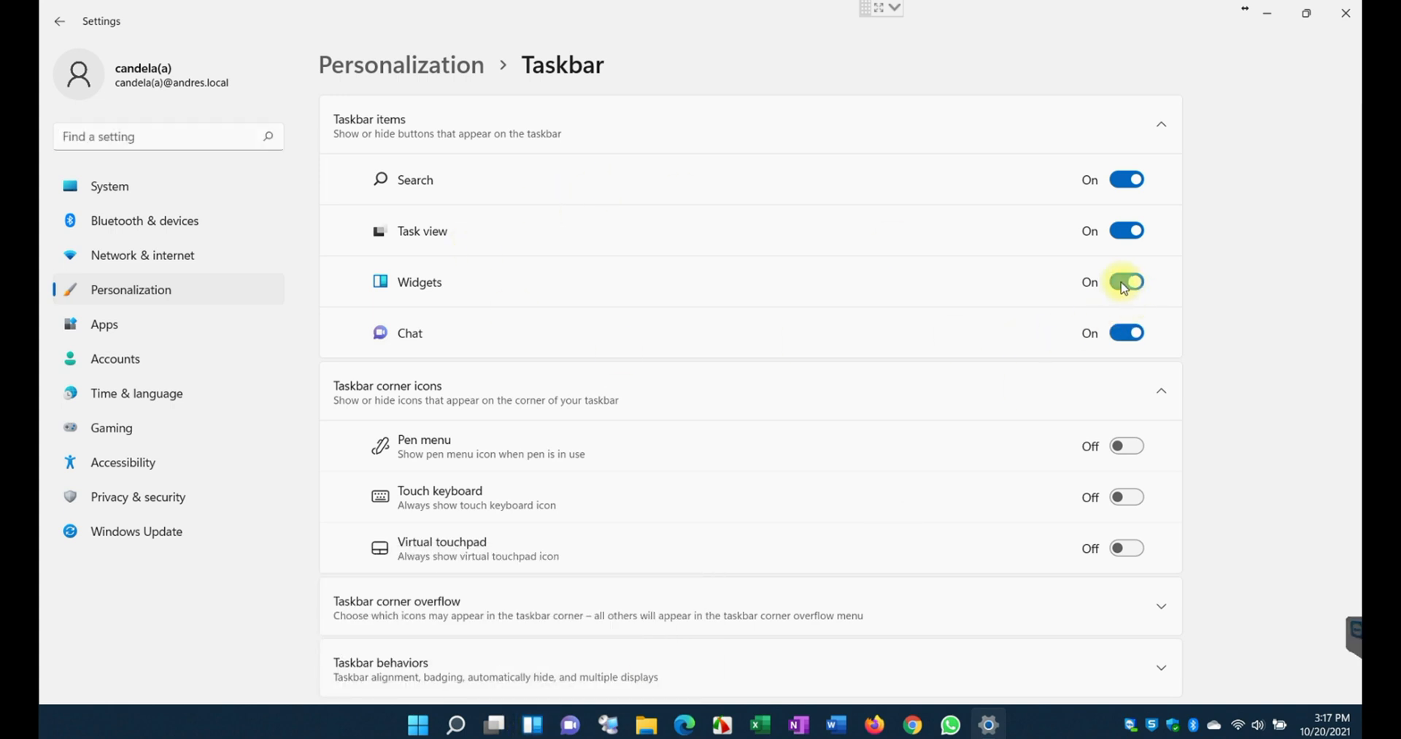
click(1127, 282)
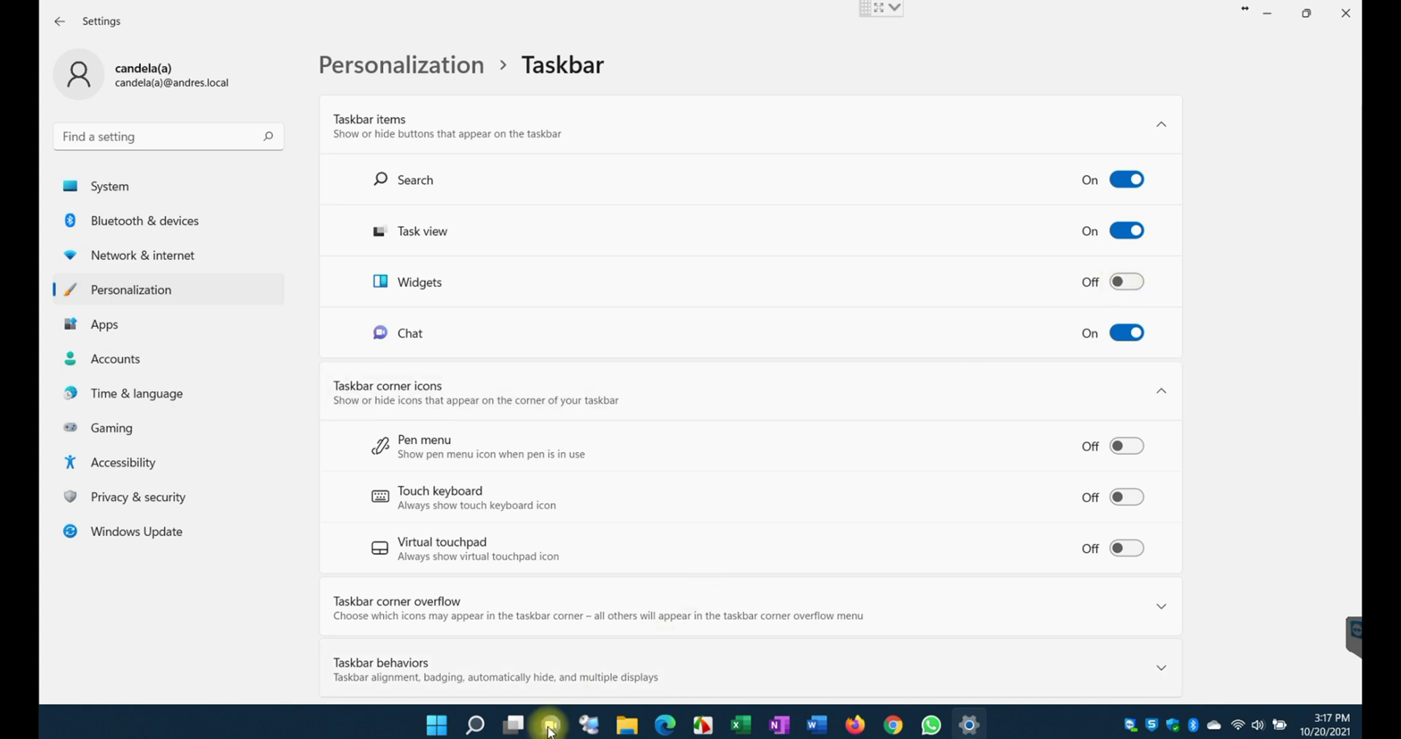
click(1126, 282)
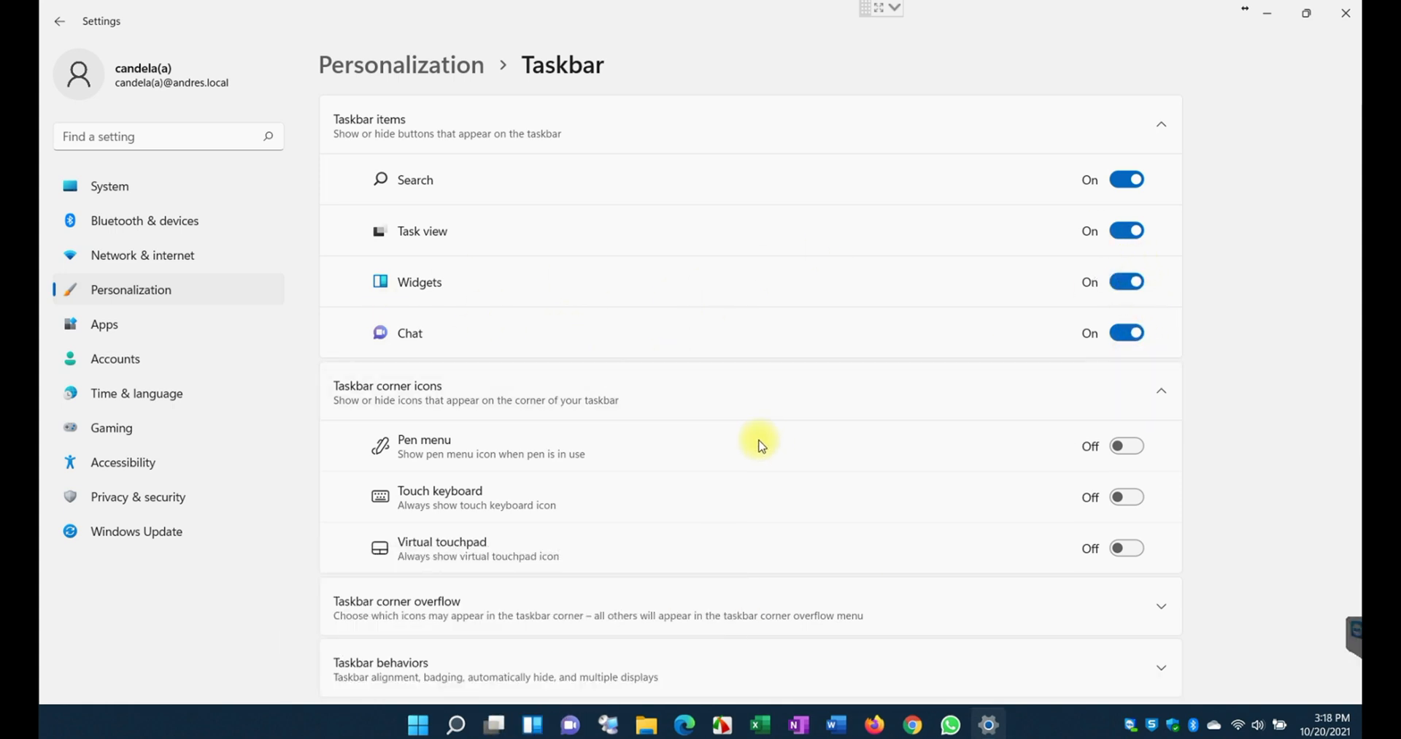
Under Taskbar behaviors, set alignment to Left, then back to Center
scroll(down, 3)
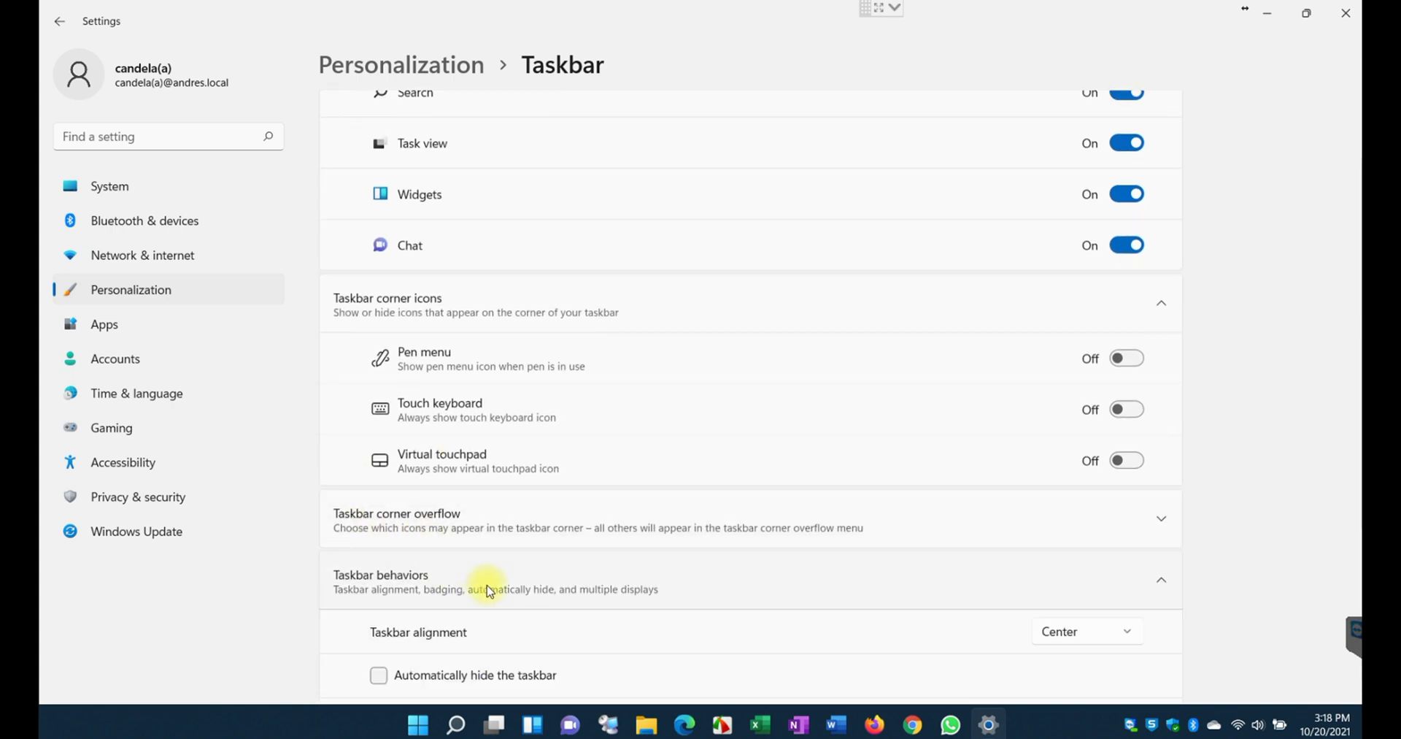
scroll(down, 3)
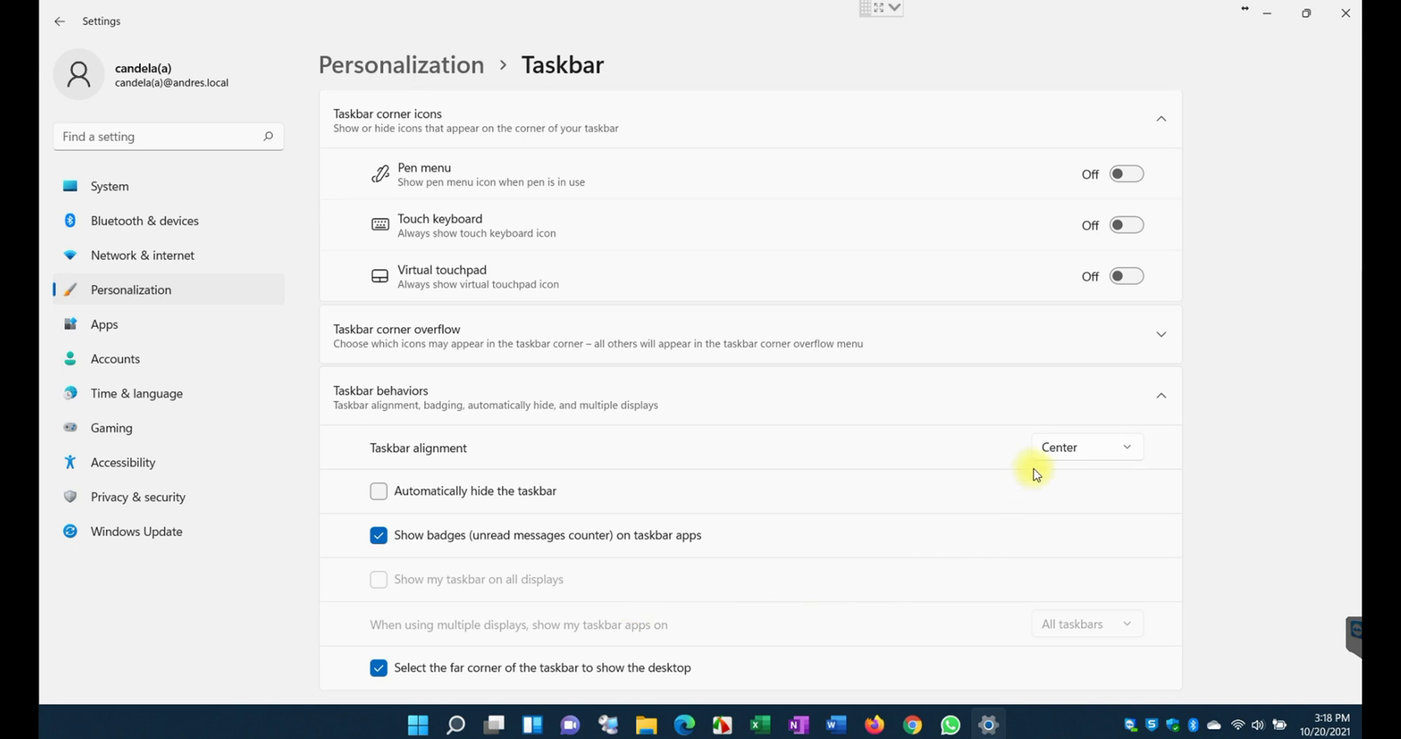
mouse_move(428, 483)
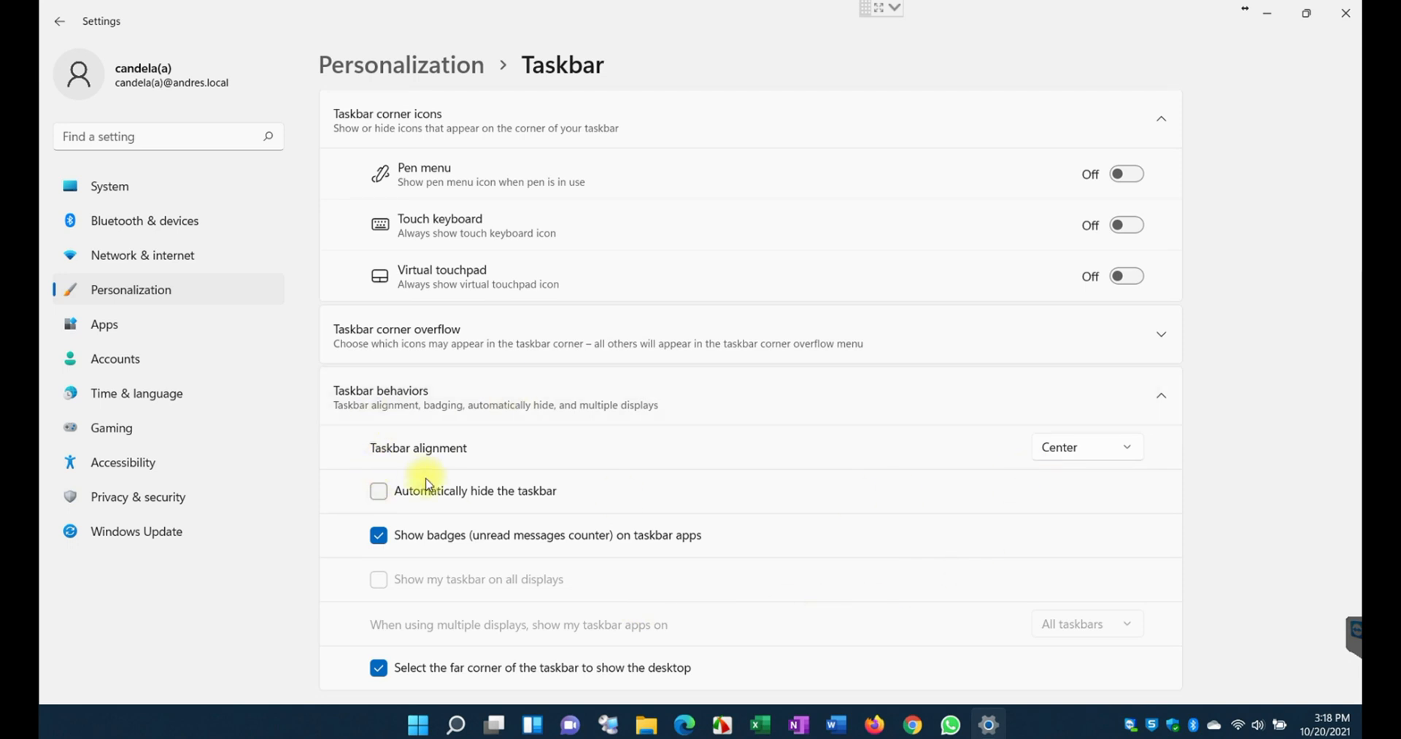
mouse_move(918, 580)
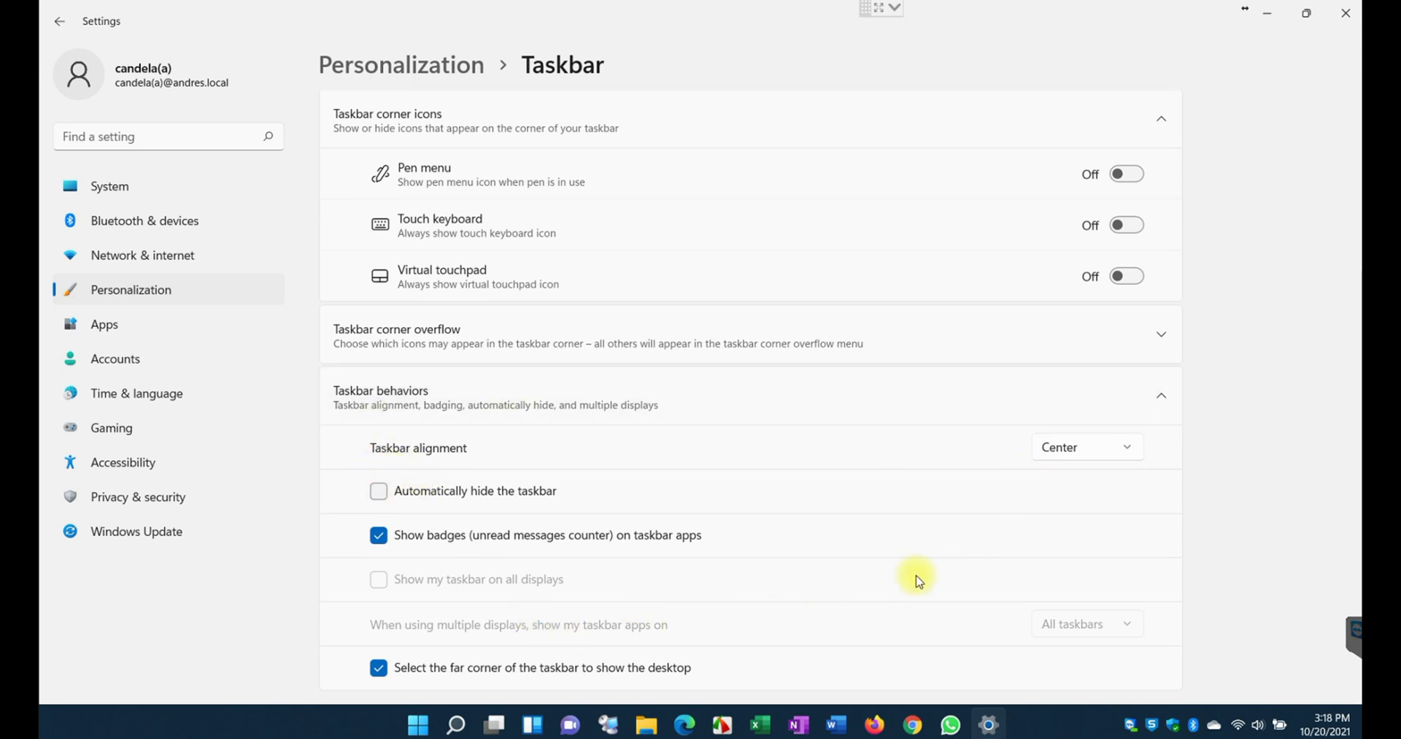
mouse_move(1159, 490)
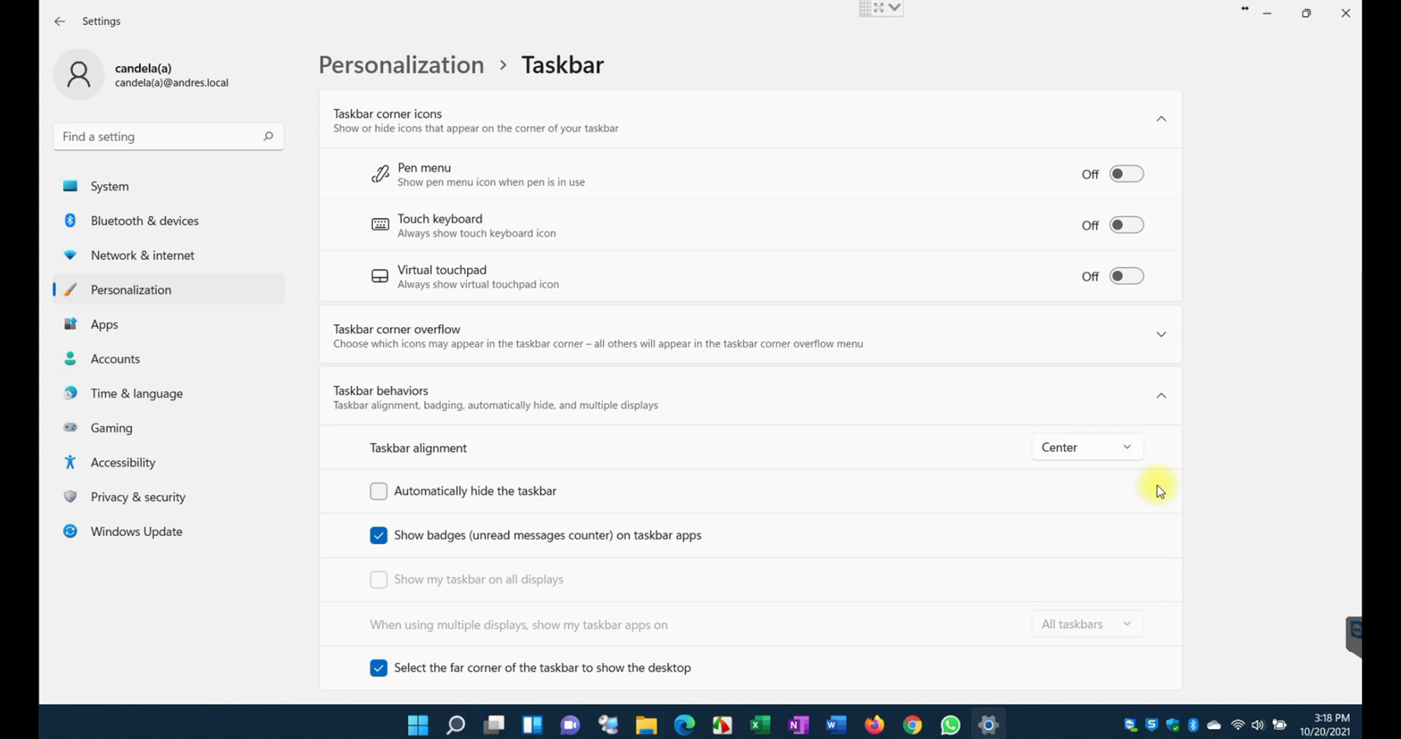
click(1086, 447)
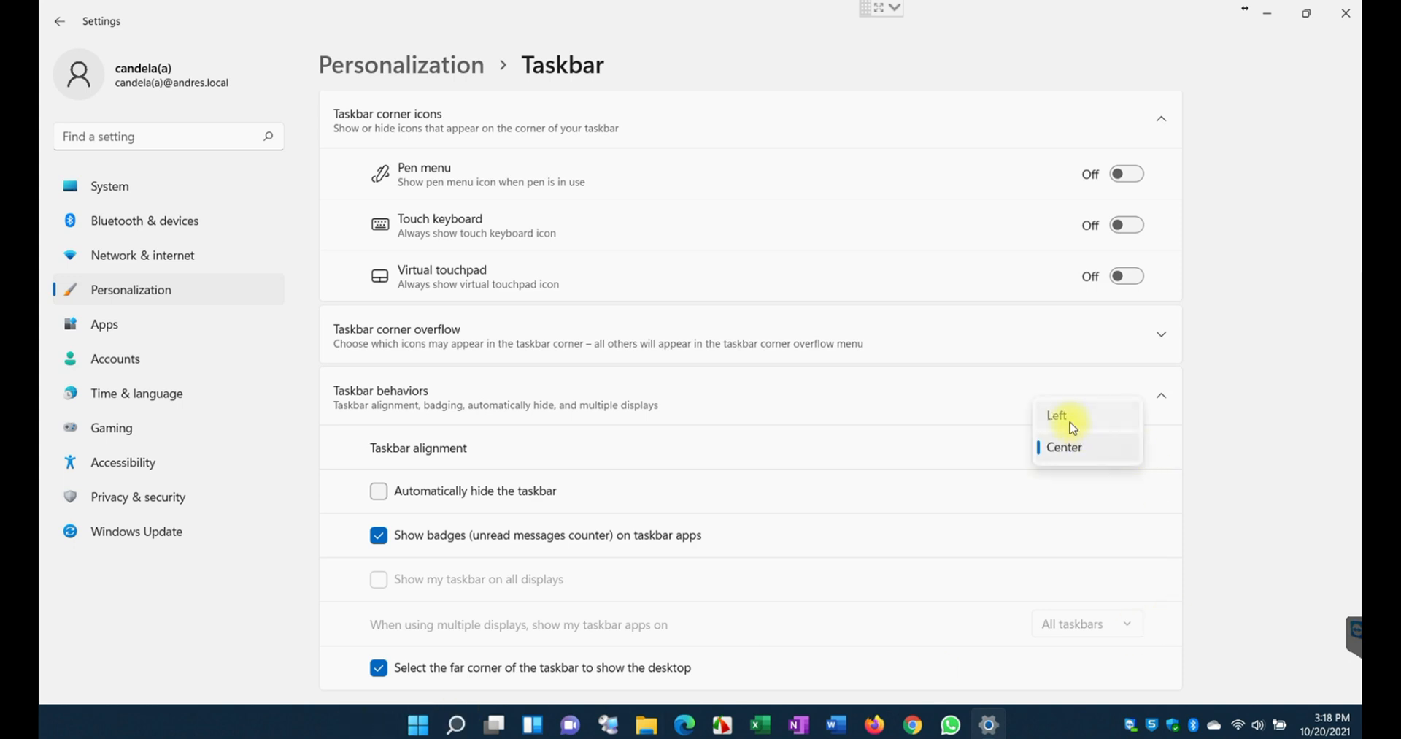
click(1057, 414)
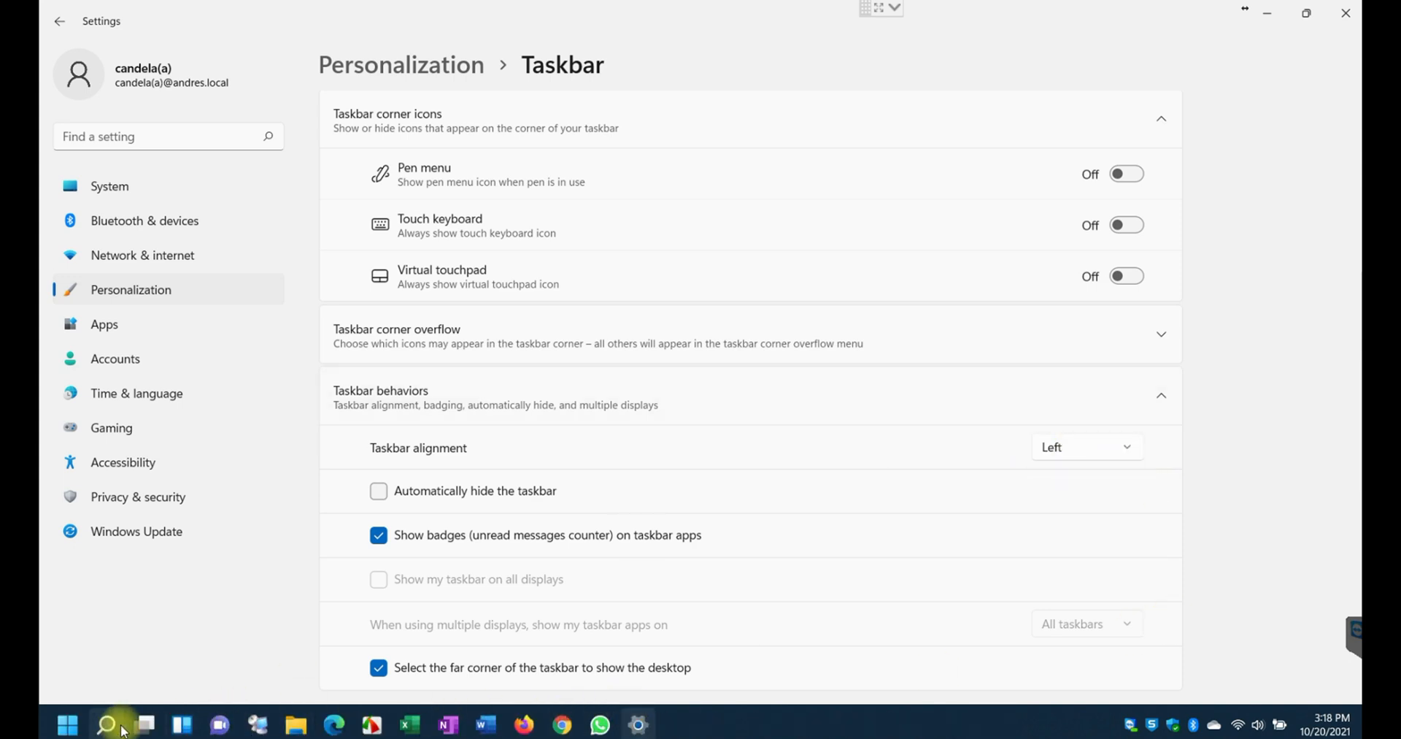
click(1086, 447)
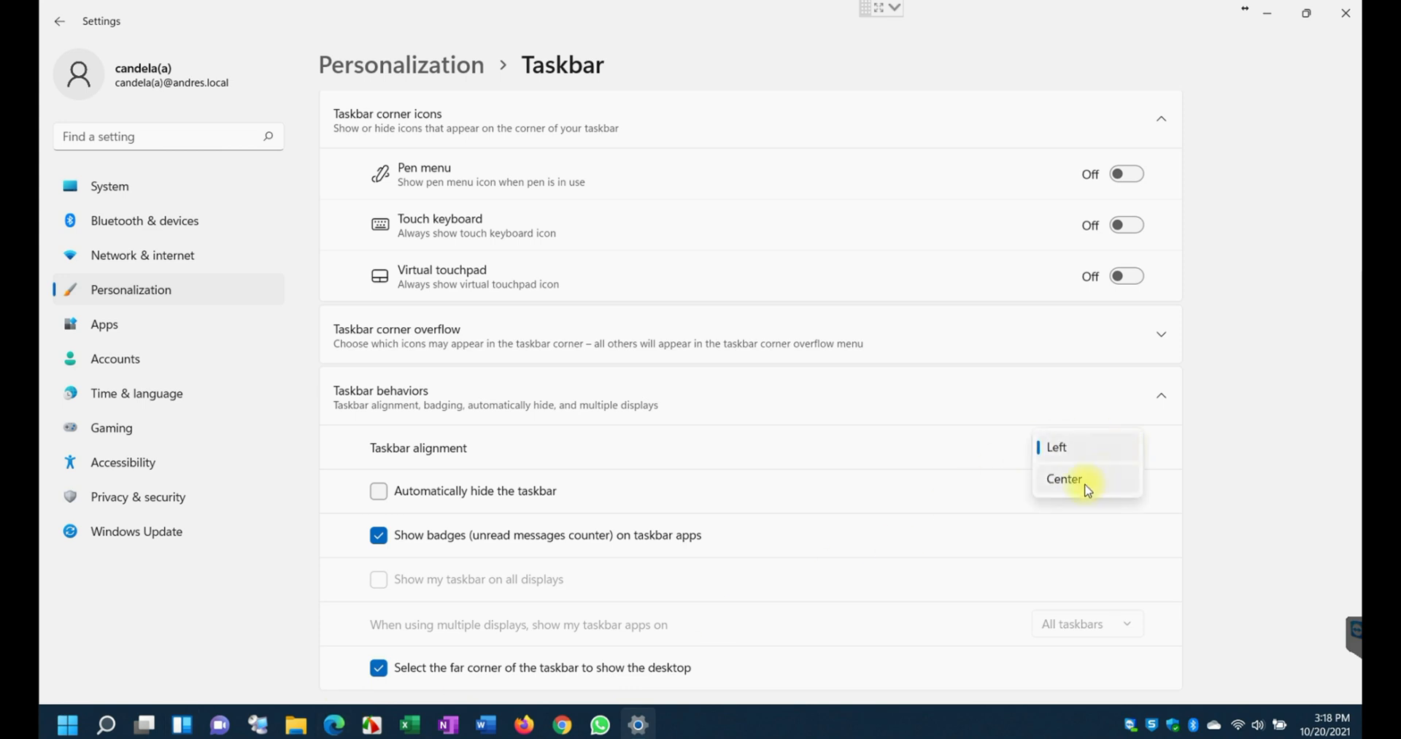
click(1064, 478)
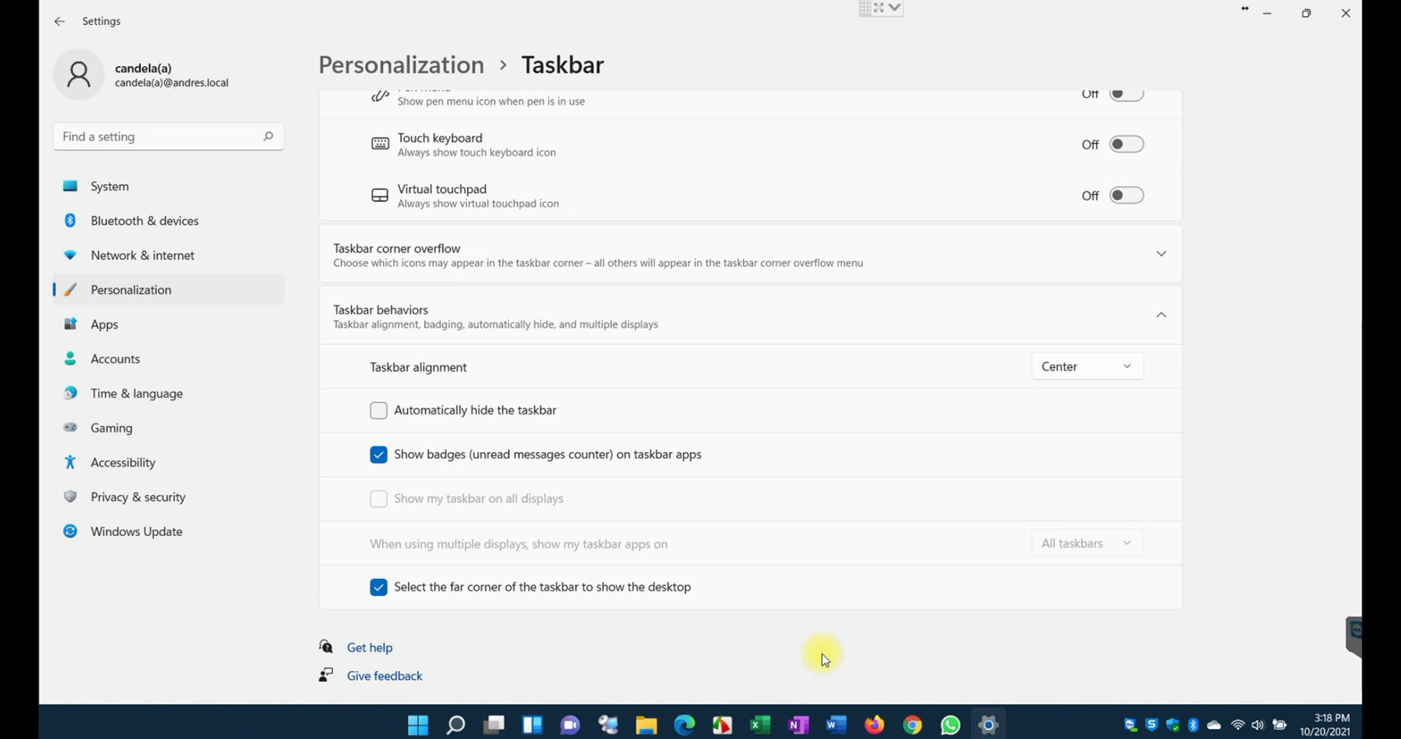
mouse_move(523, 499)
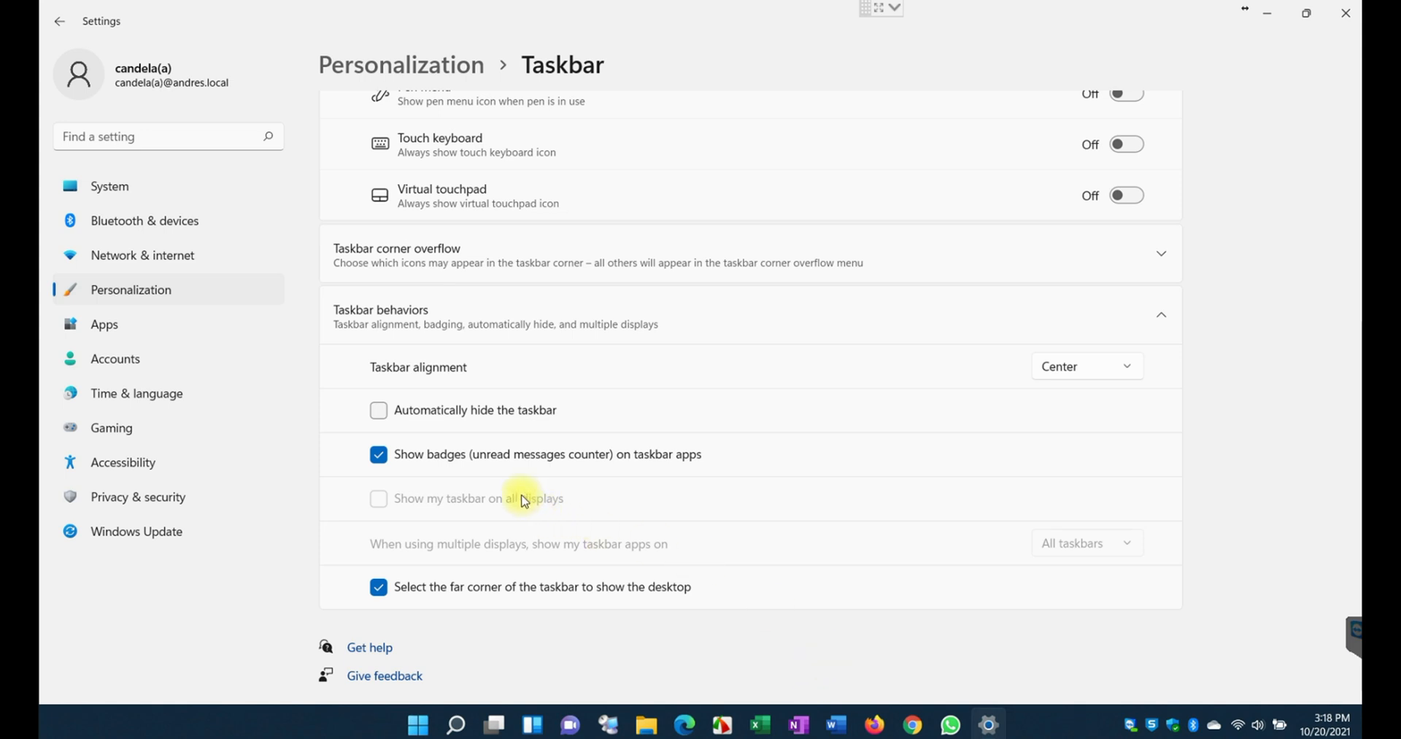
mouse_move(407, 422)
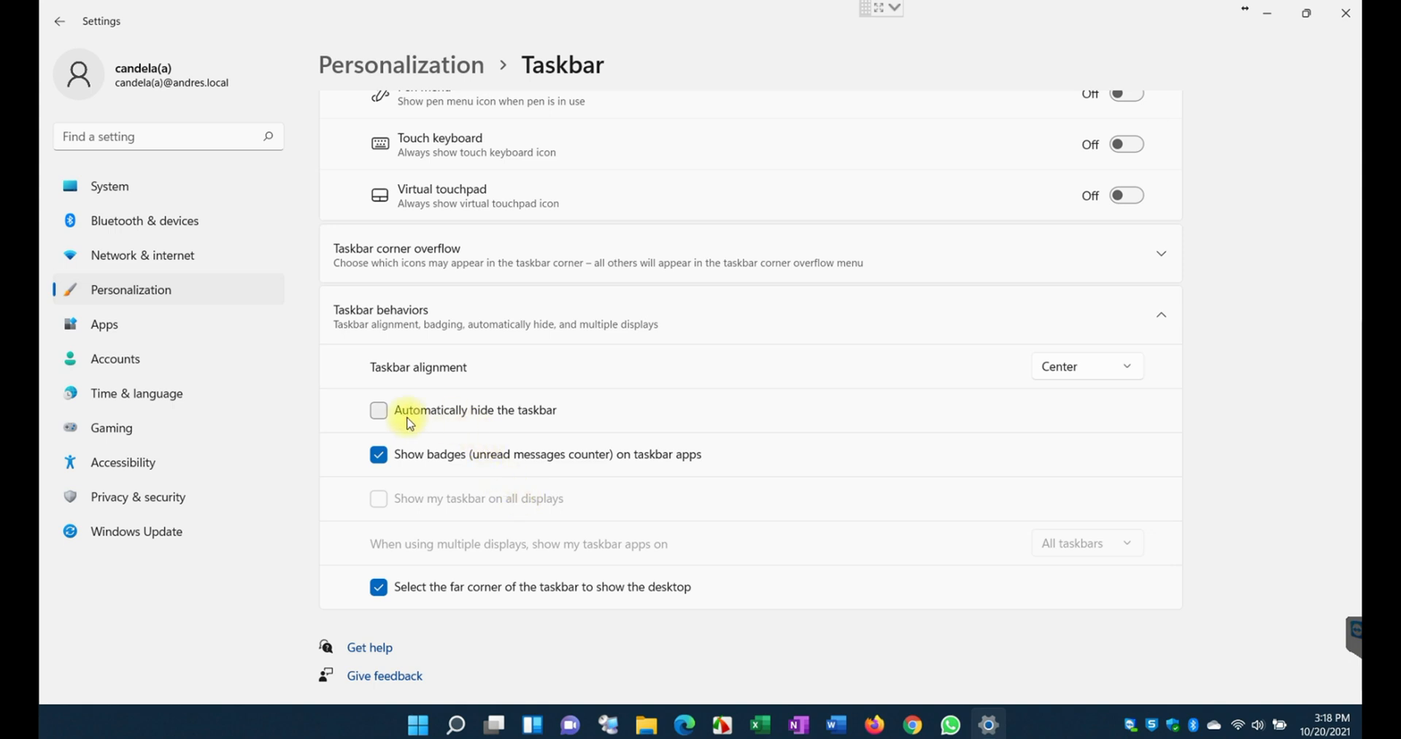
Enable Automatically hide the taskbar briefly, then disable it again
click(378, 410)
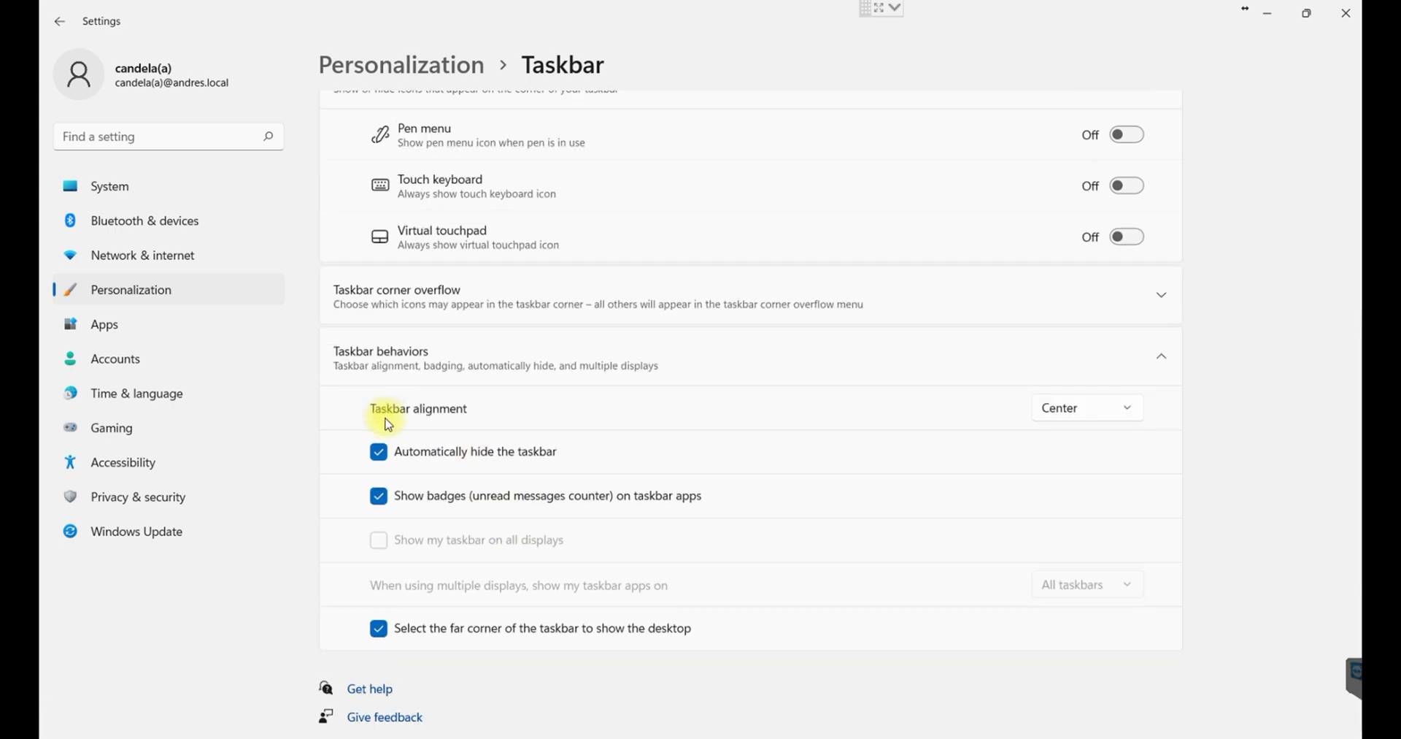
mouse_move(1052, 696)
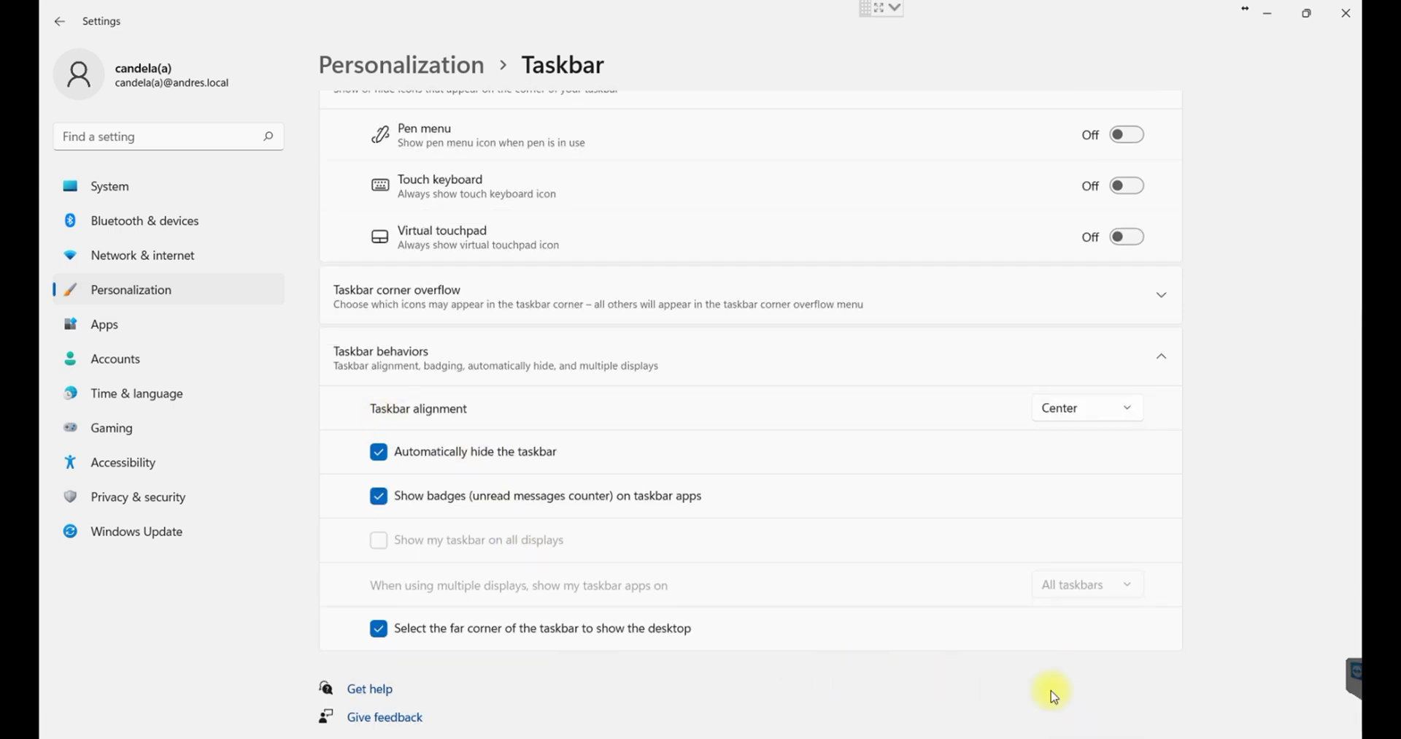
mouse_move(746, 697)
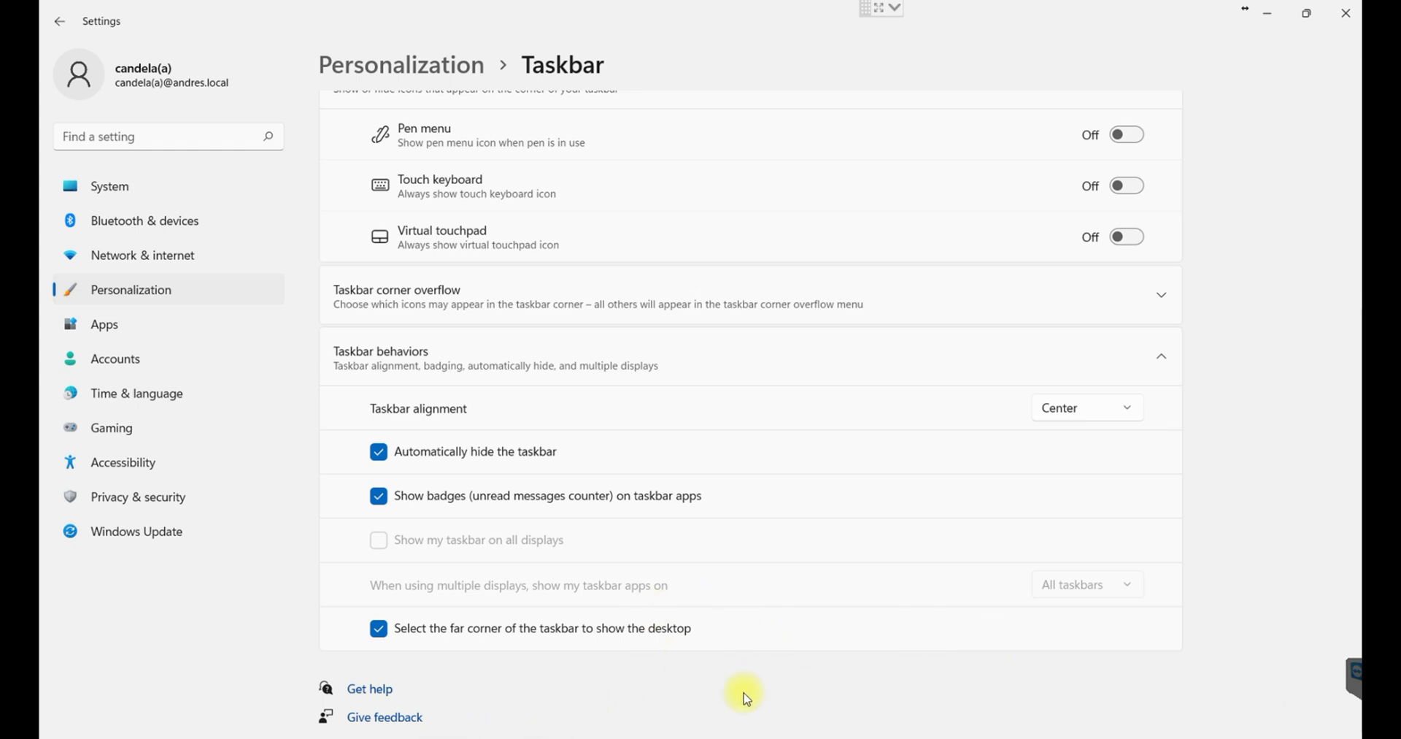
mouse_move(397, 471)
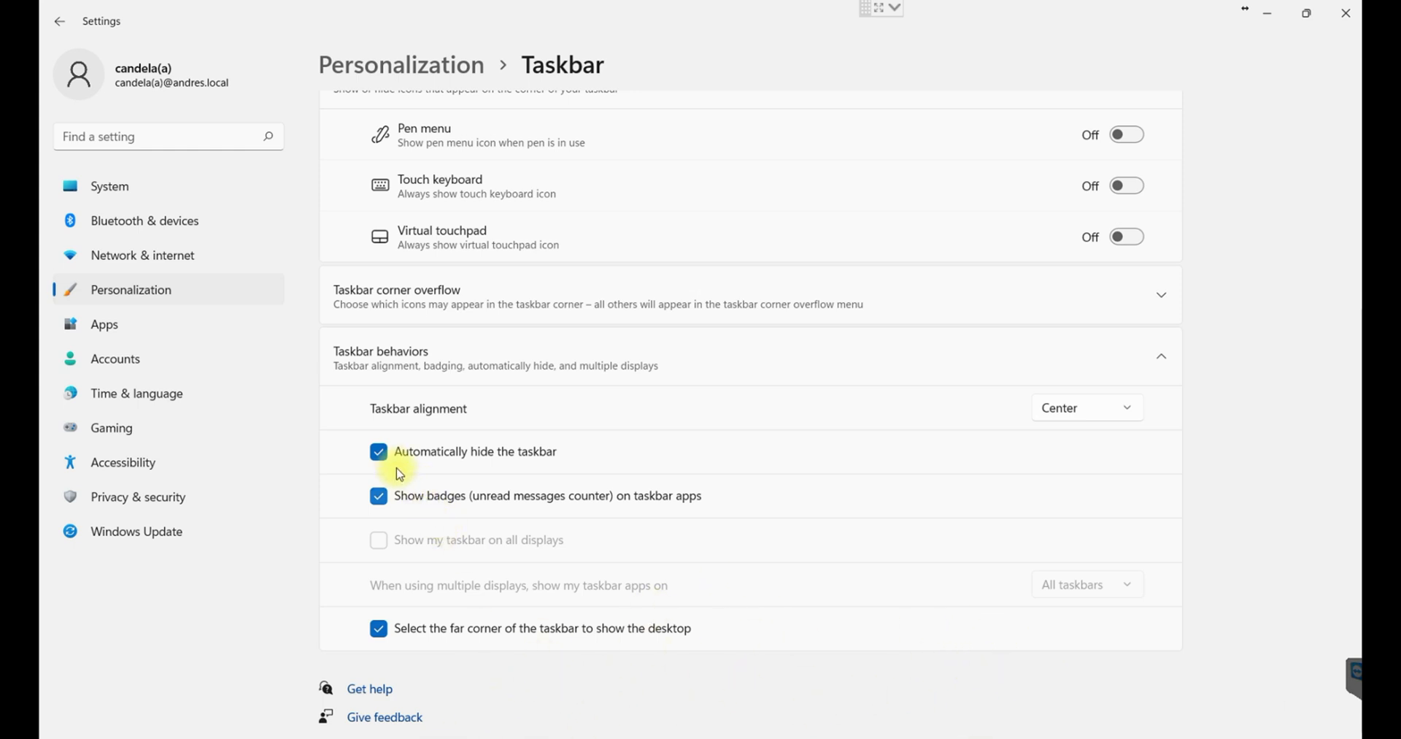
click(378, 451)
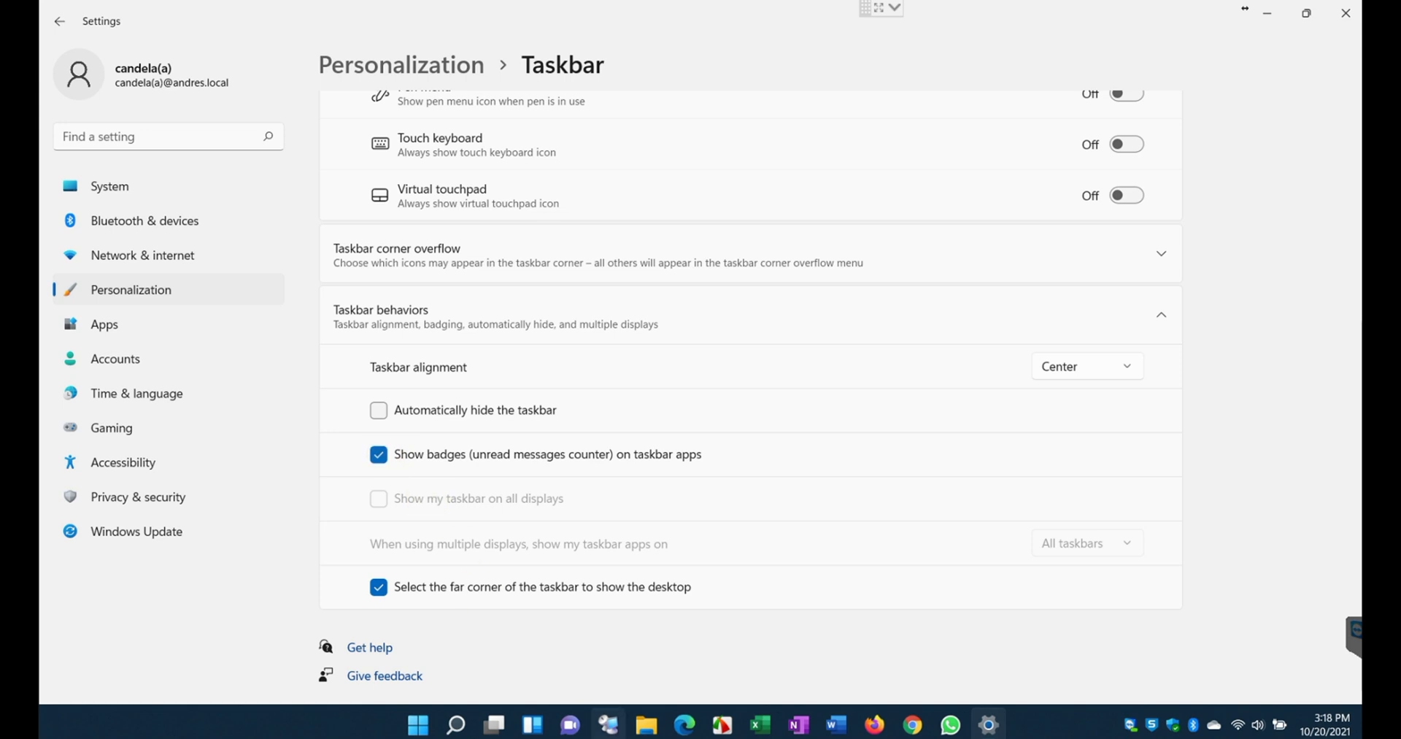
mouse_move(1017, 724)
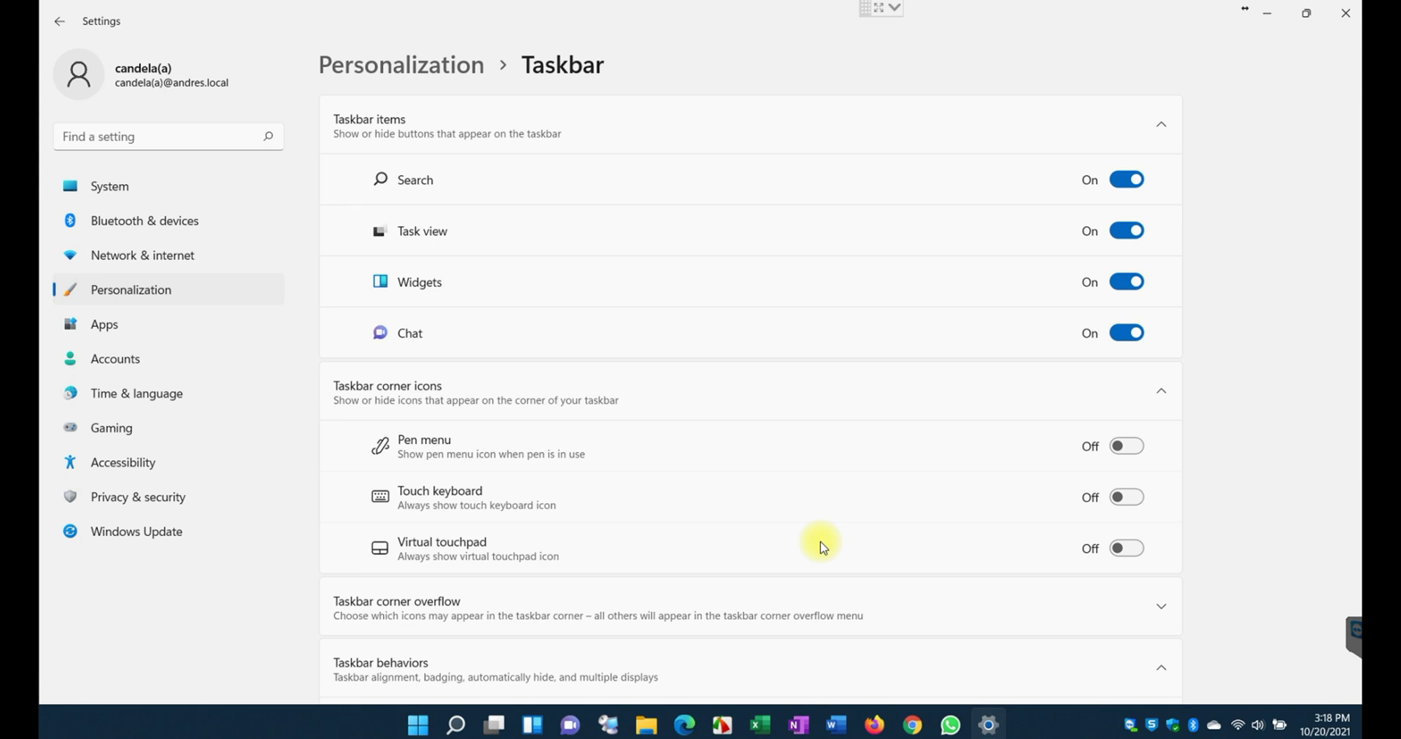
mouse_move(111, 585)
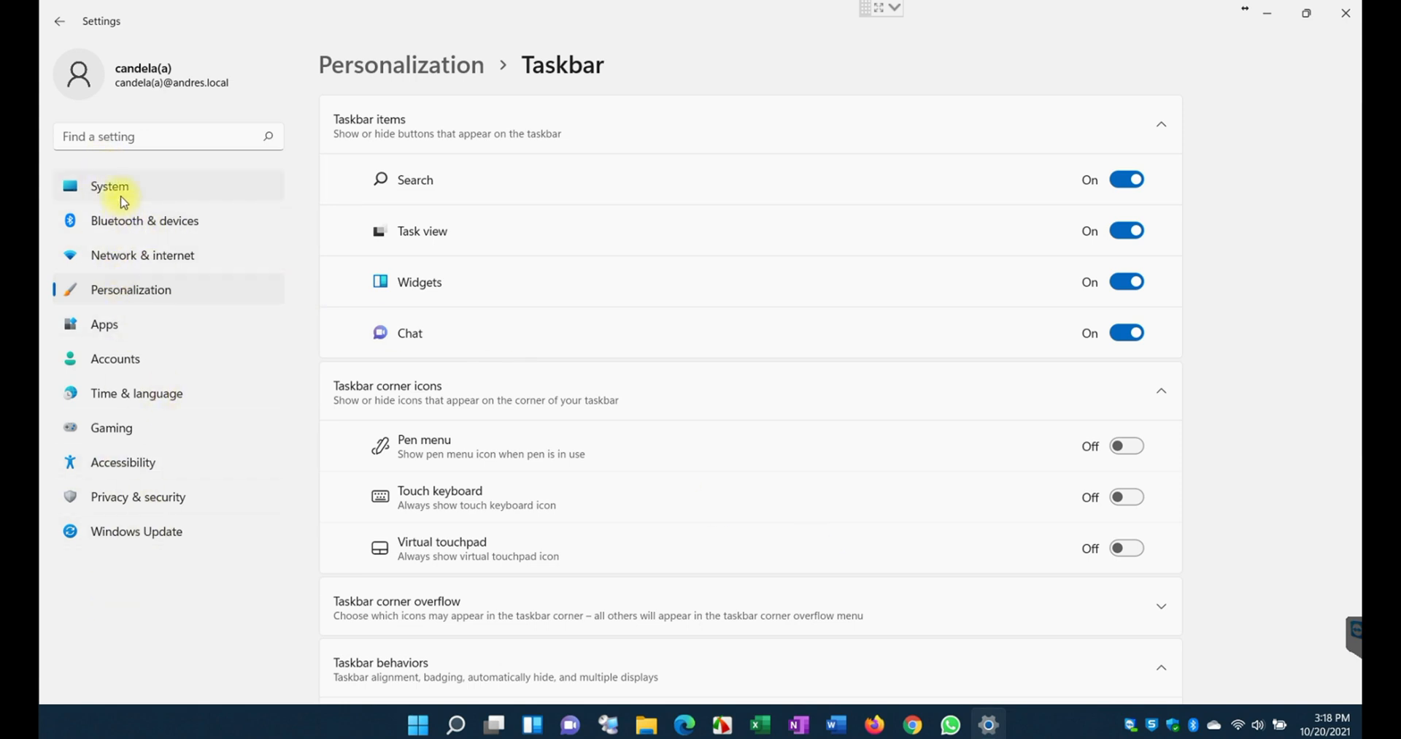
Browse the System, Bluetooth & devices and Network & internet settings pages
click(109, 185)
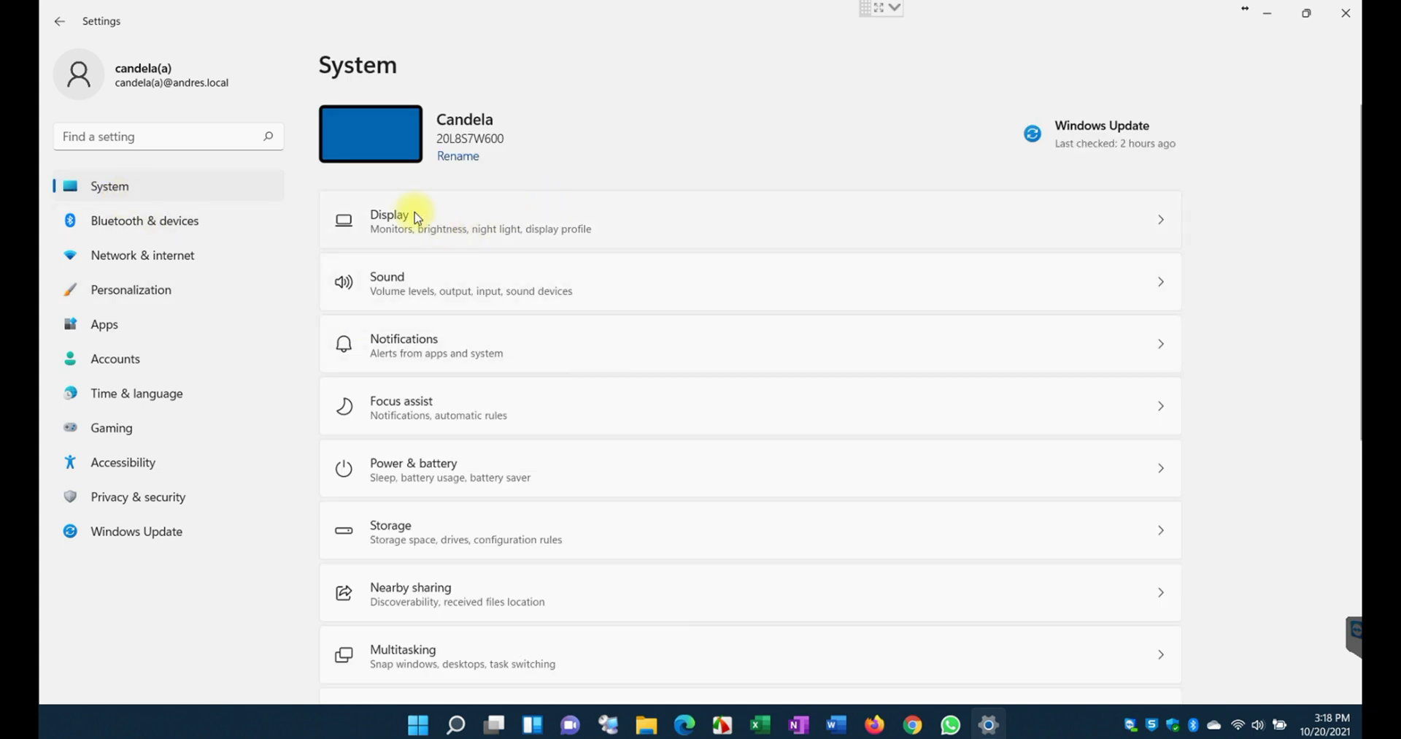
mouse_move(553, 396)
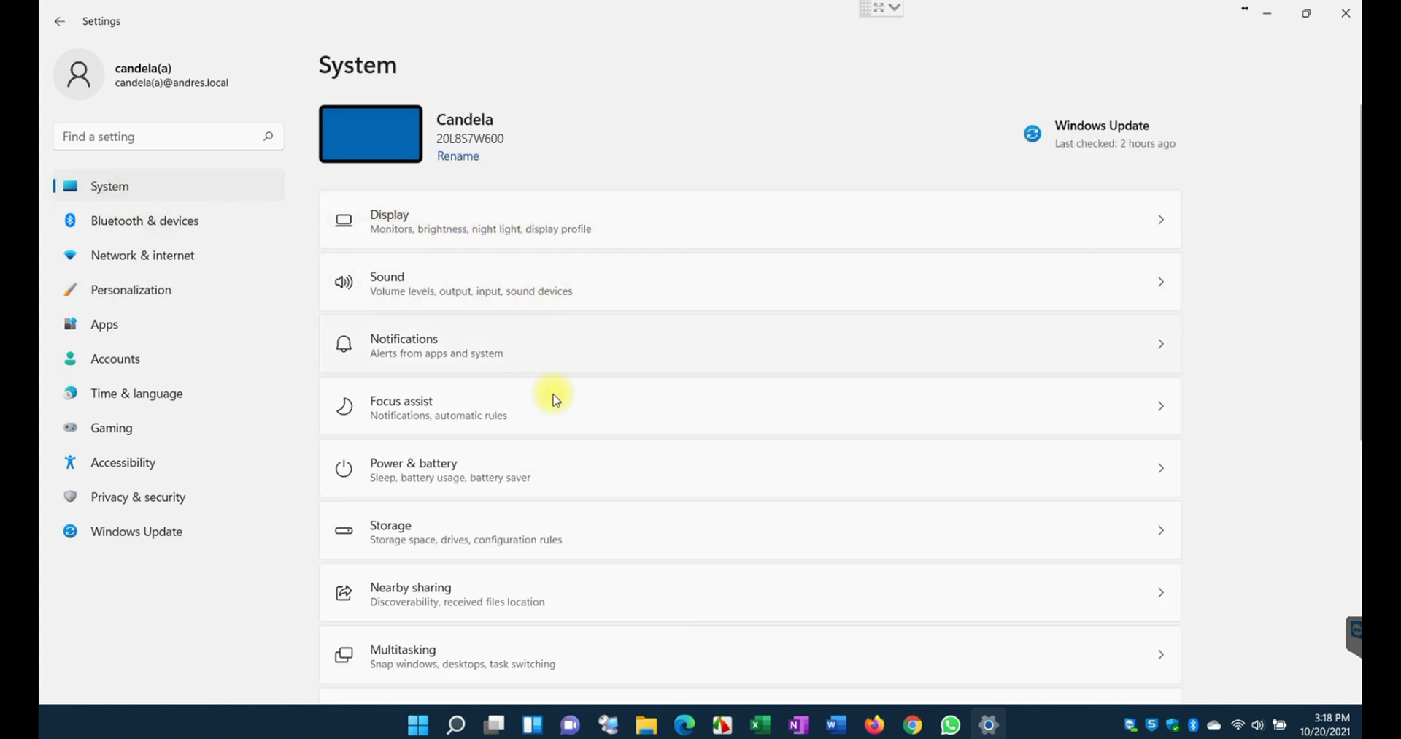
mouse_move(440, 482)
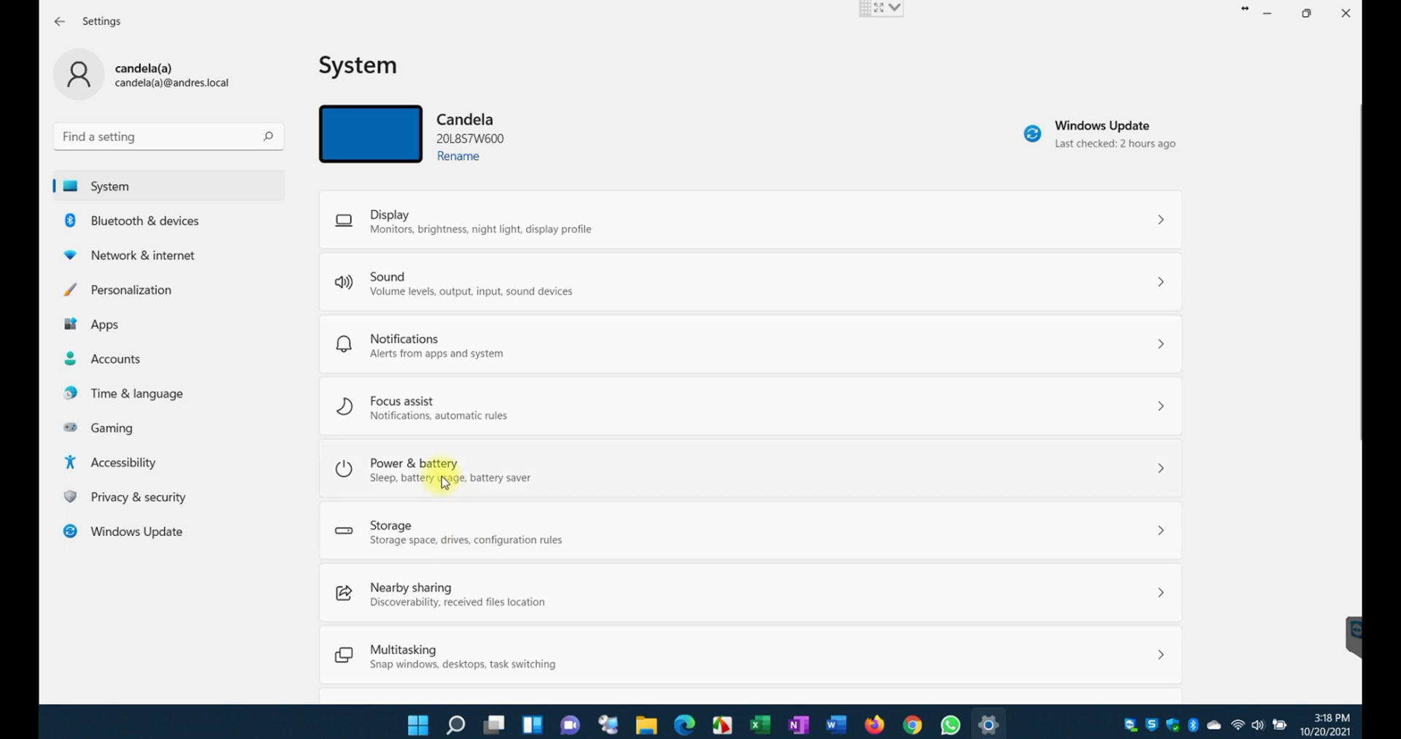
scroll(down, 3)
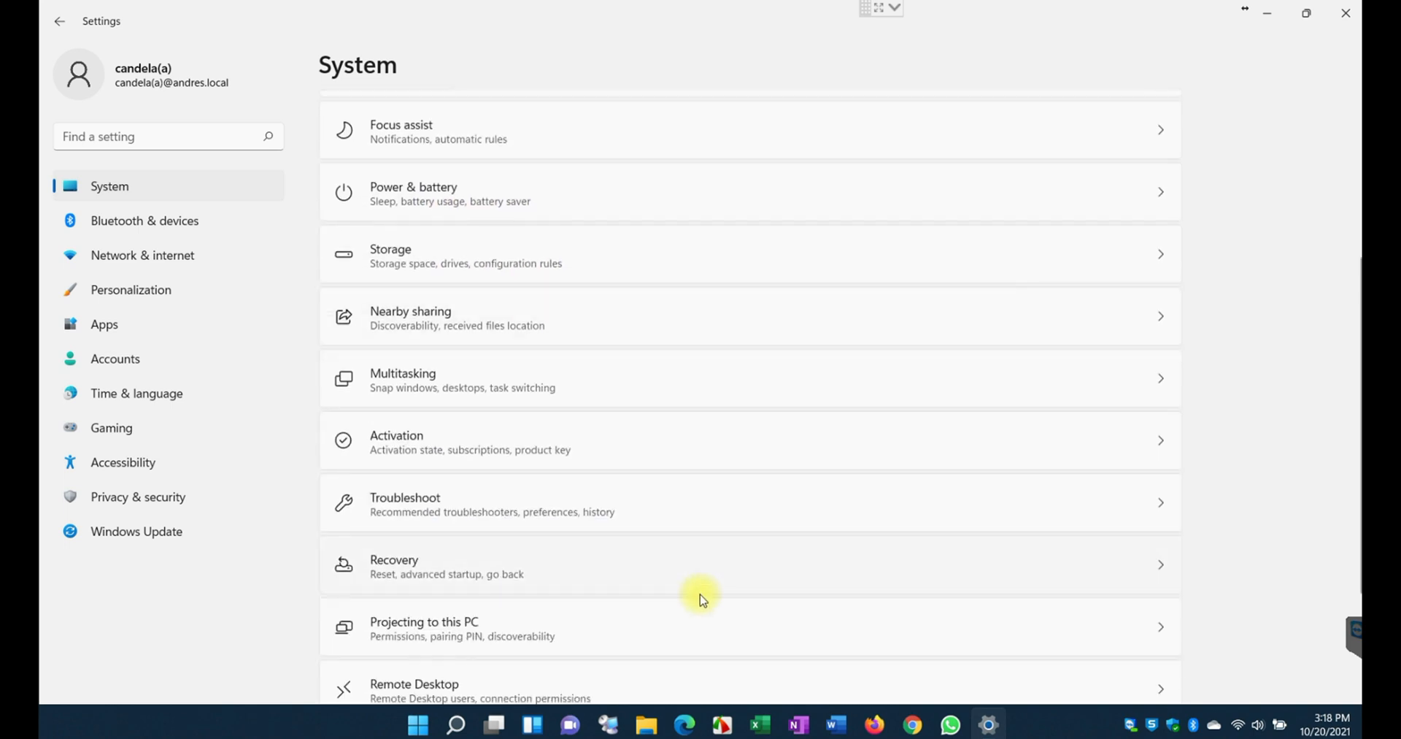
scroll(down, 3)
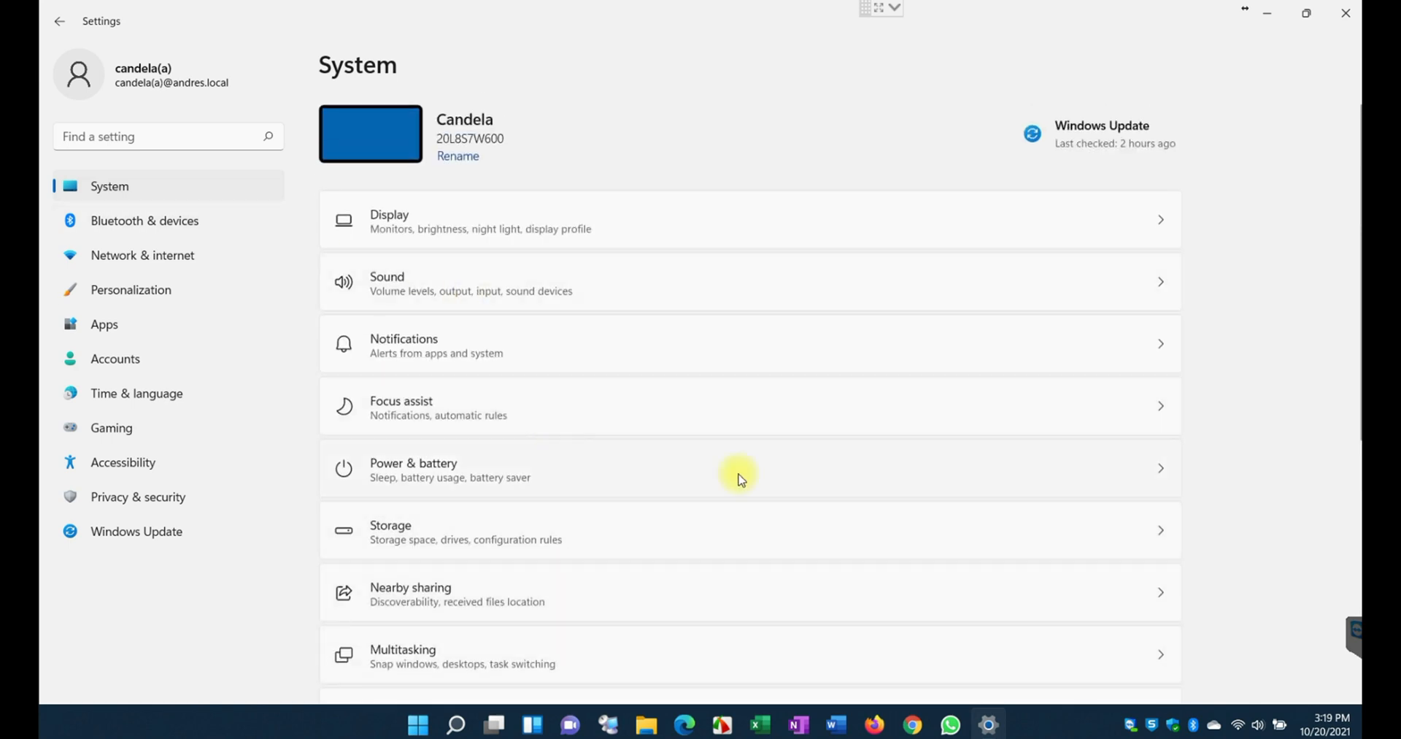
click(145, 221)
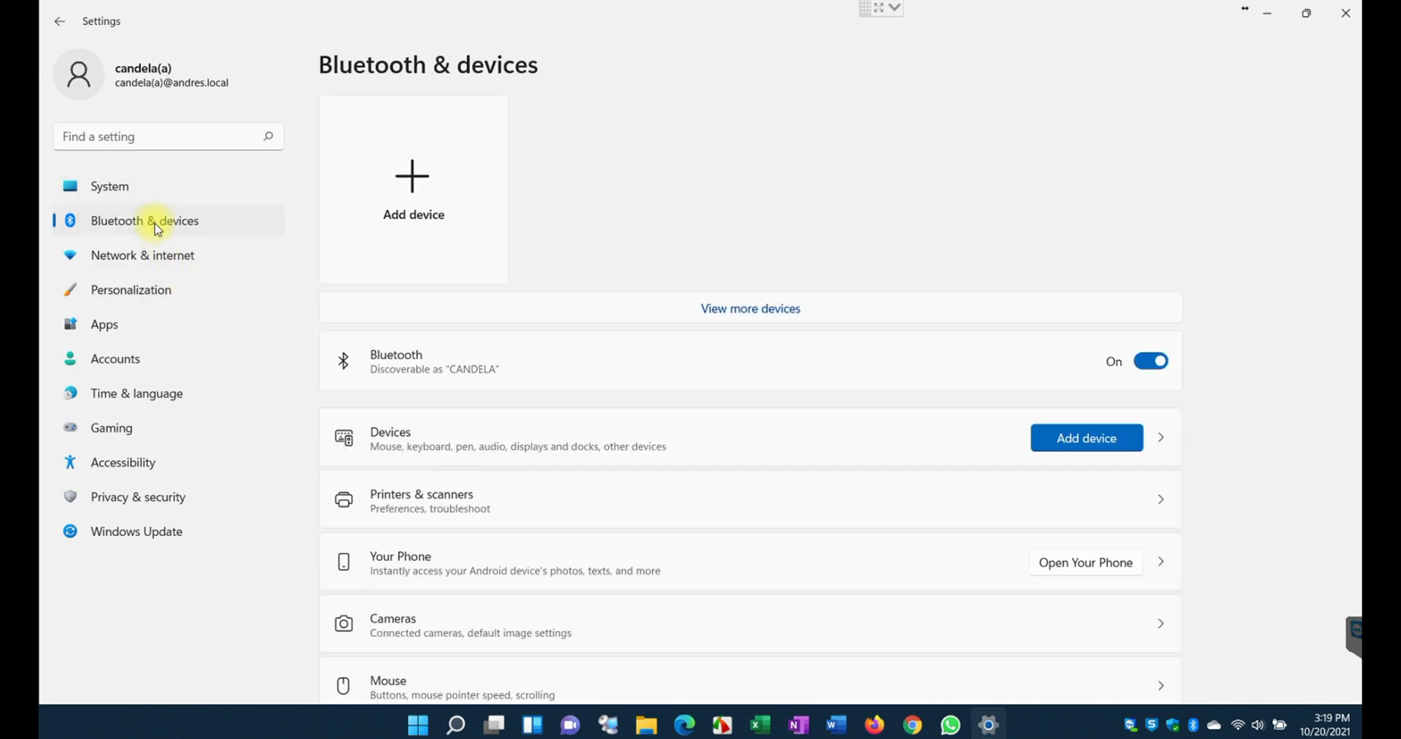
mouse_move(413, 126)
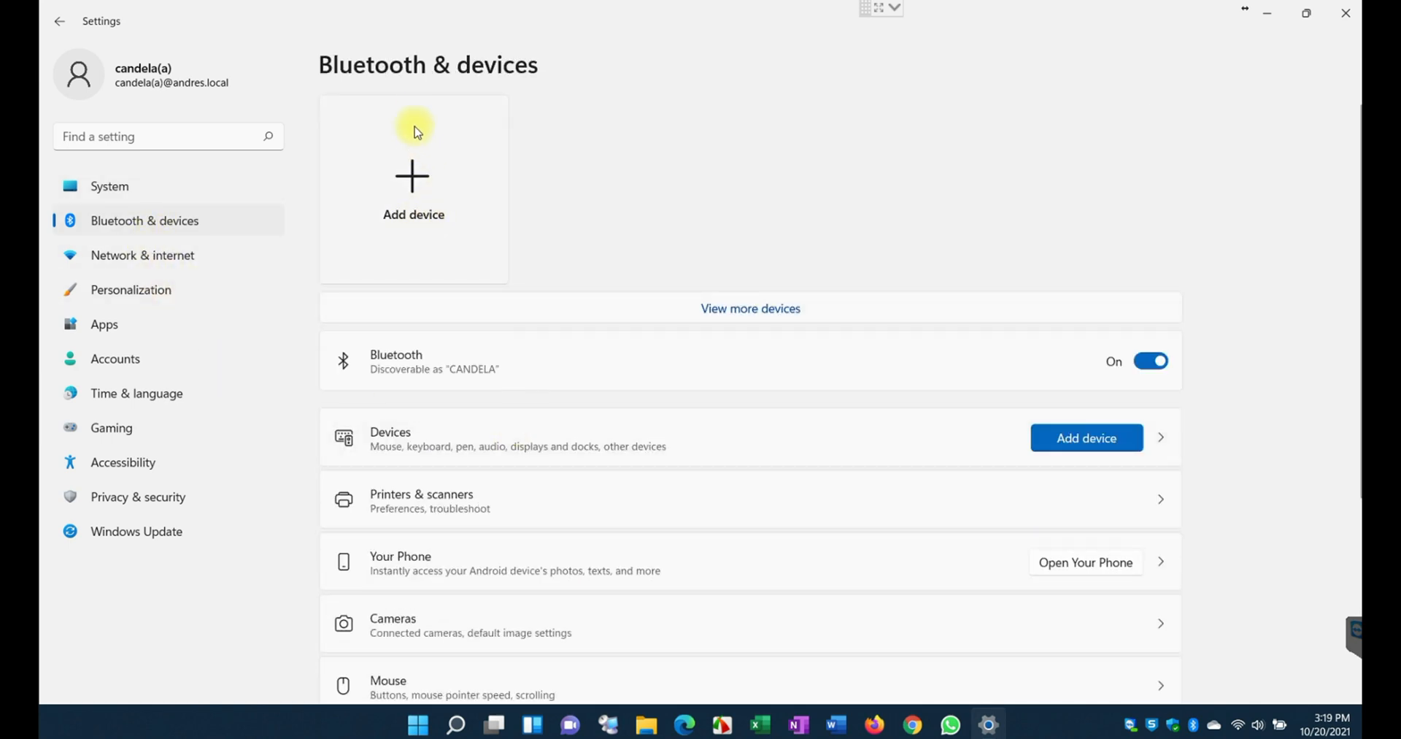
mouse_move(514, 333)
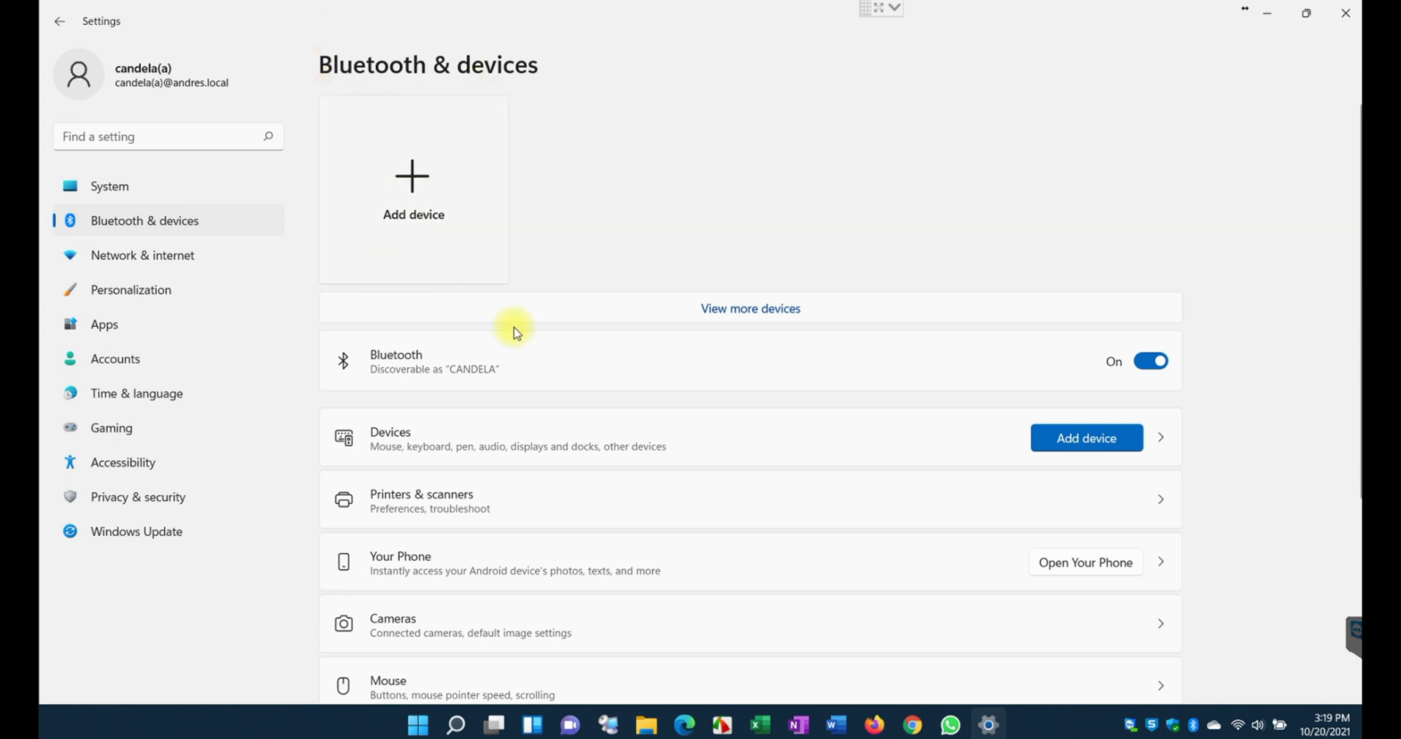
click(141, 256)
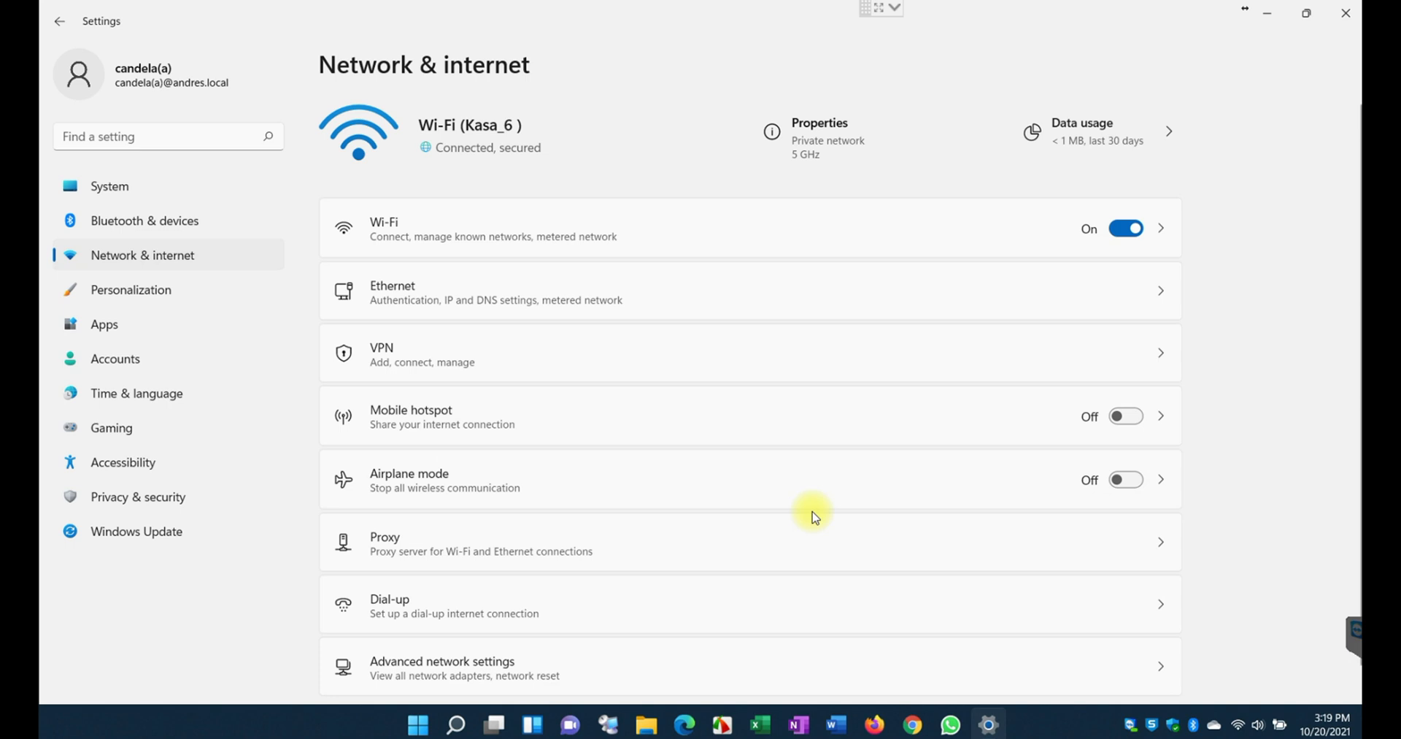
mouse_move(755, 480)
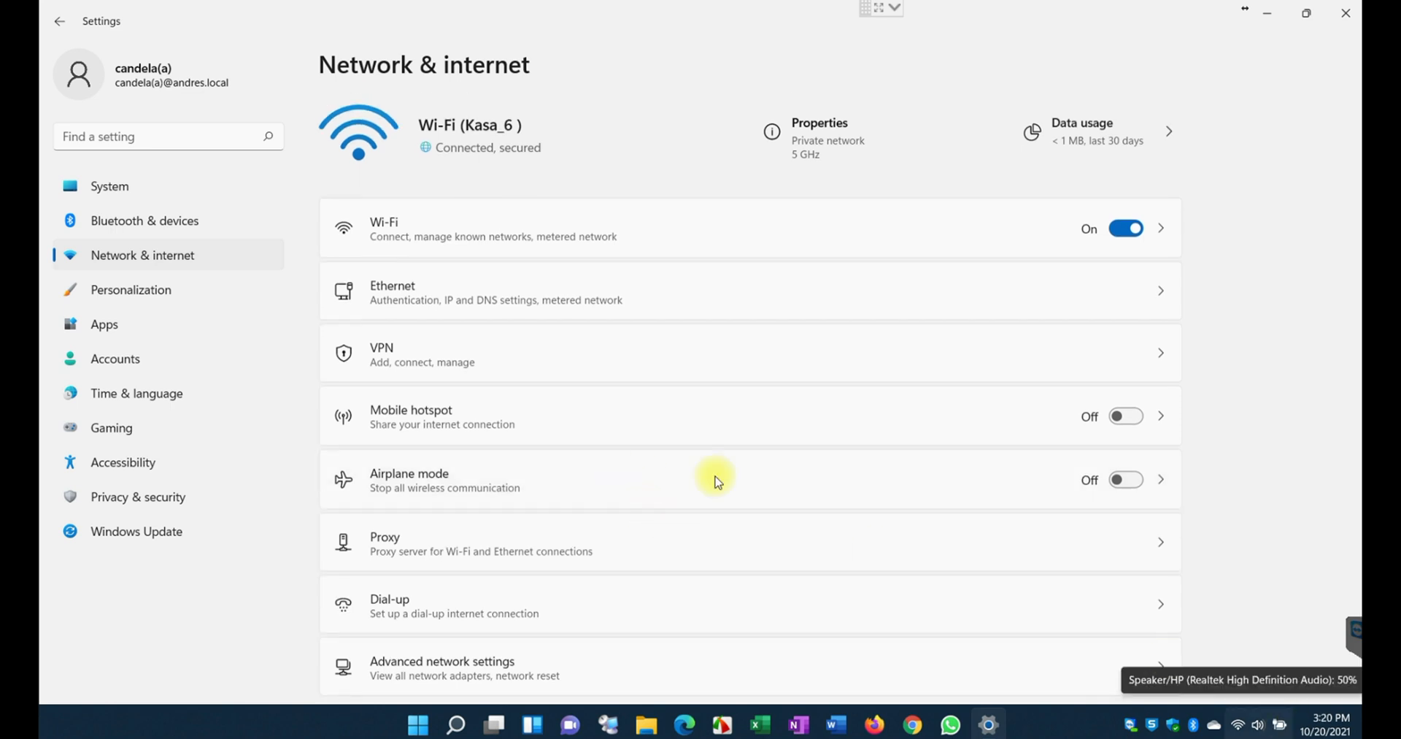
mouse_move(733, 576)
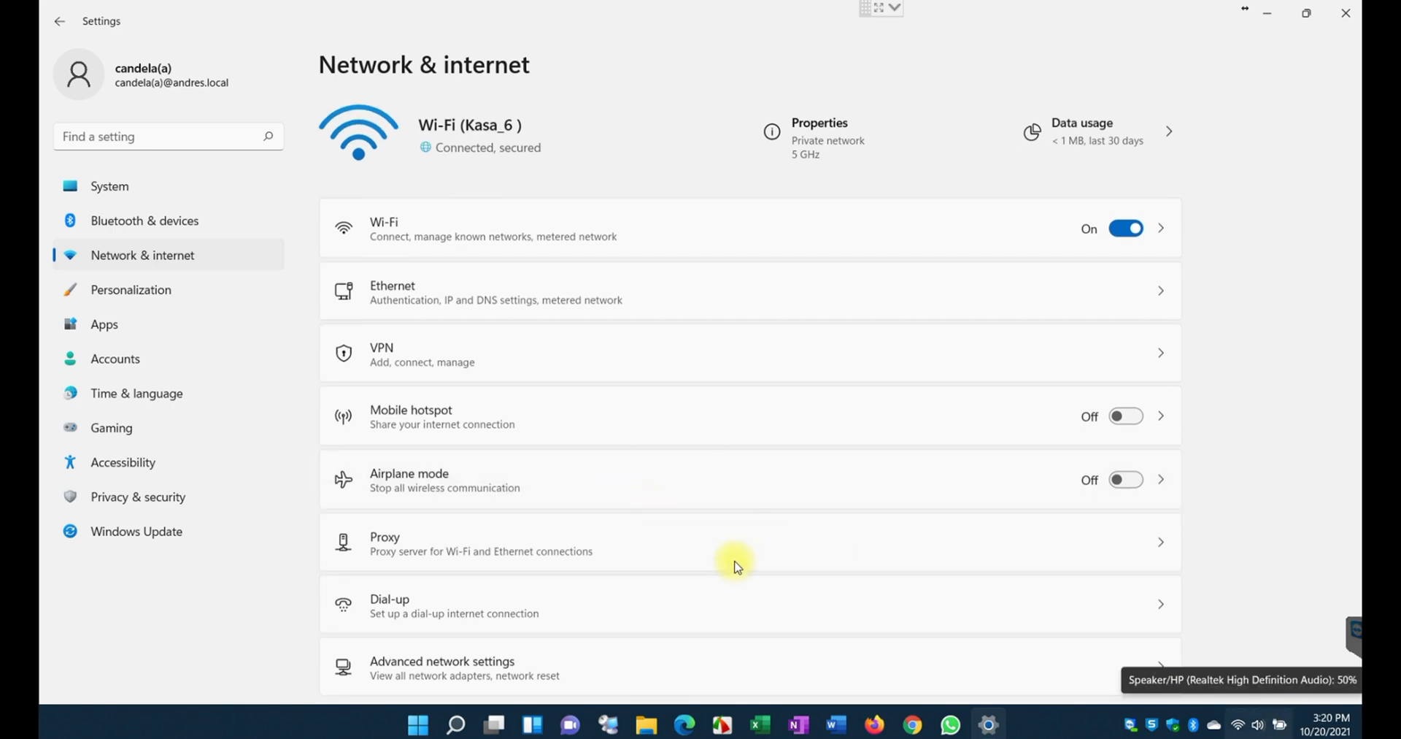
mouse_move(130, 289)
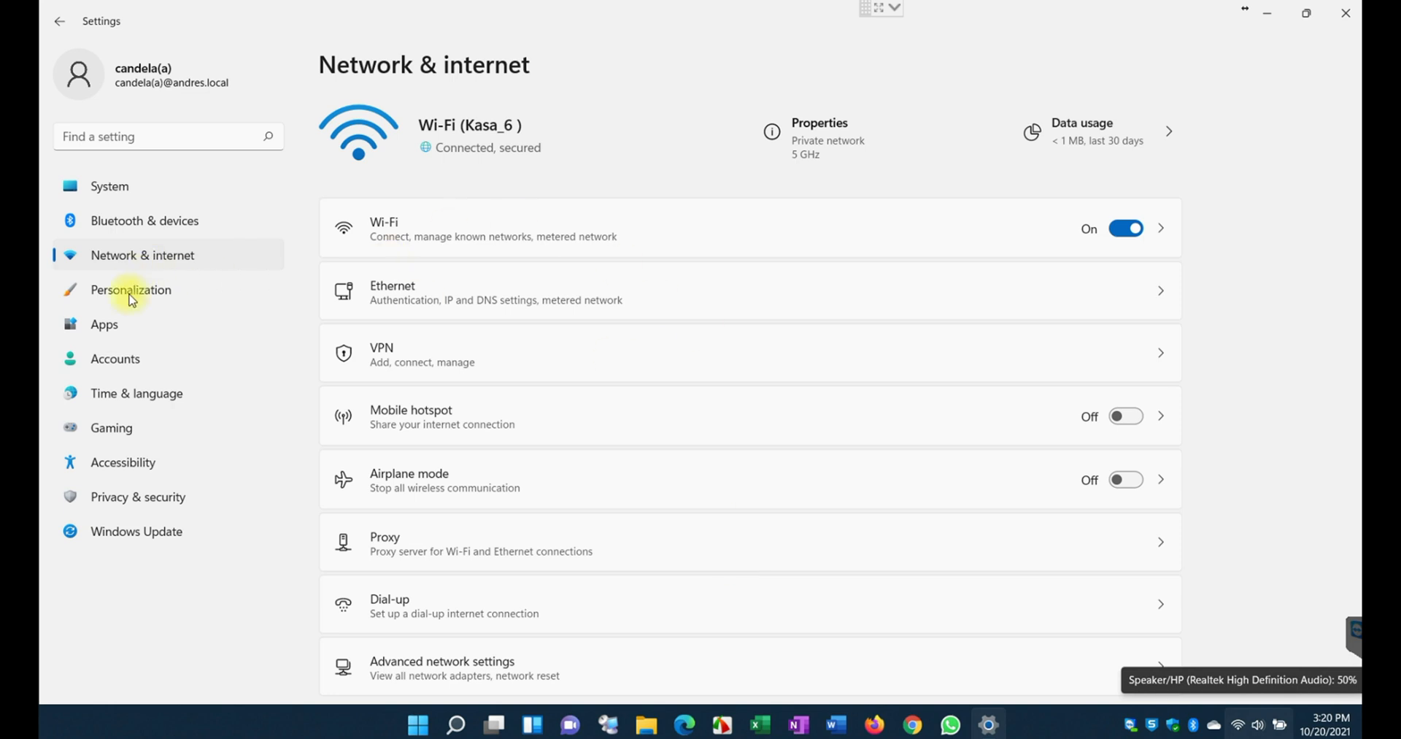
mouse_move(177, 271)
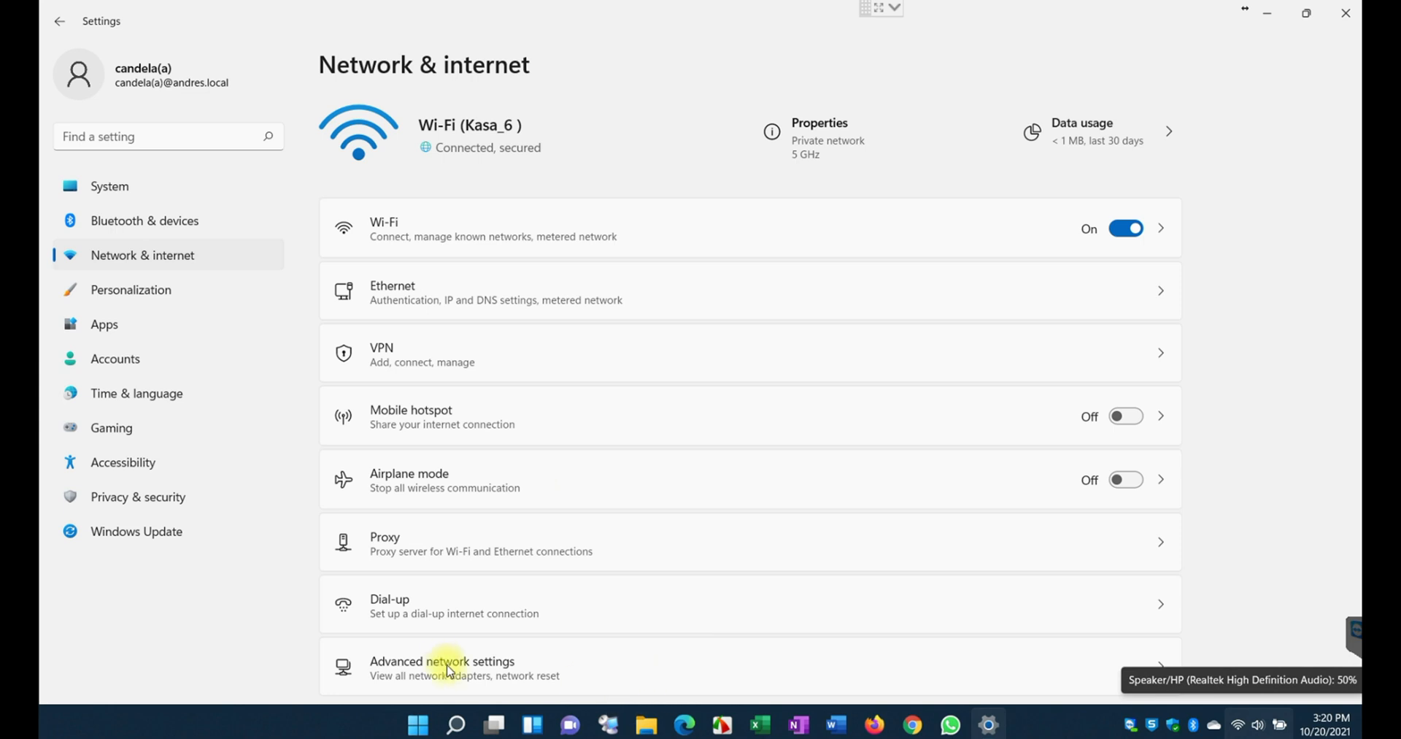
Show the Advanced network settings page with the adapter list and related settings
click(442, 667)
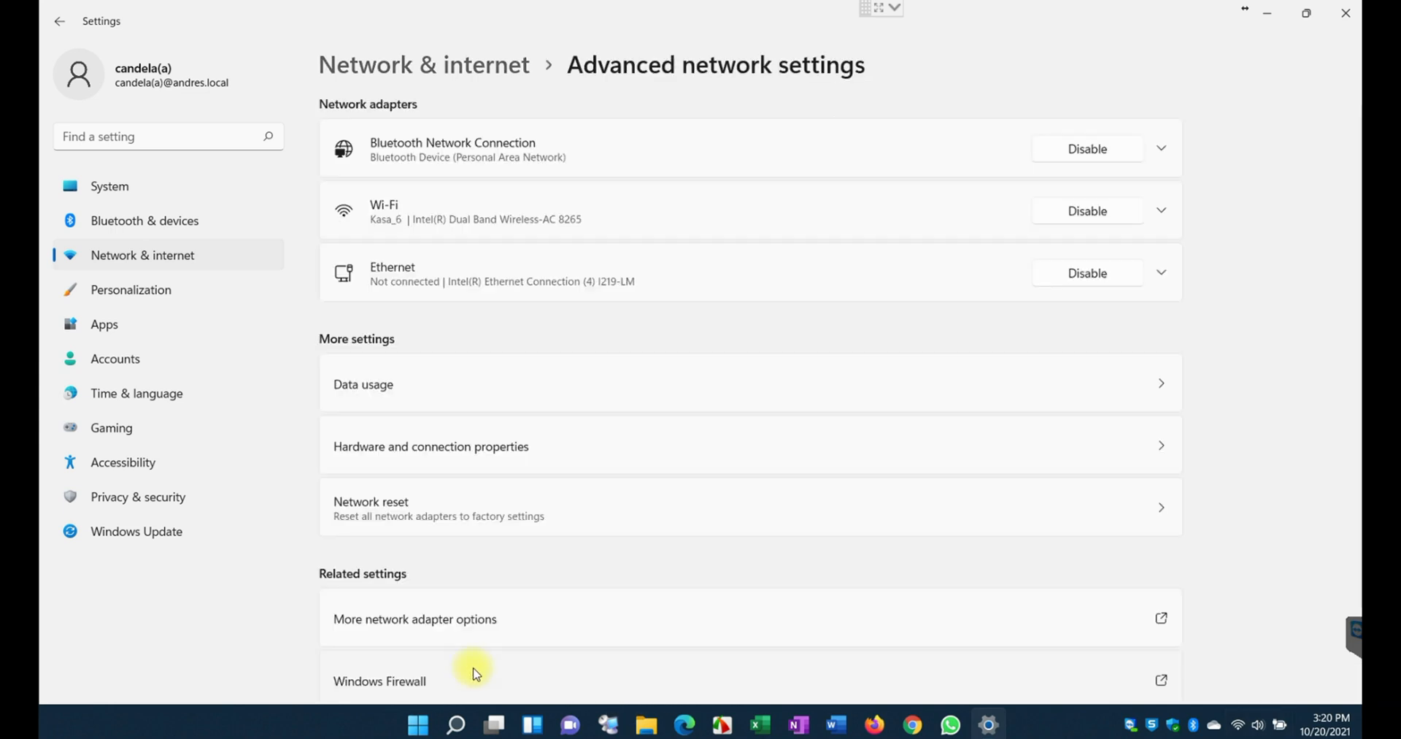
scroll(down, 3)
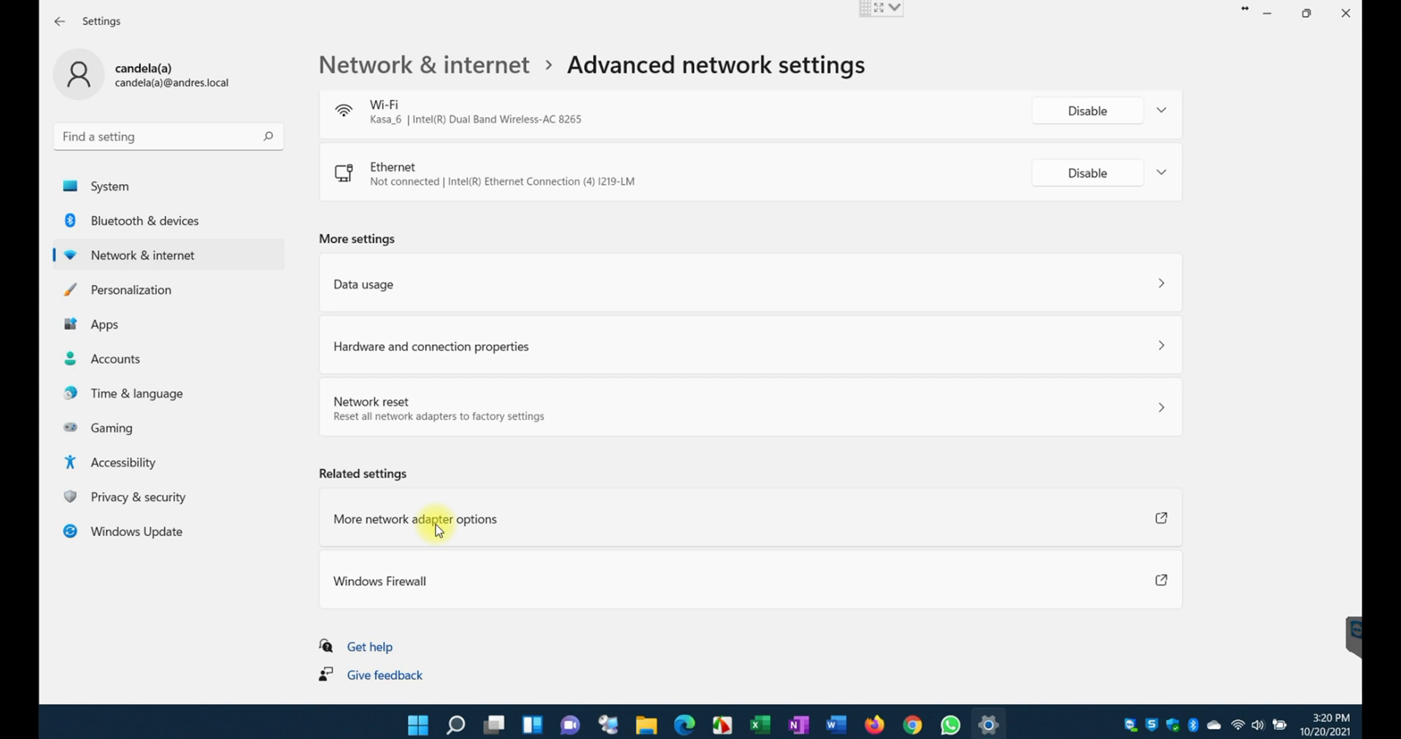
In classic Network Connections, view Ethernet's IPv4 properties with manual IP selected, then cancel
click(414, 518)
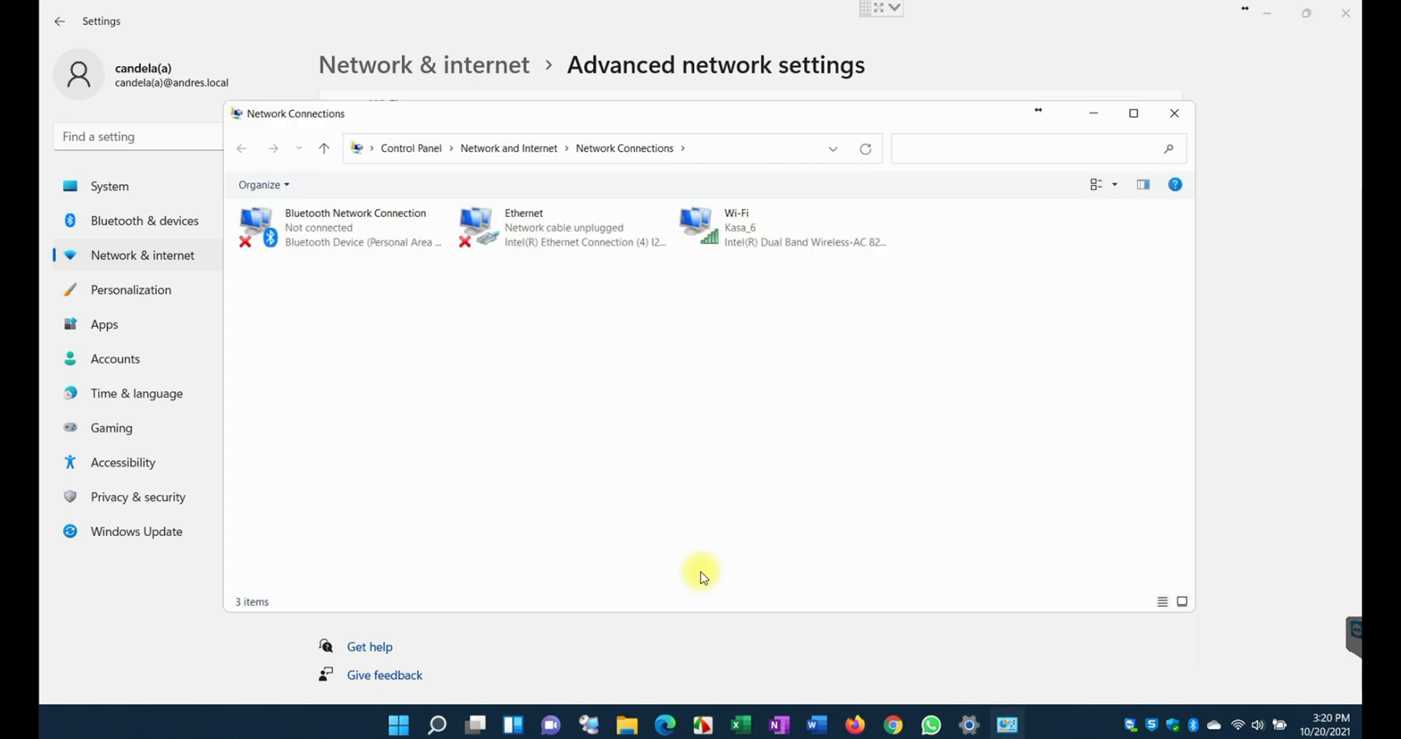
click(345, 228)
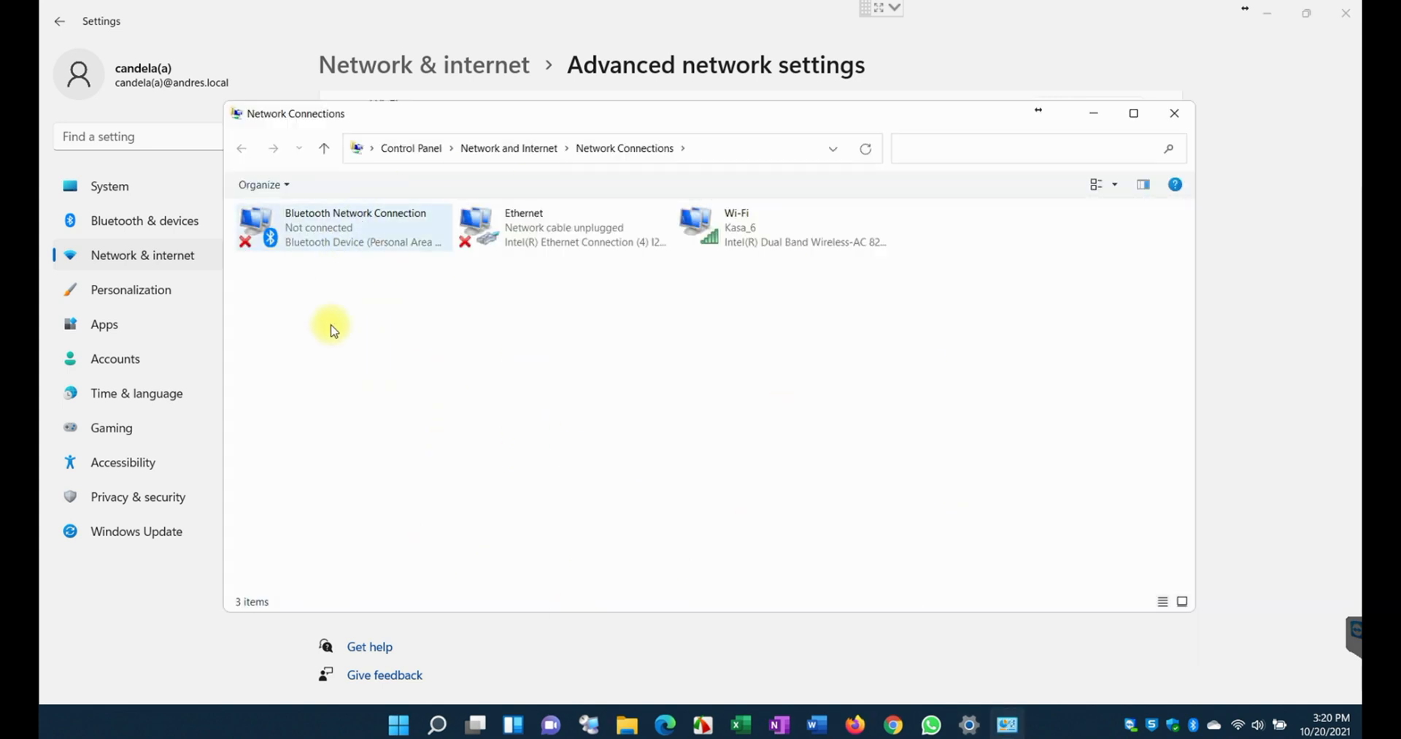
mouse_move(638, 443)
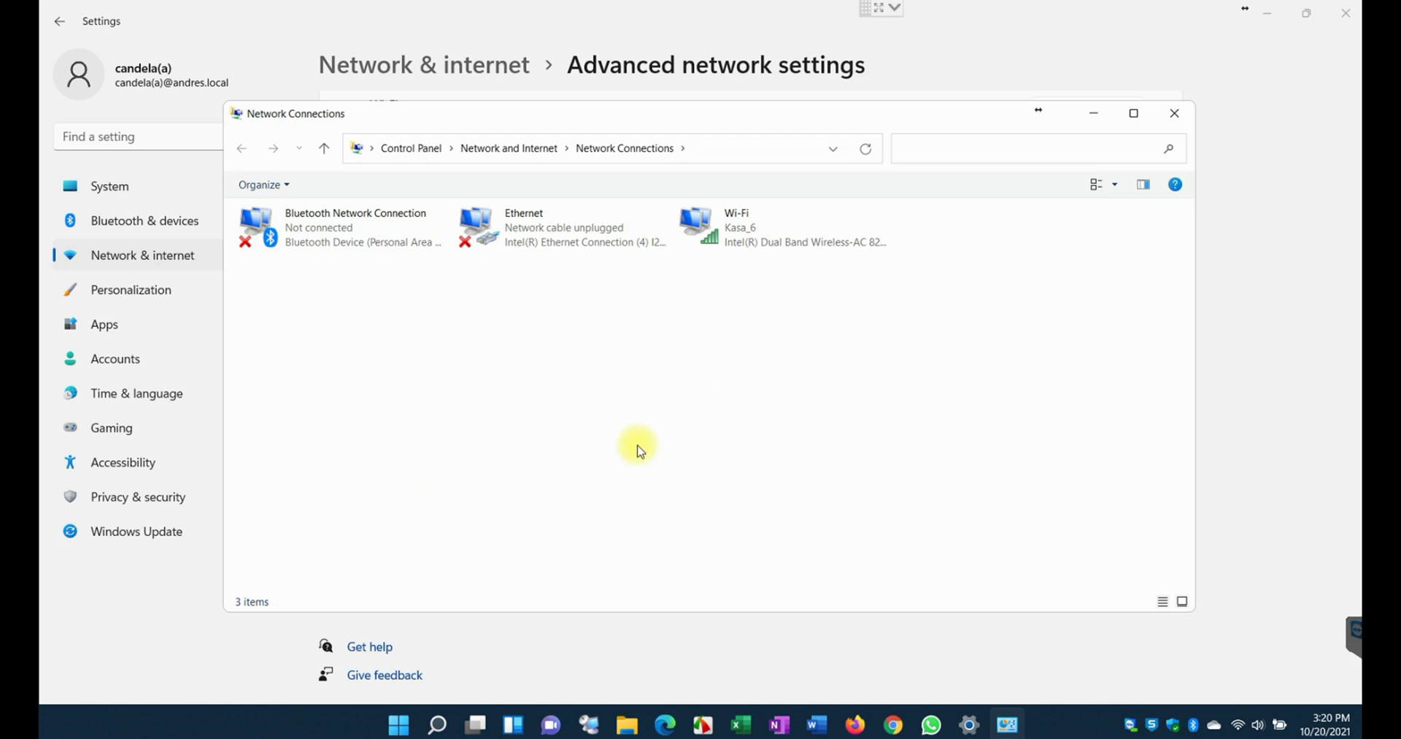
mouse_move(555, 419)
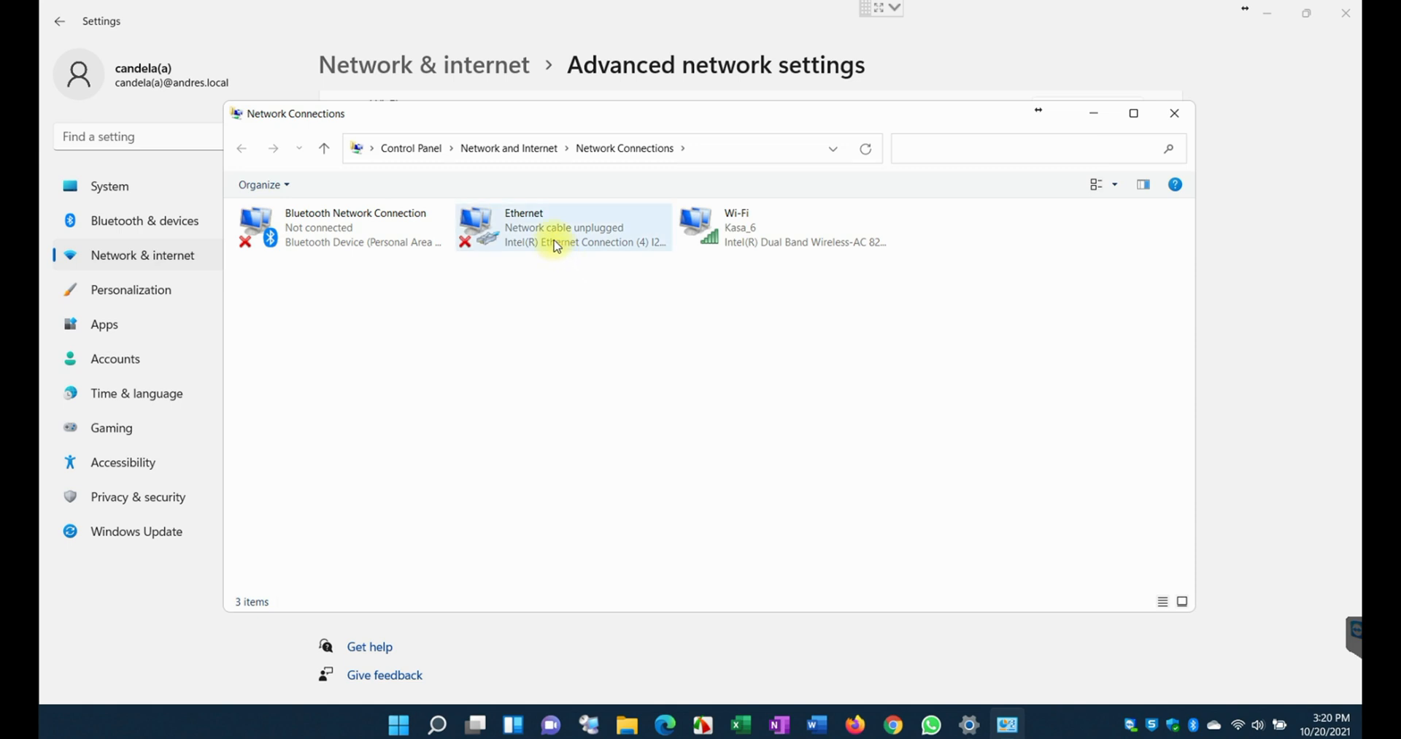
click(559, 227)
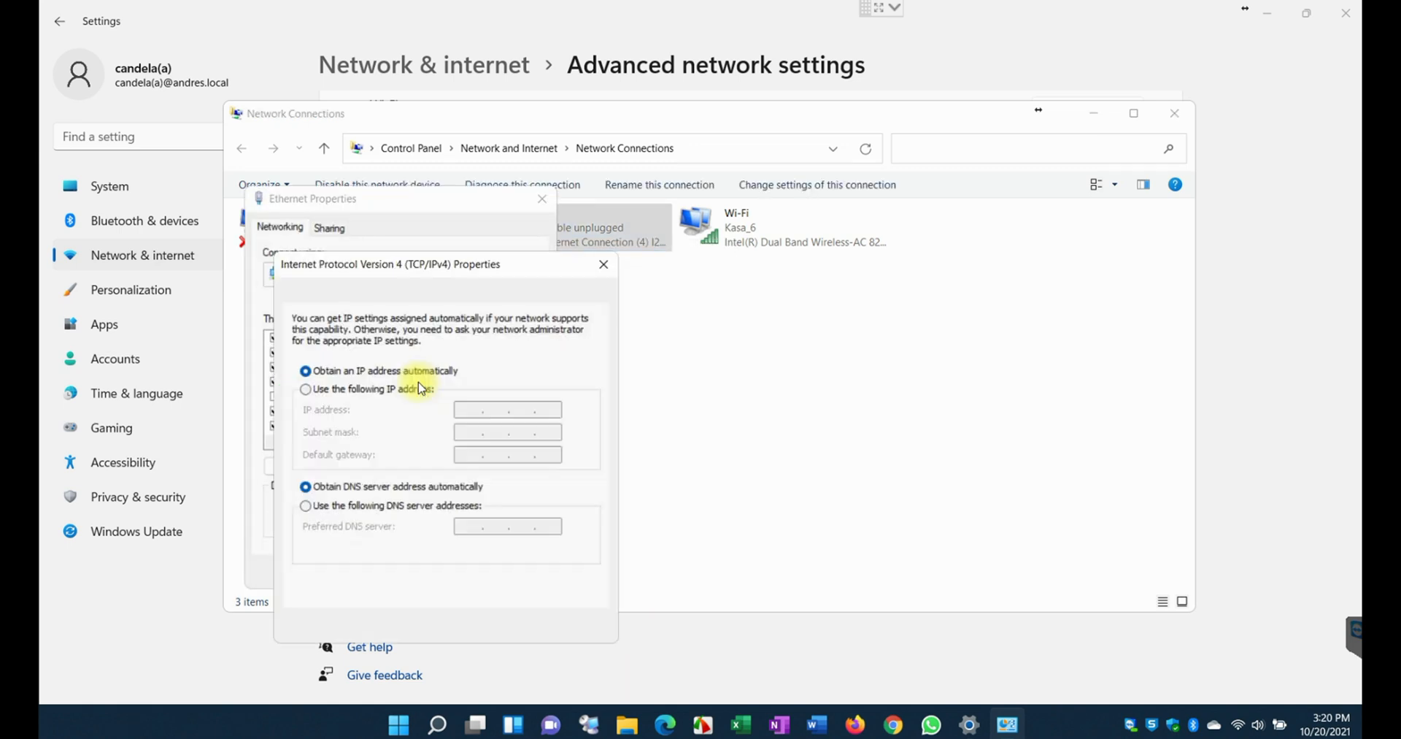
click(305, 388)
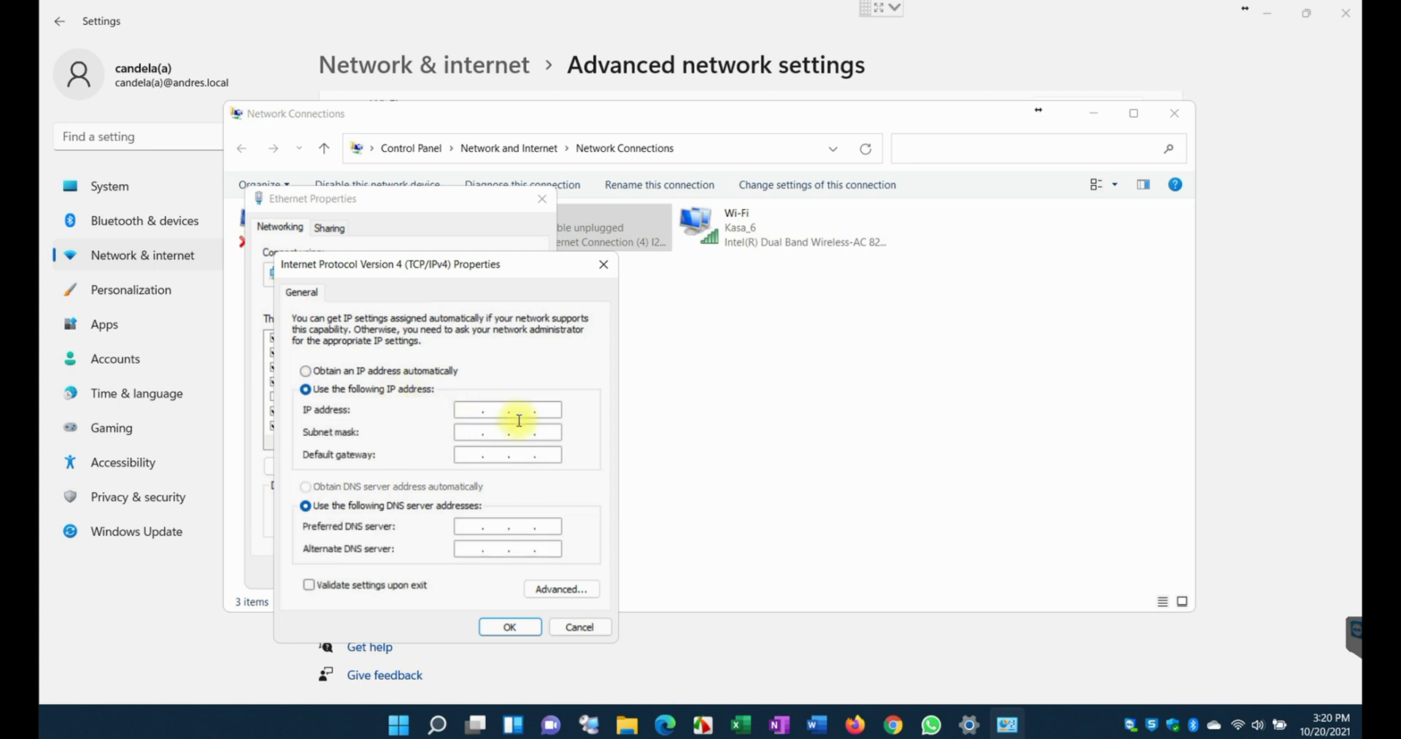
click(580, 626)
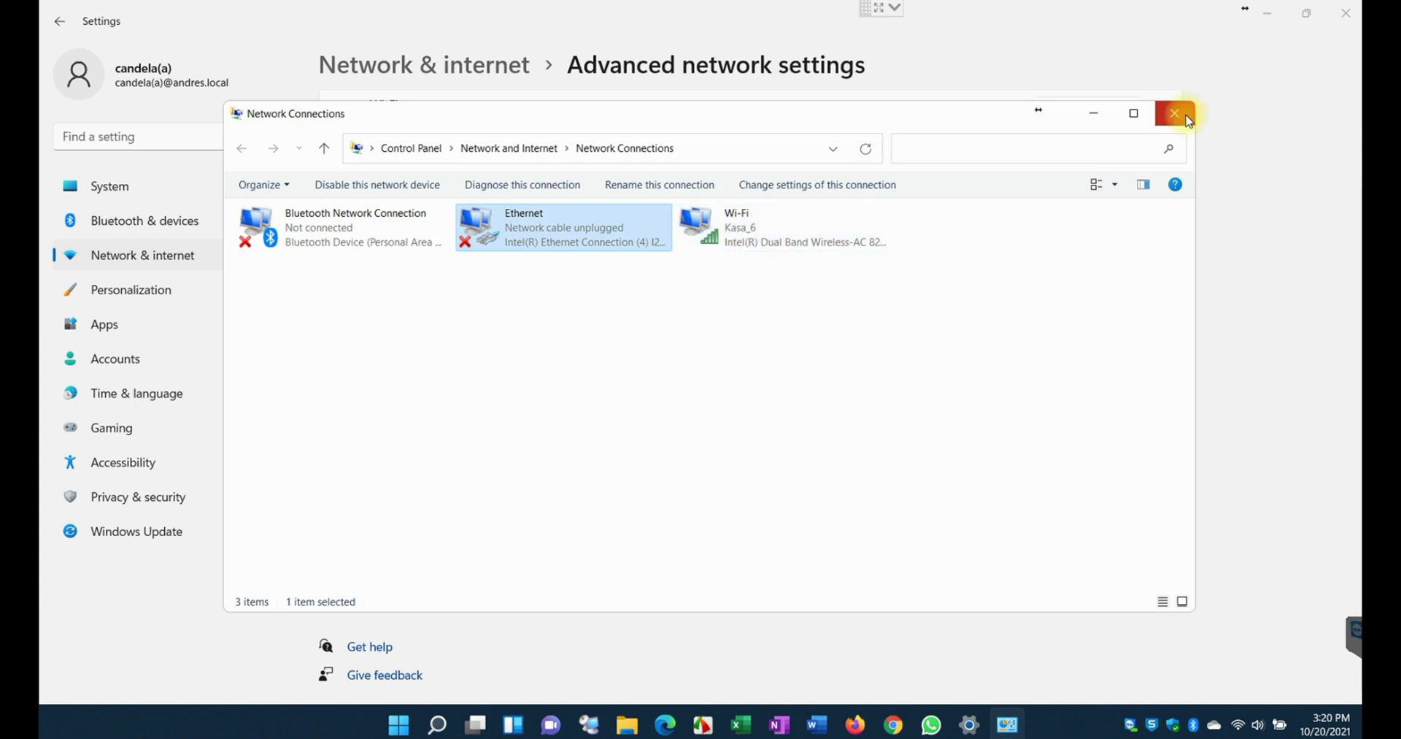
Close Network Connections, glance at Apps & features, then show the Accounts page
click(1173, 113)
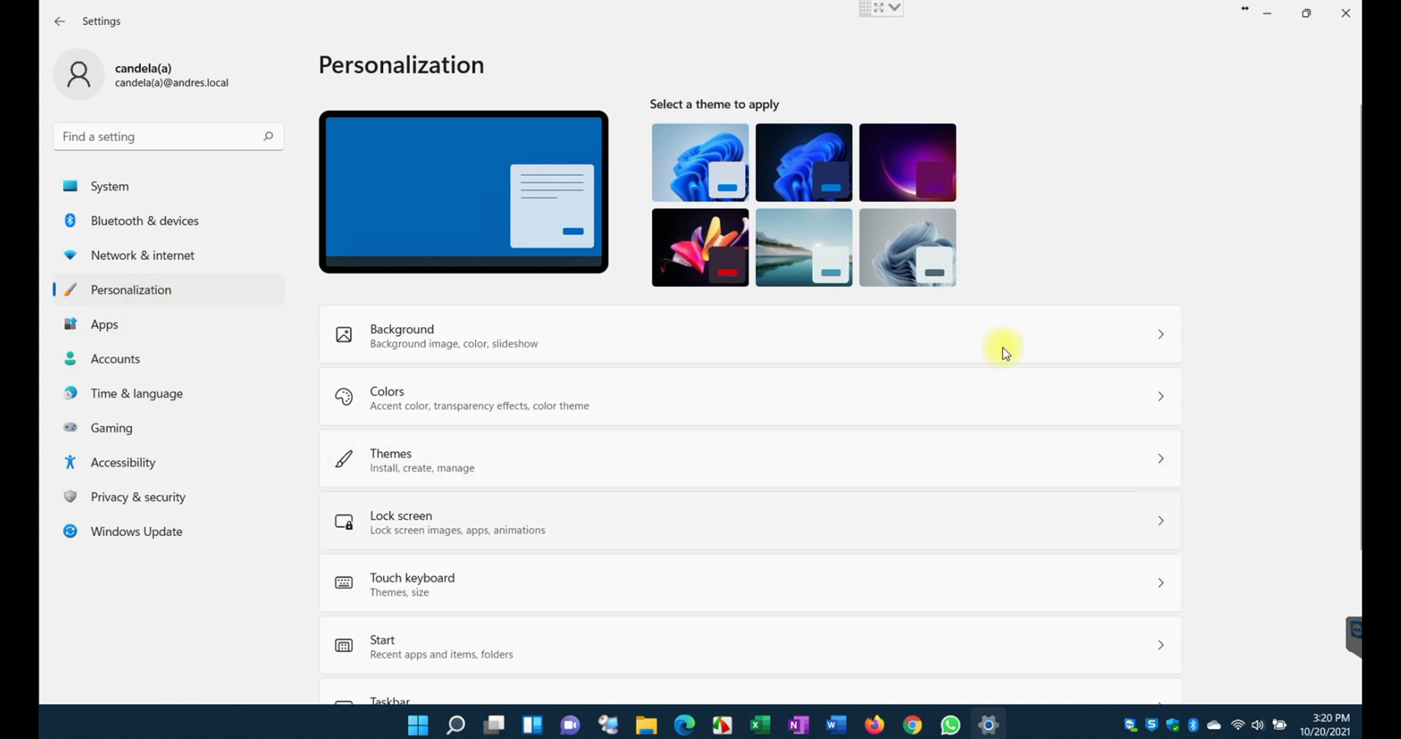
mouse_move(861, 539)
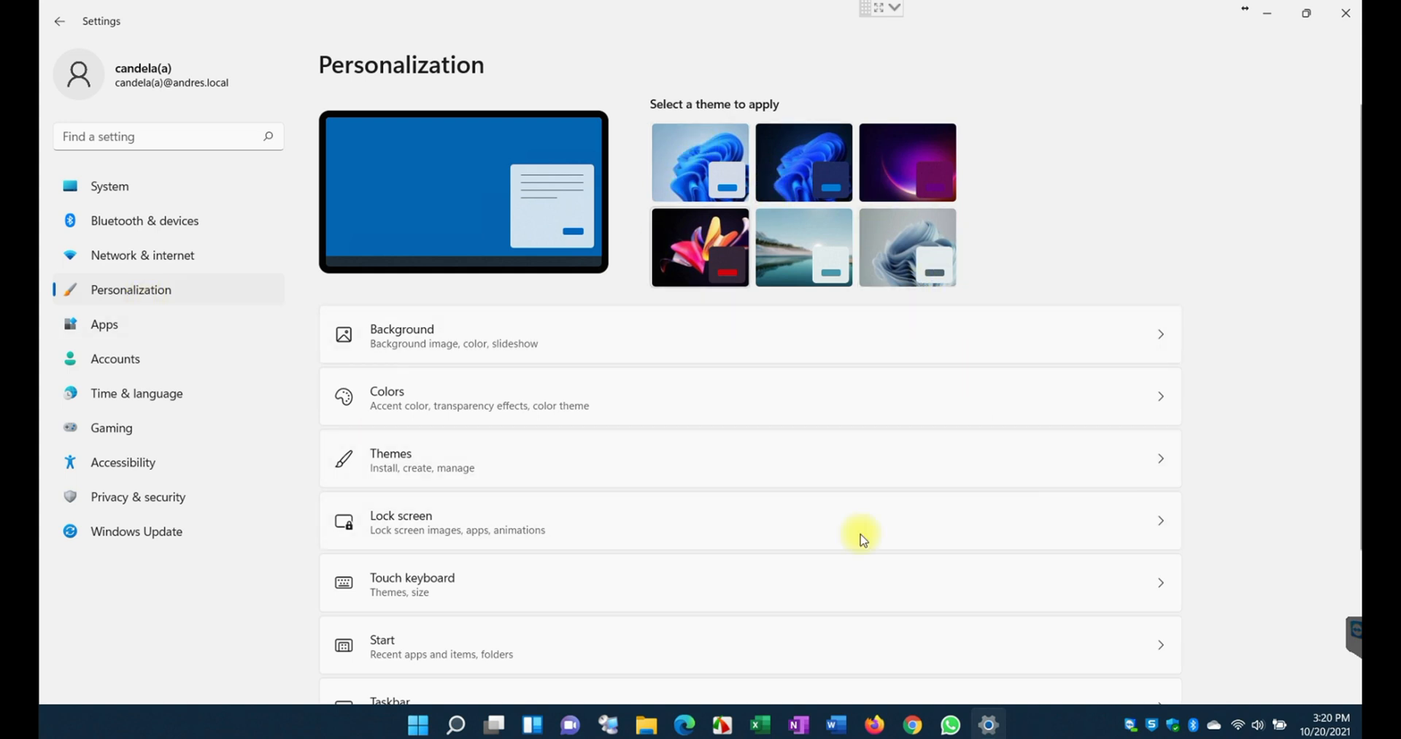
mouse_move(785, 557)
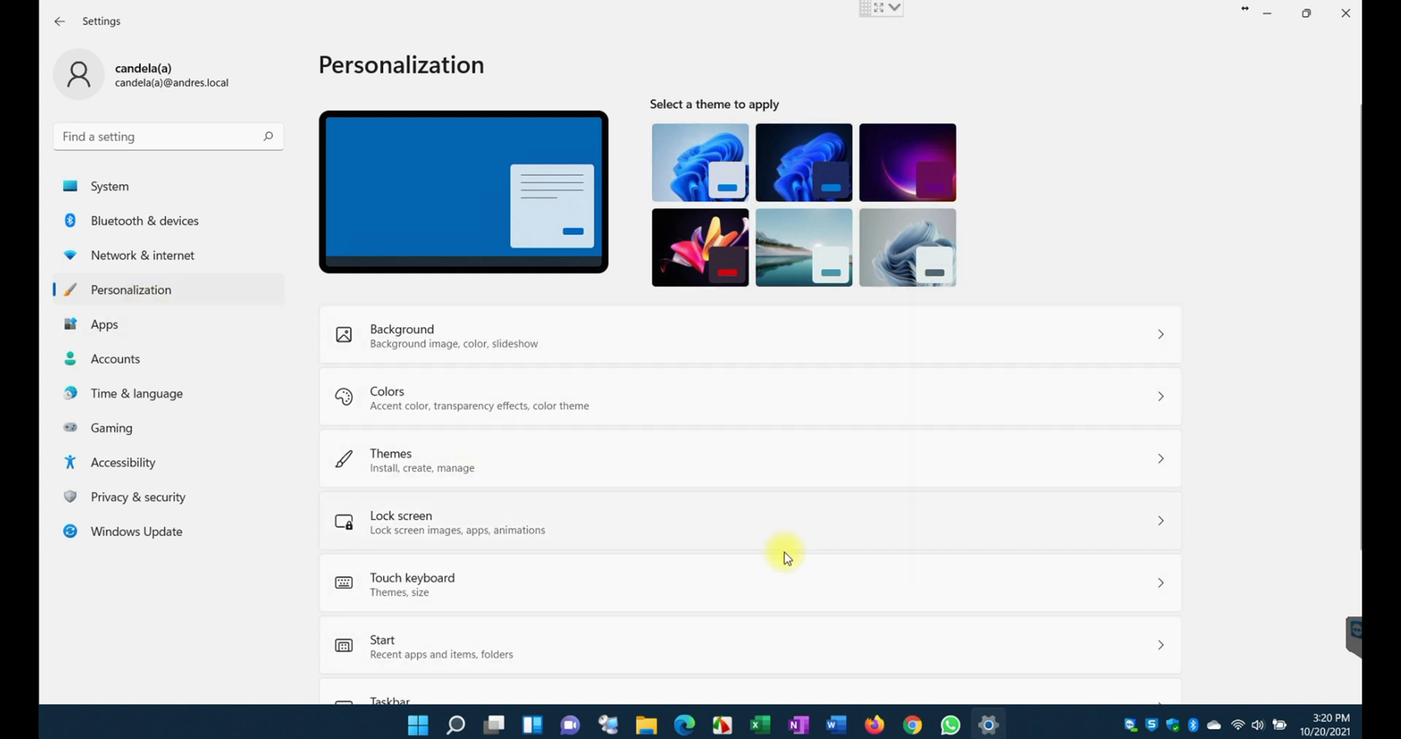
click(103, 324)
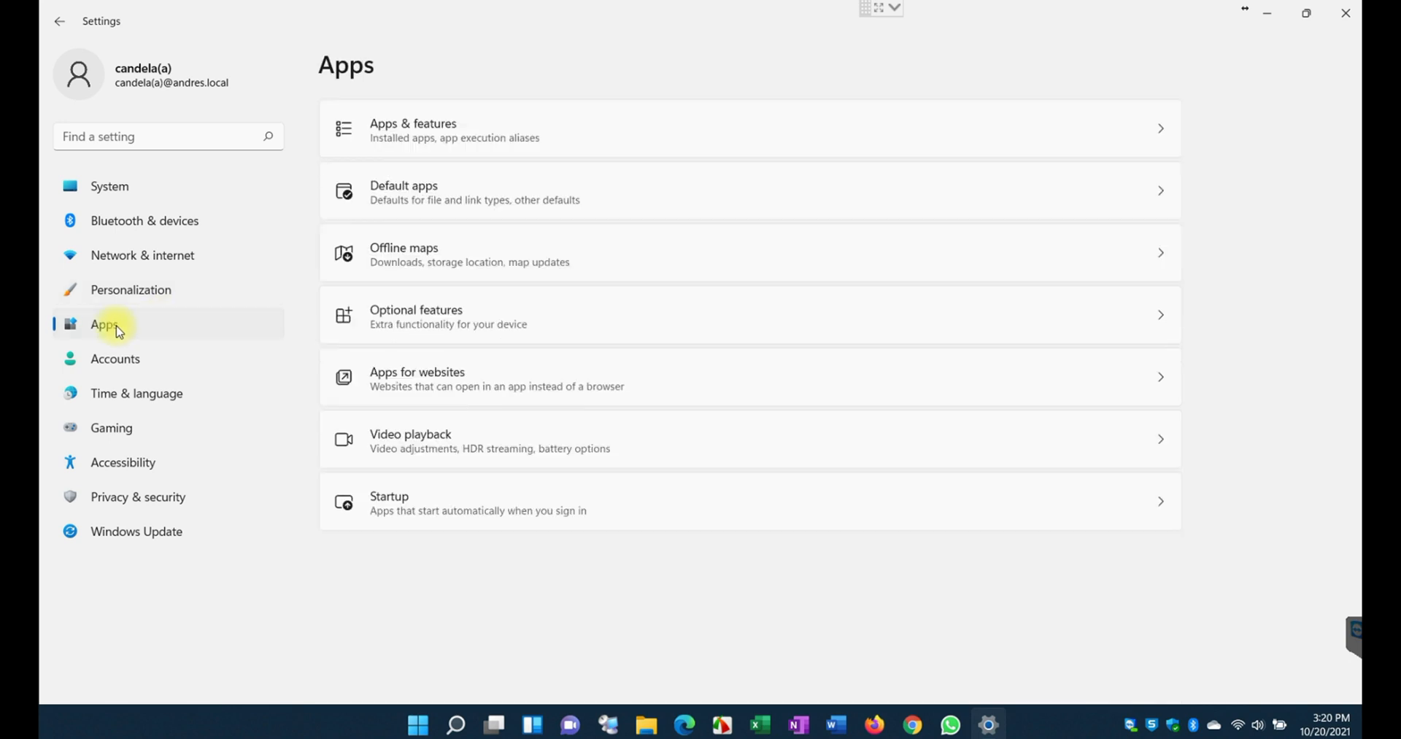
mouse_move(438, 129)
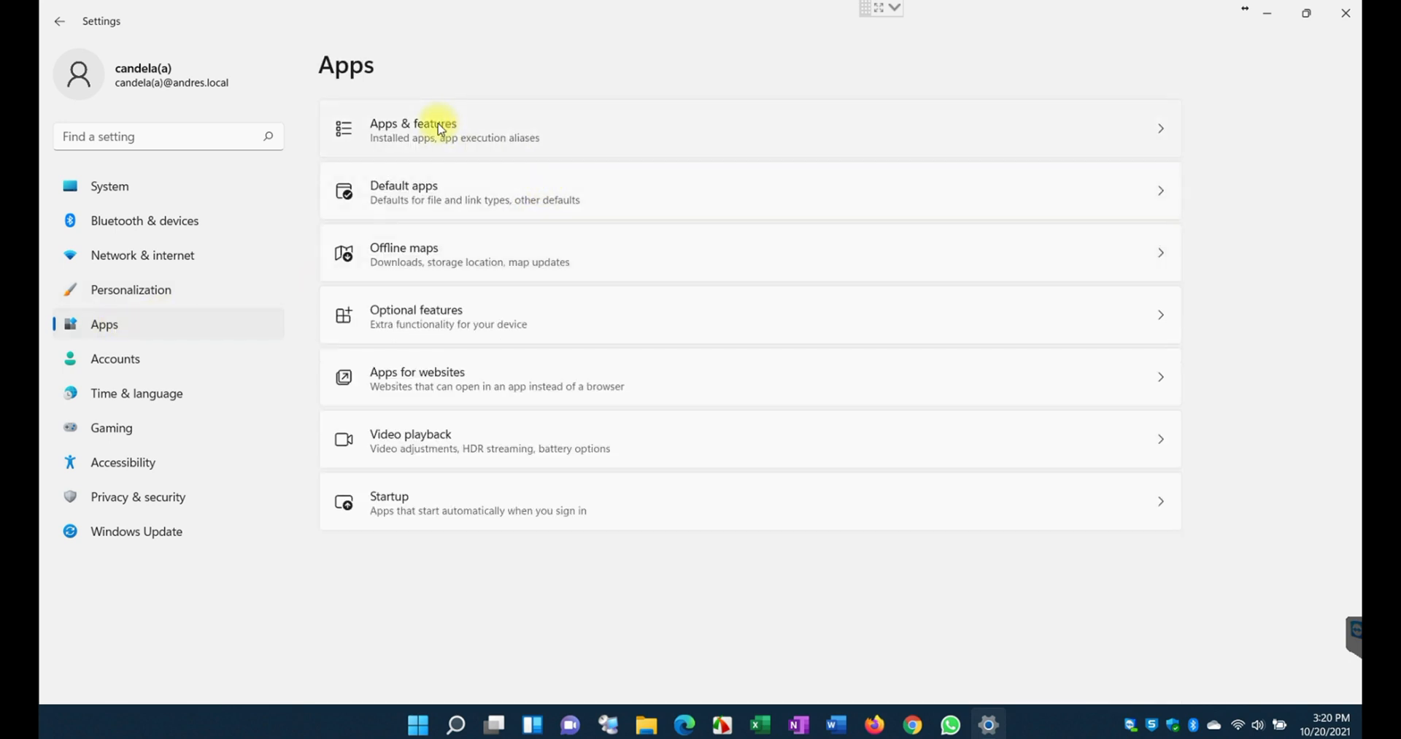
click(413, 130)
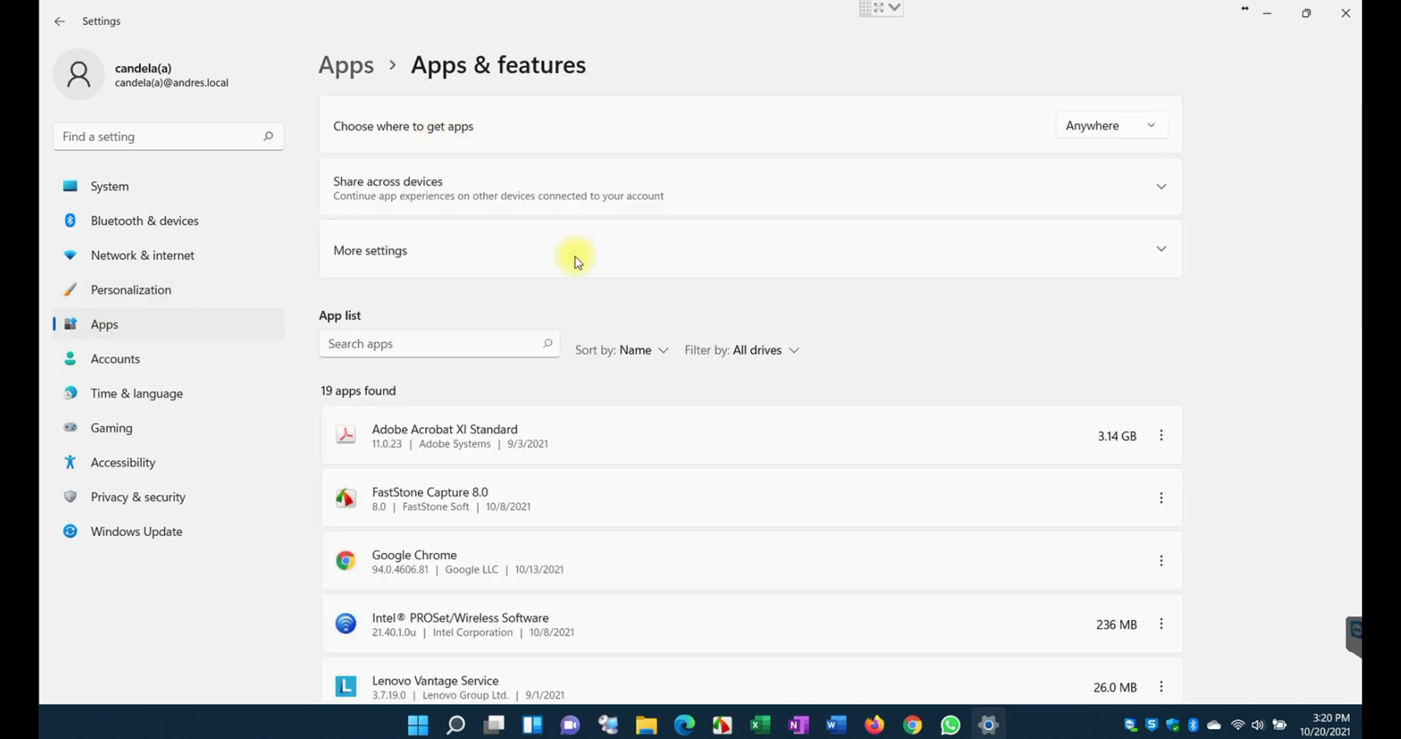
click(437, 343)
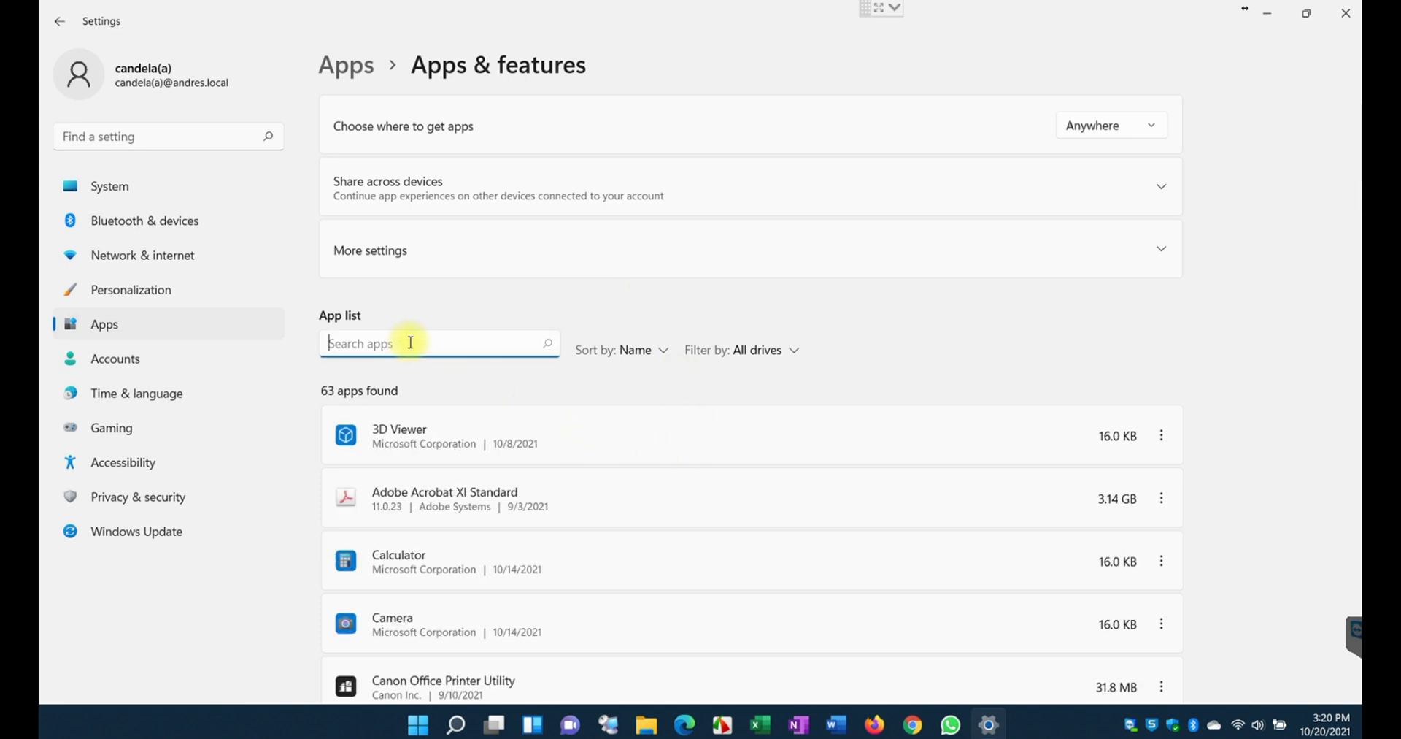
click(114, 359)
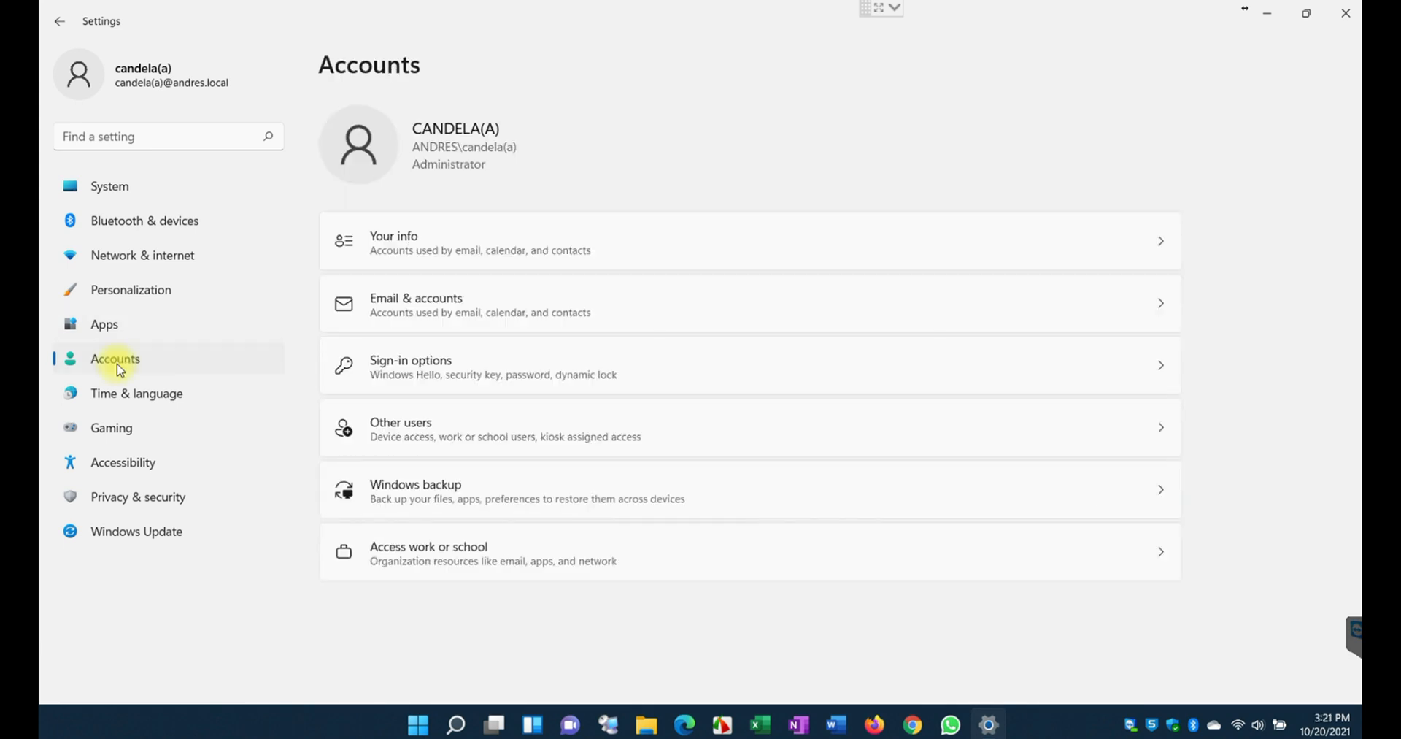
mouse_move(442, 274)
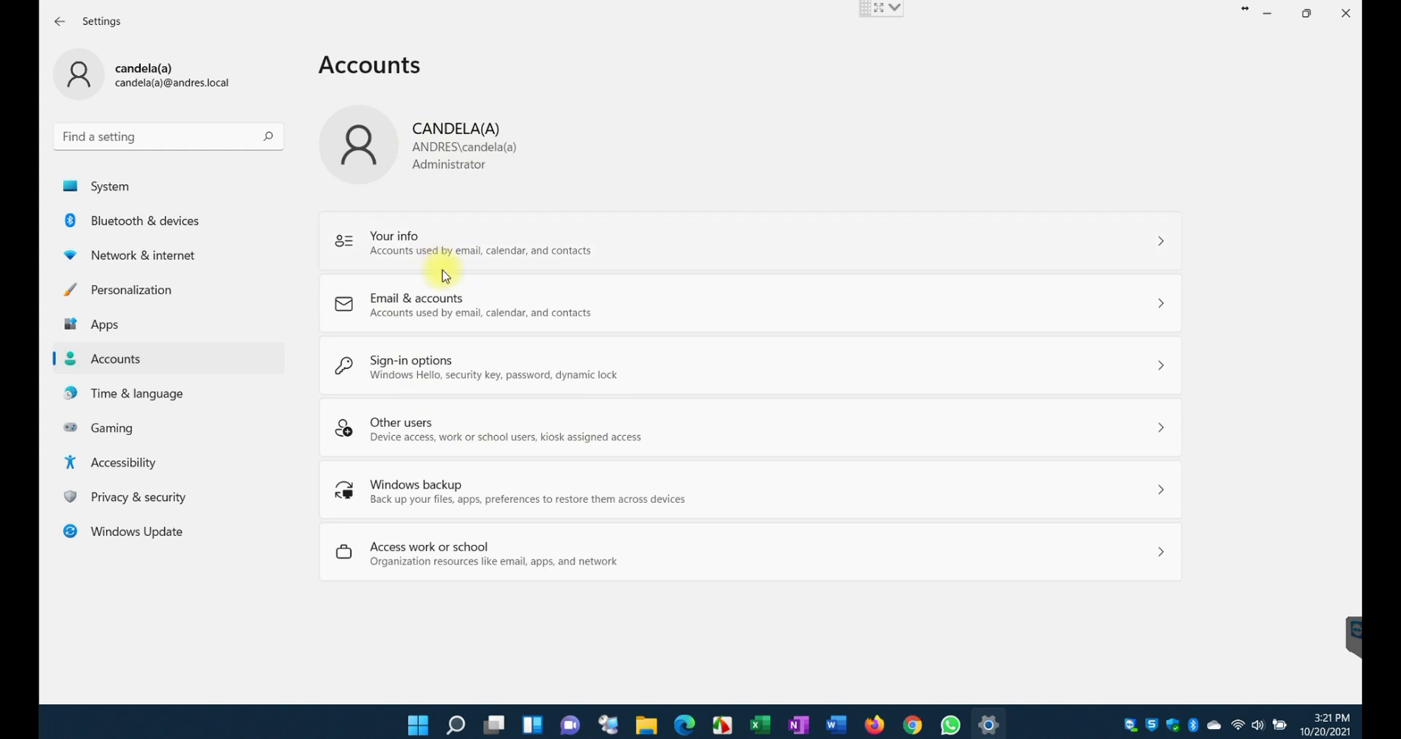
mouse_move(440, 545)
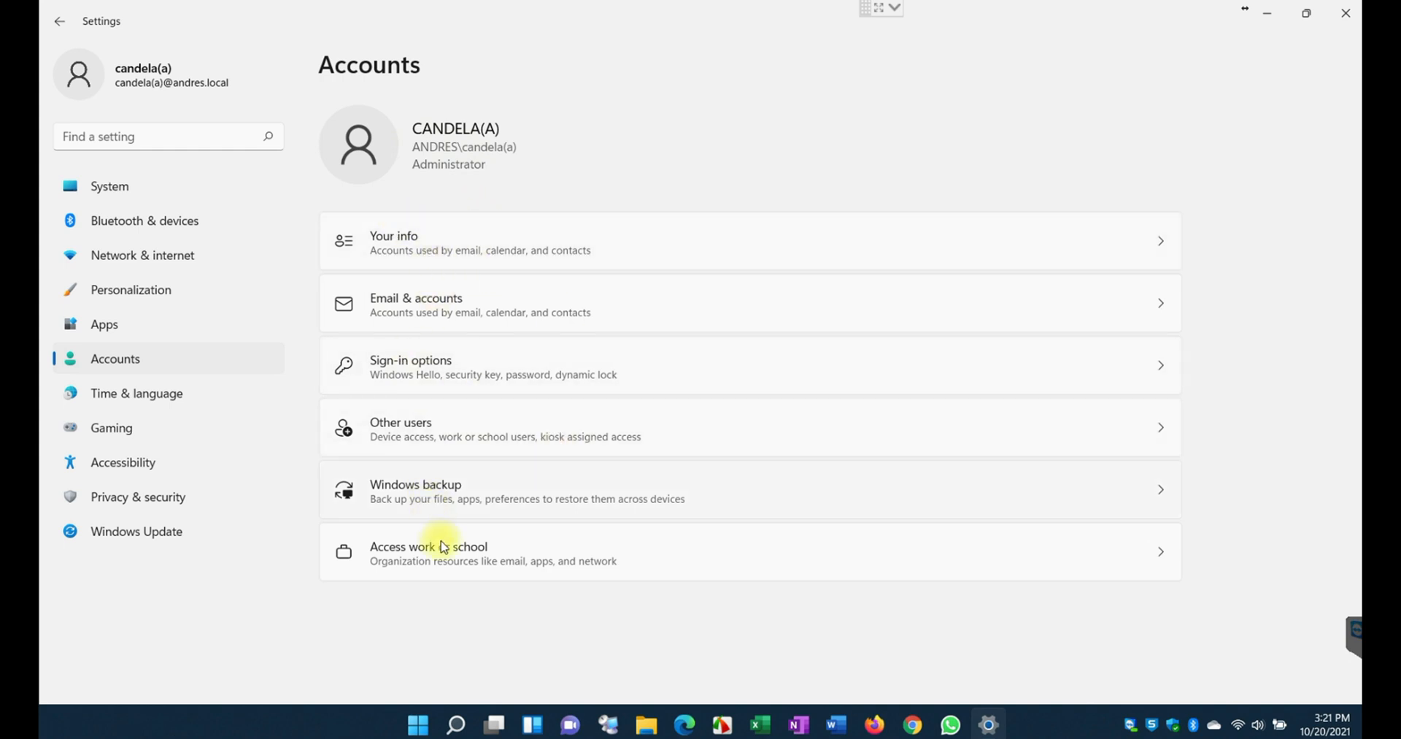
mouse_move(403, 437)
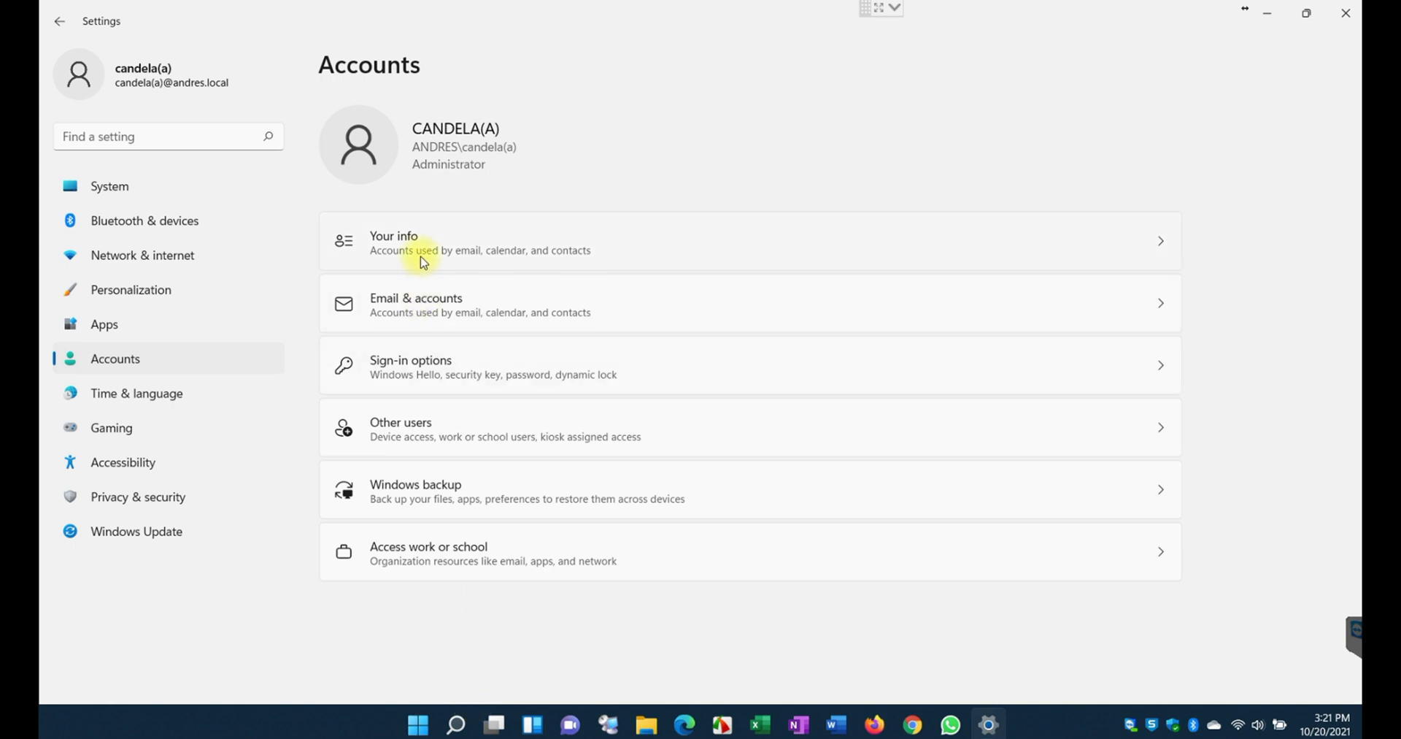
View Time & language, then scroll through the Privacy & security sections
click(136, 393)
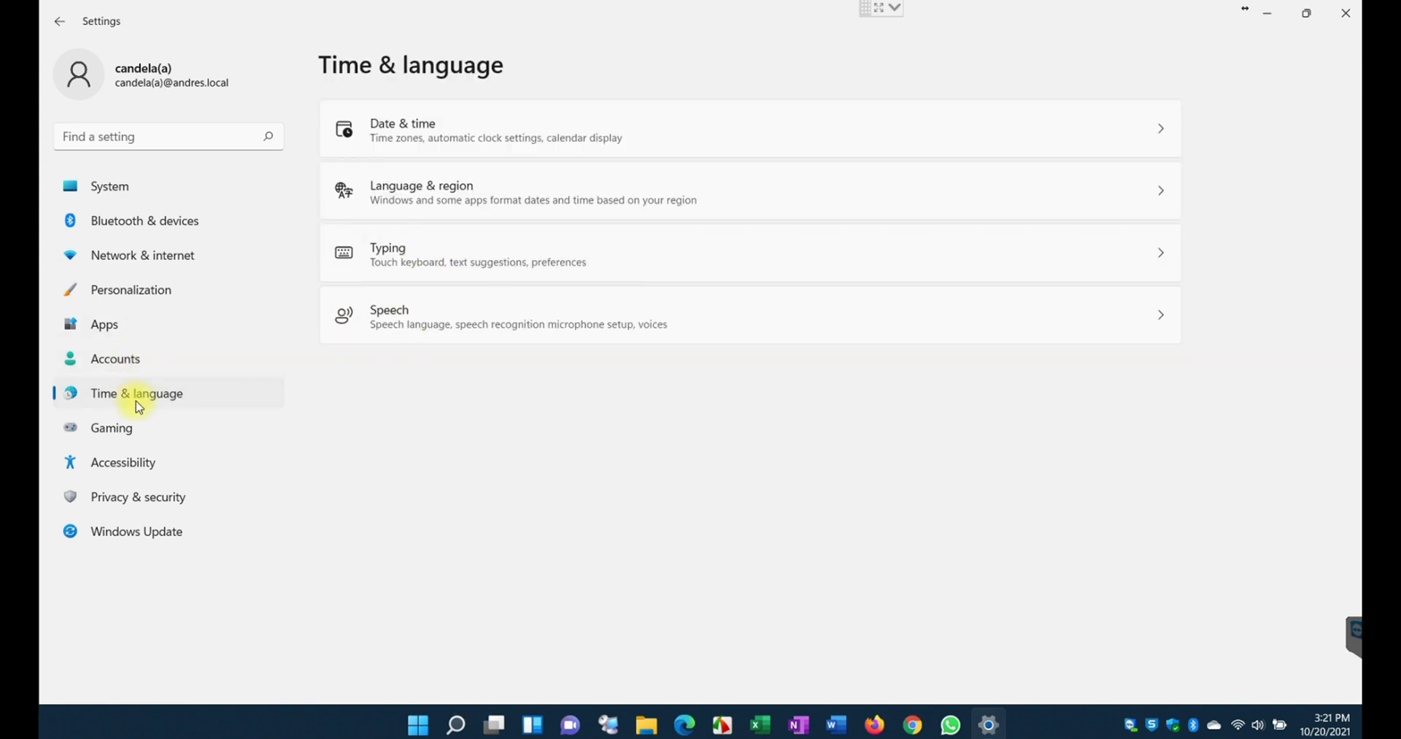
mouse_move(702, 135)
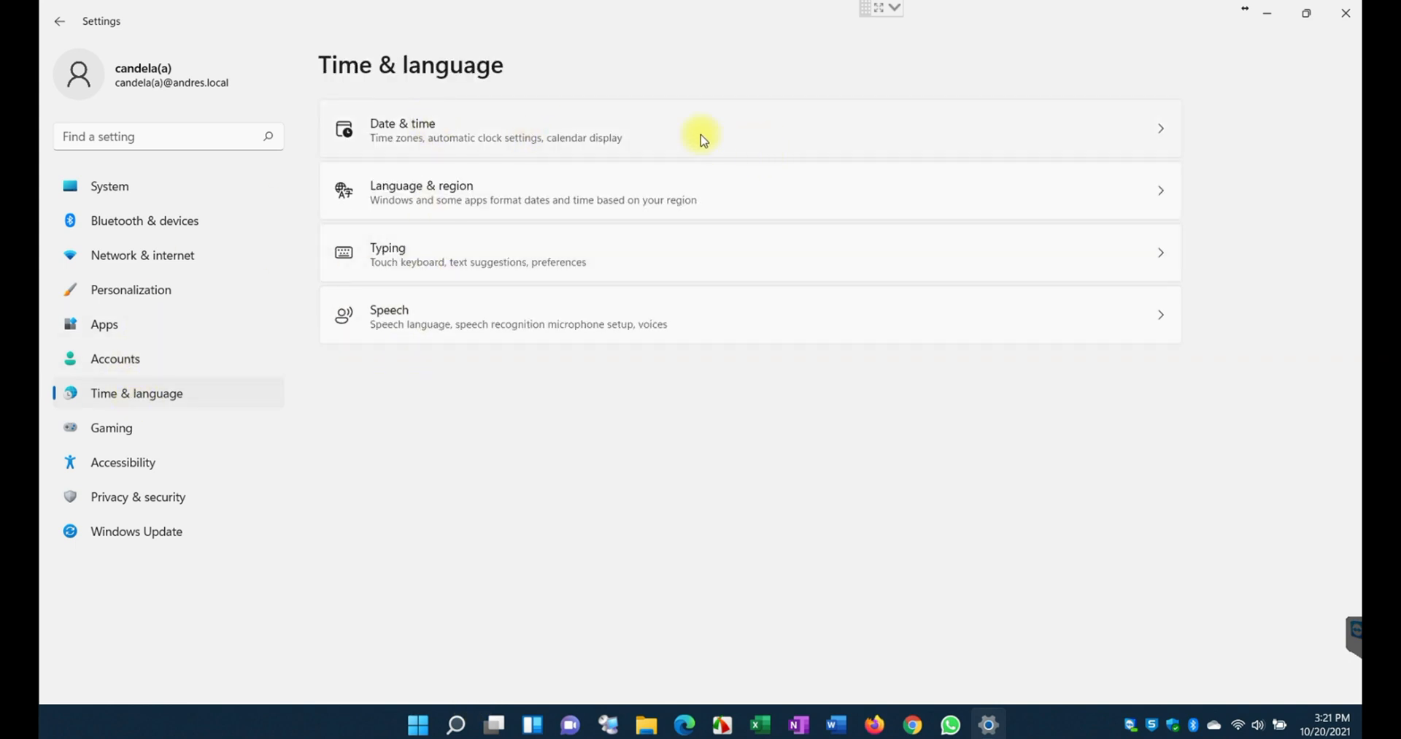
mouse_move(885, 272)
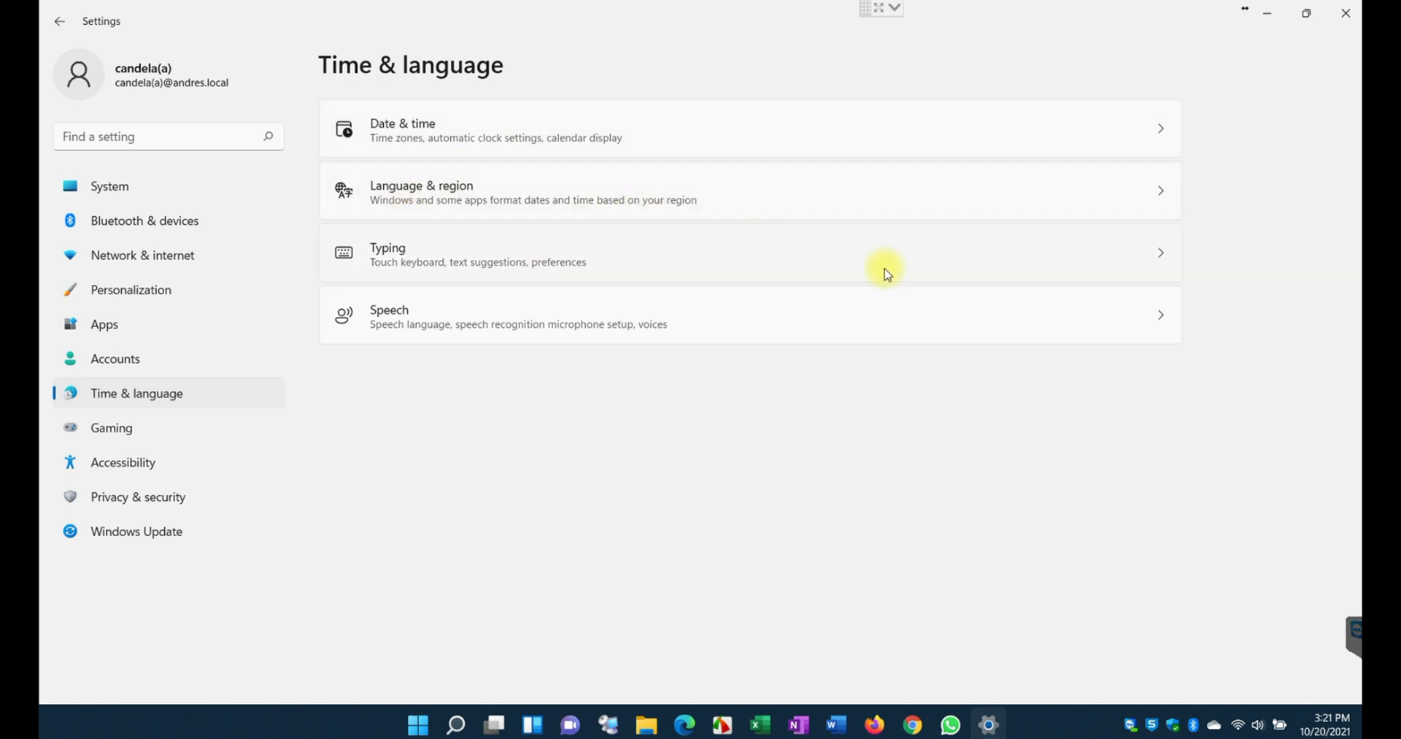
mouse_move(1296, 728)
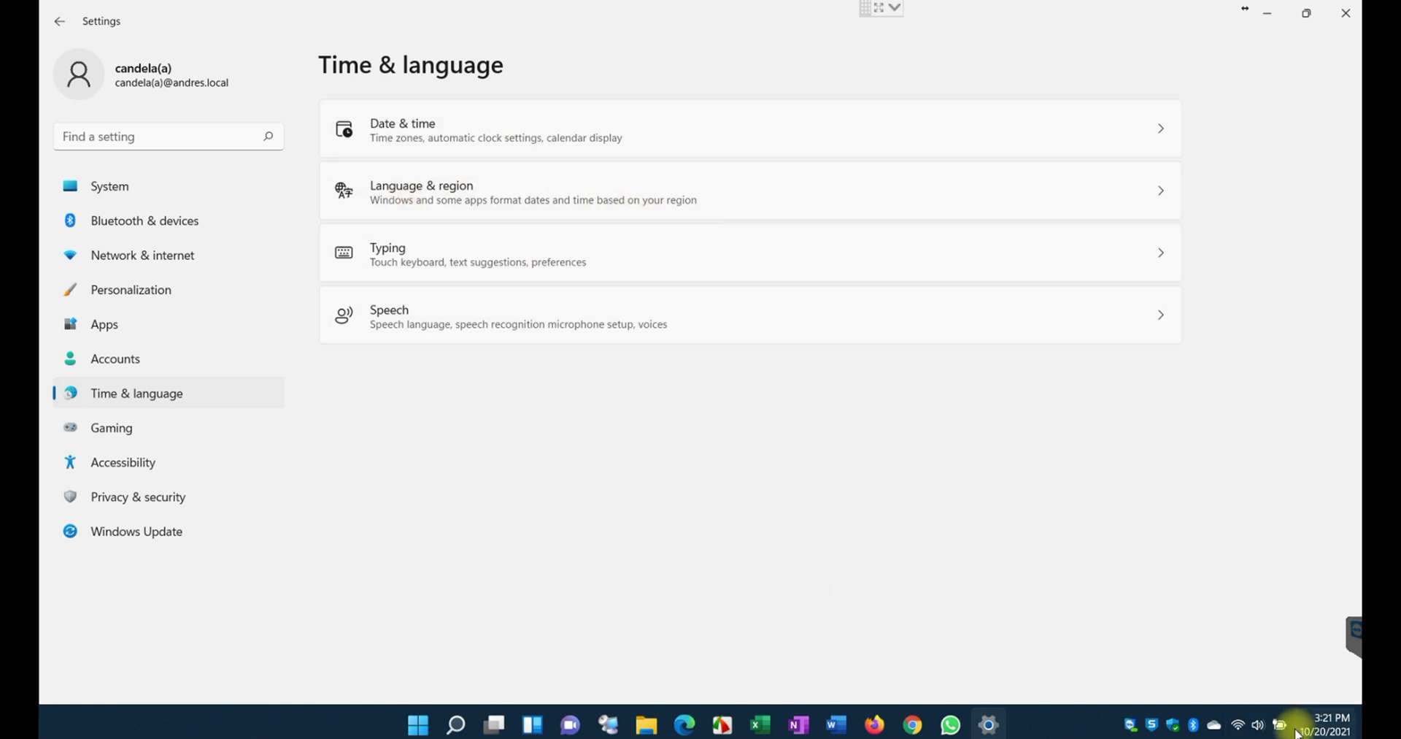
mouse_move(1329, 724)
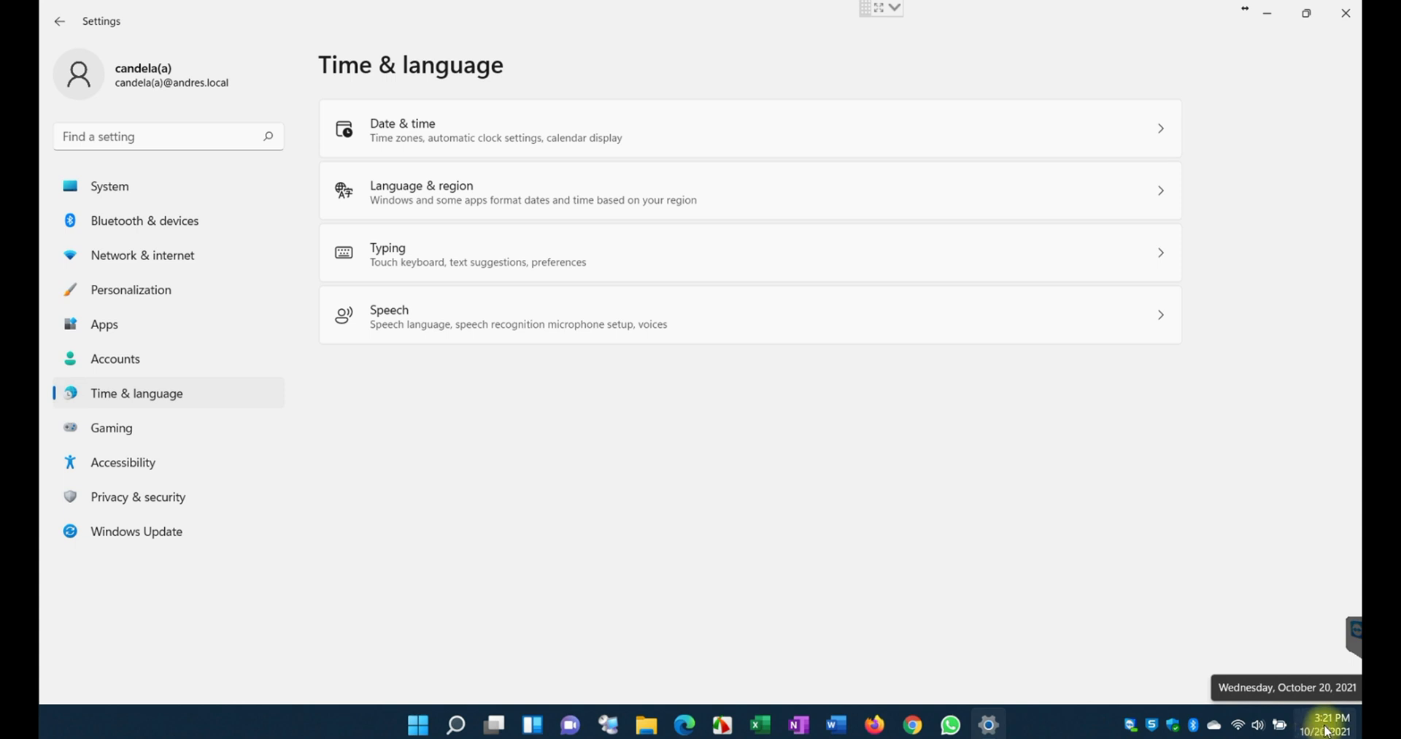
mouse_move(593, 478)
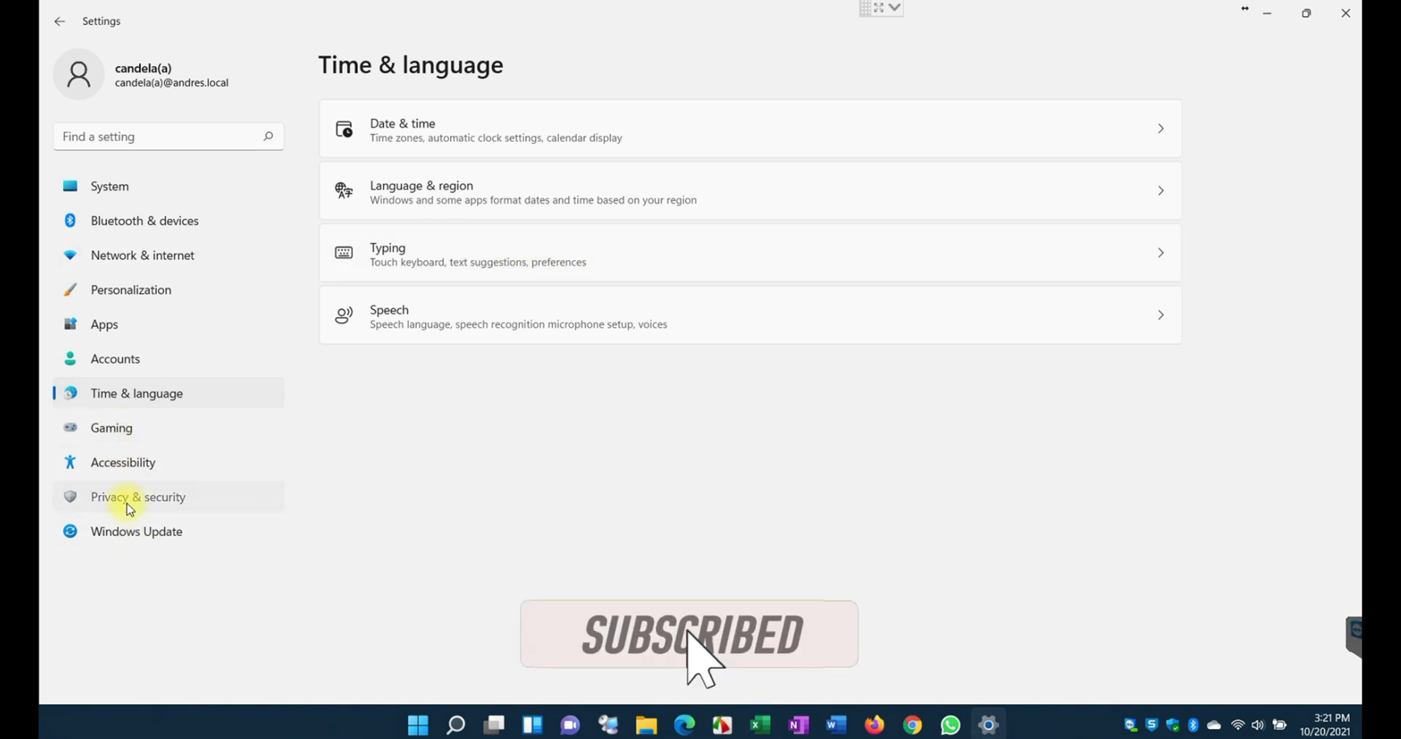
click(137, 496)
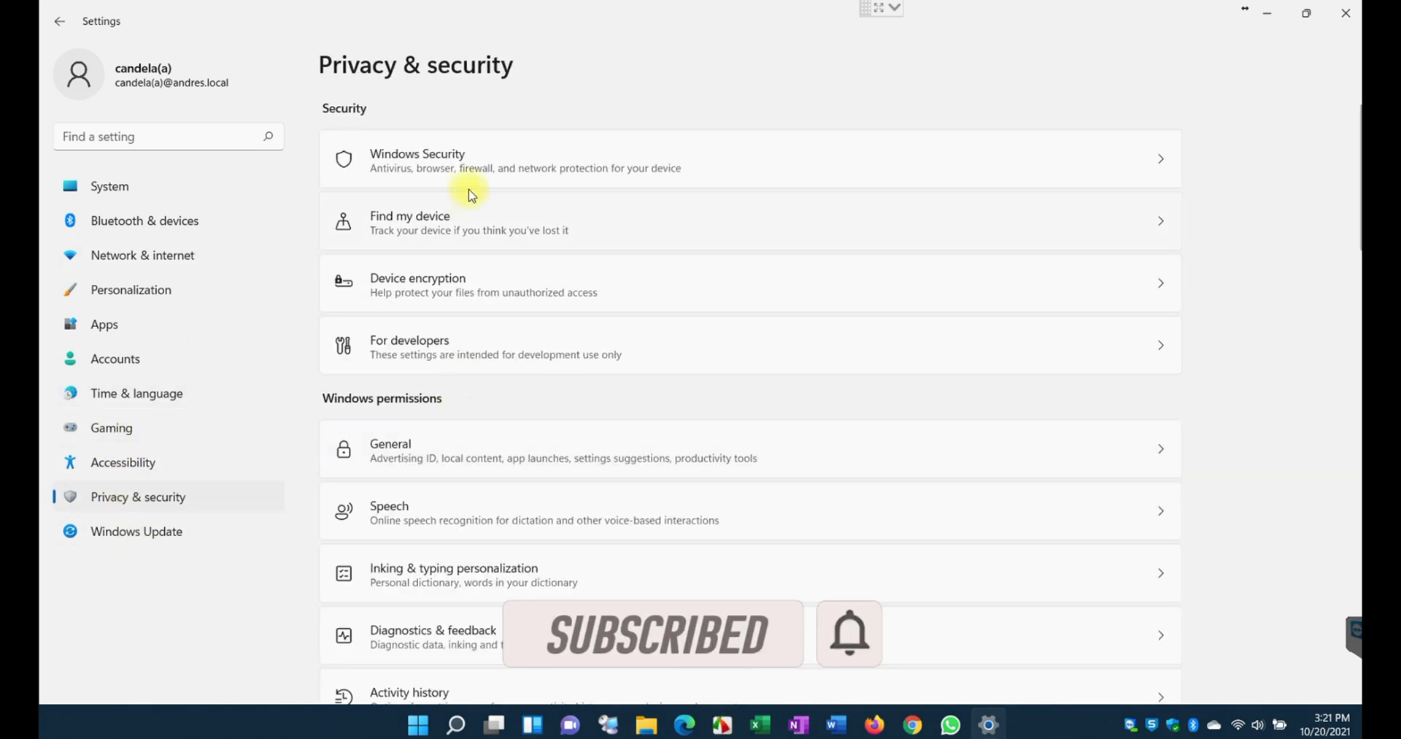
mouse_move(511, 173)
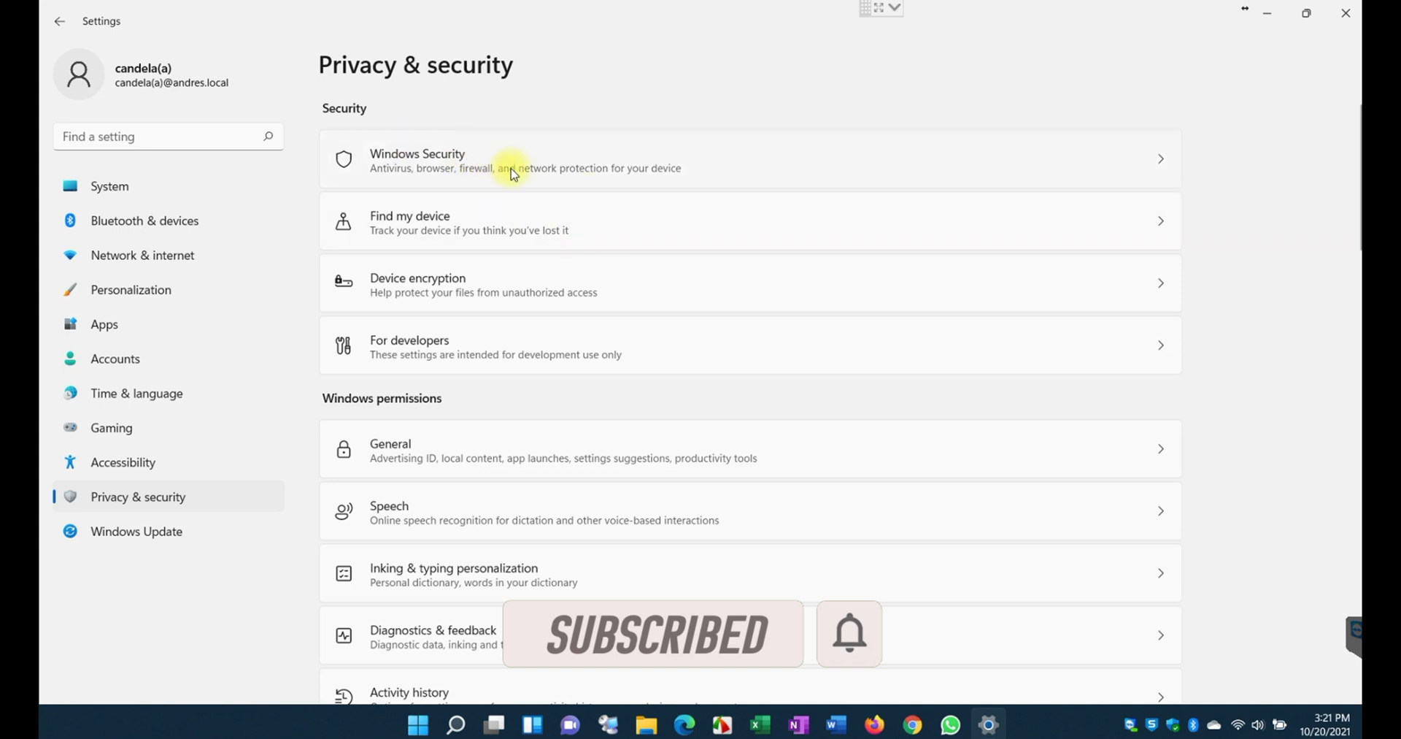
mouse_move(570, 438)
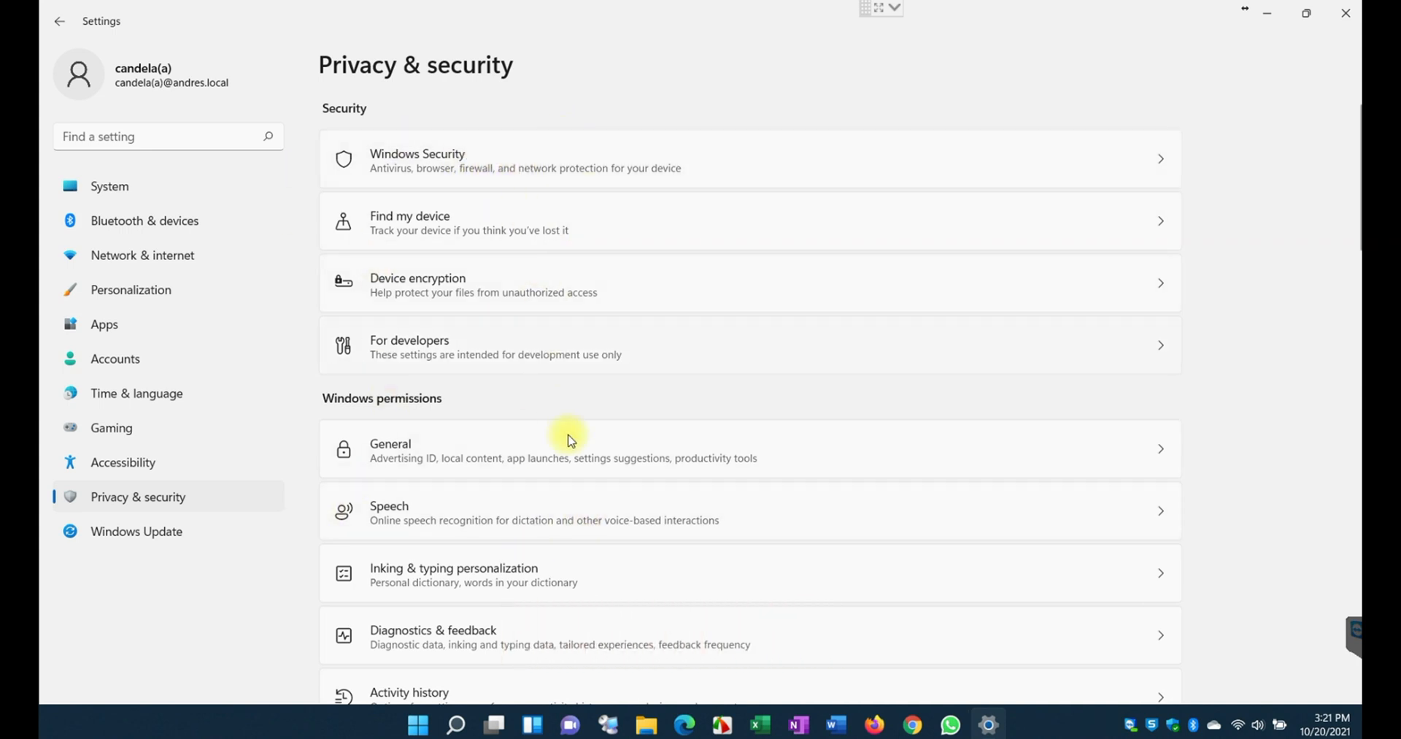
scroll(down, 3)
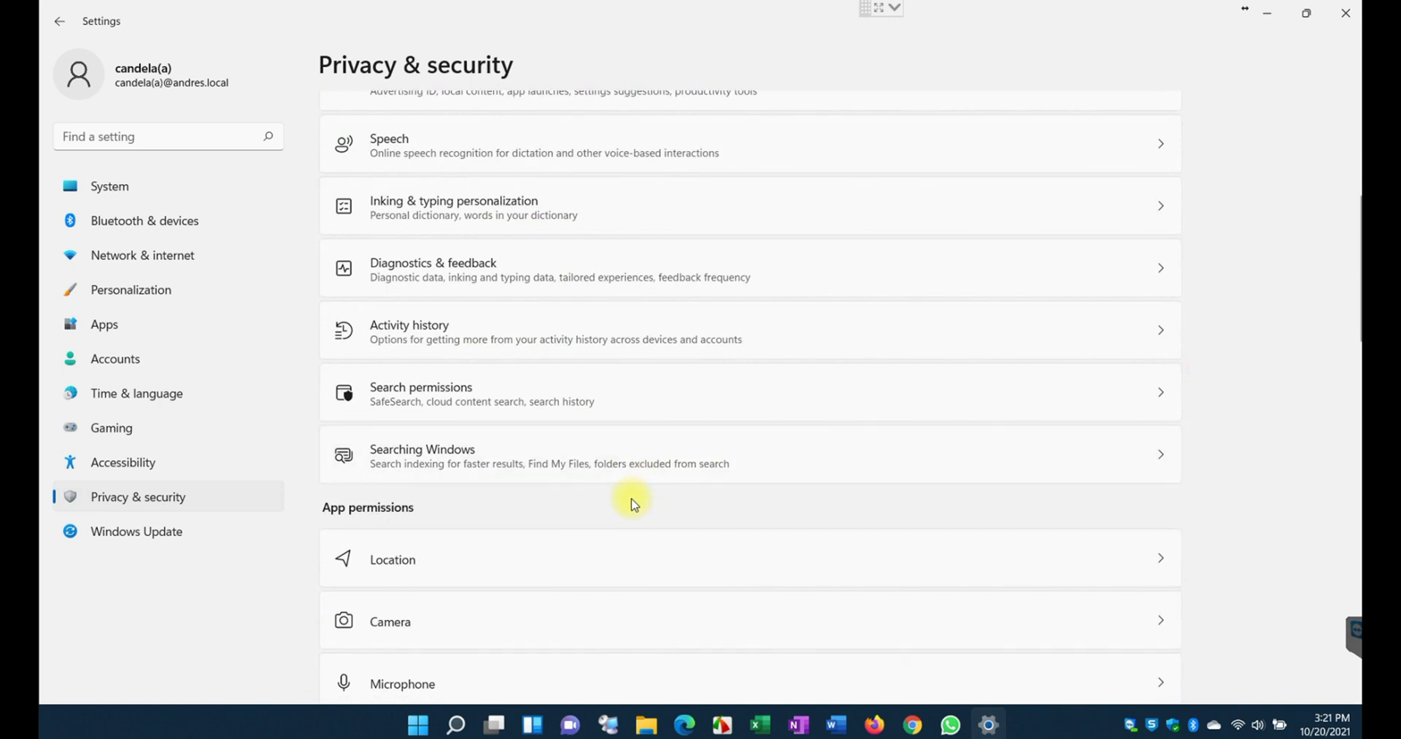
scroll(up, 3)
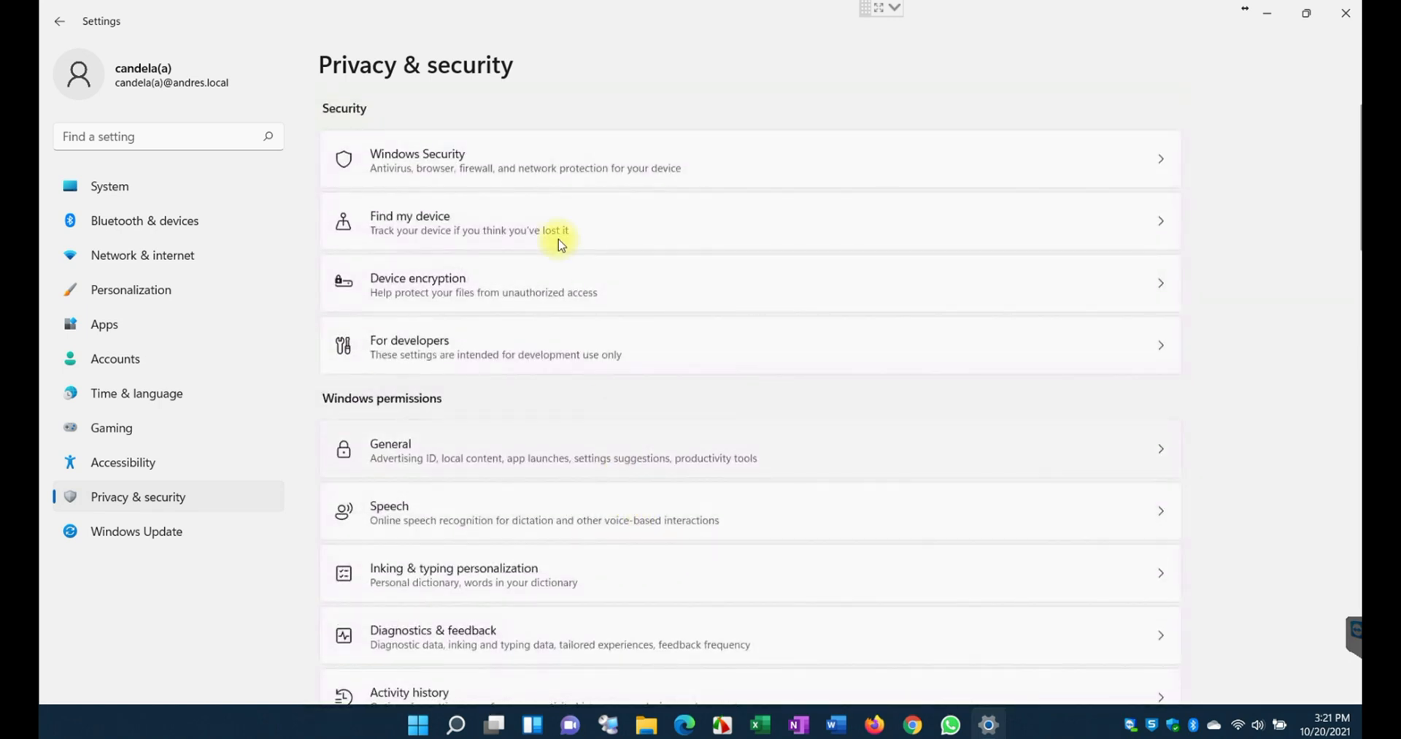
mouse_move(174, 608)
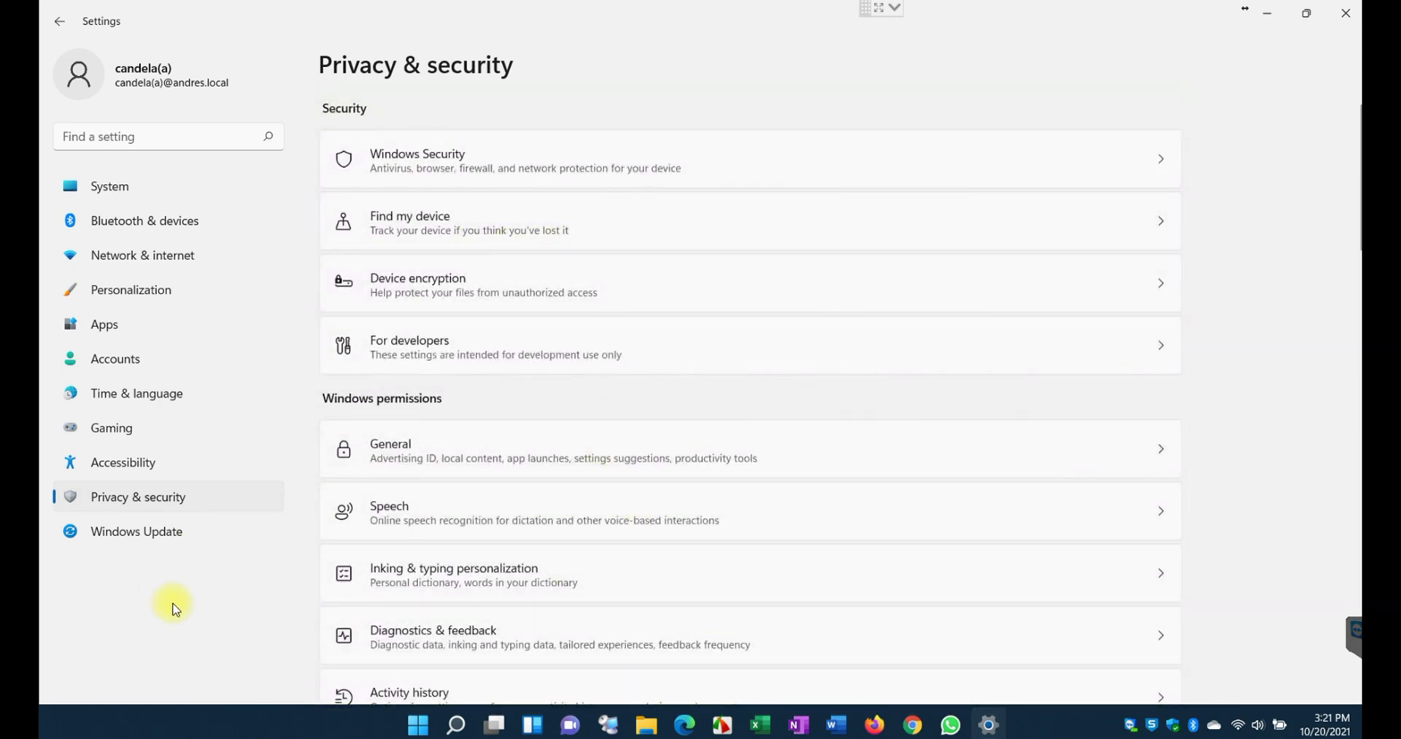
mouse_move(513, 251)
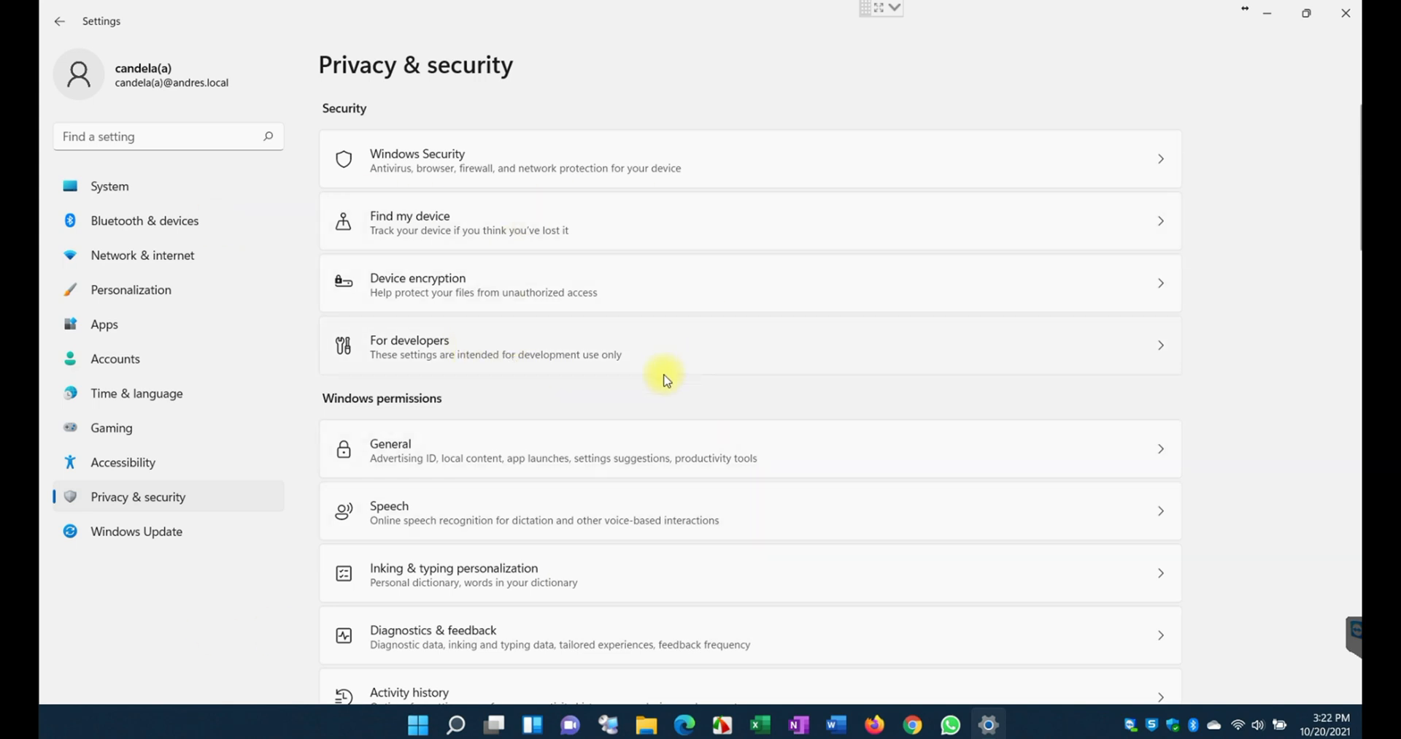
mouse_move(473, 368)
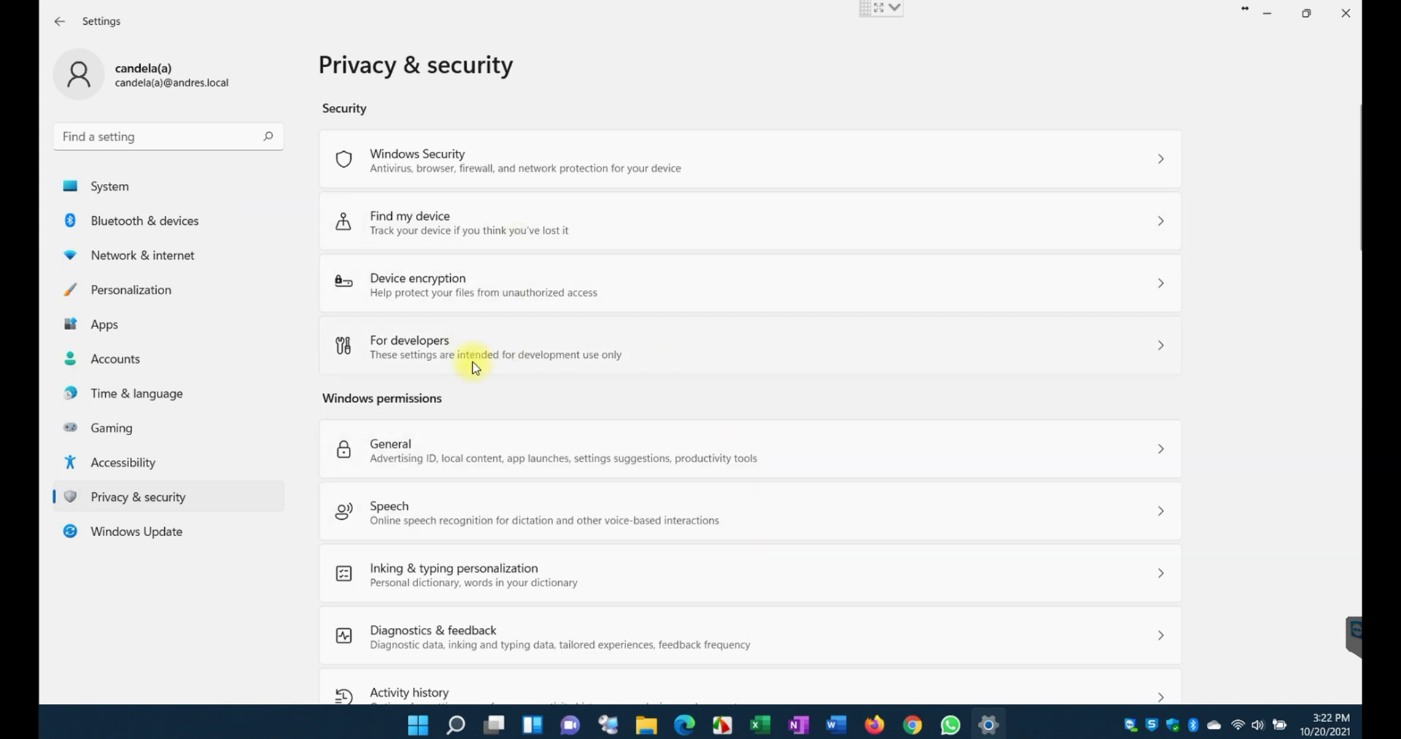
Review Windows Update and its Advanced options, then close Settings
click(136, 530)
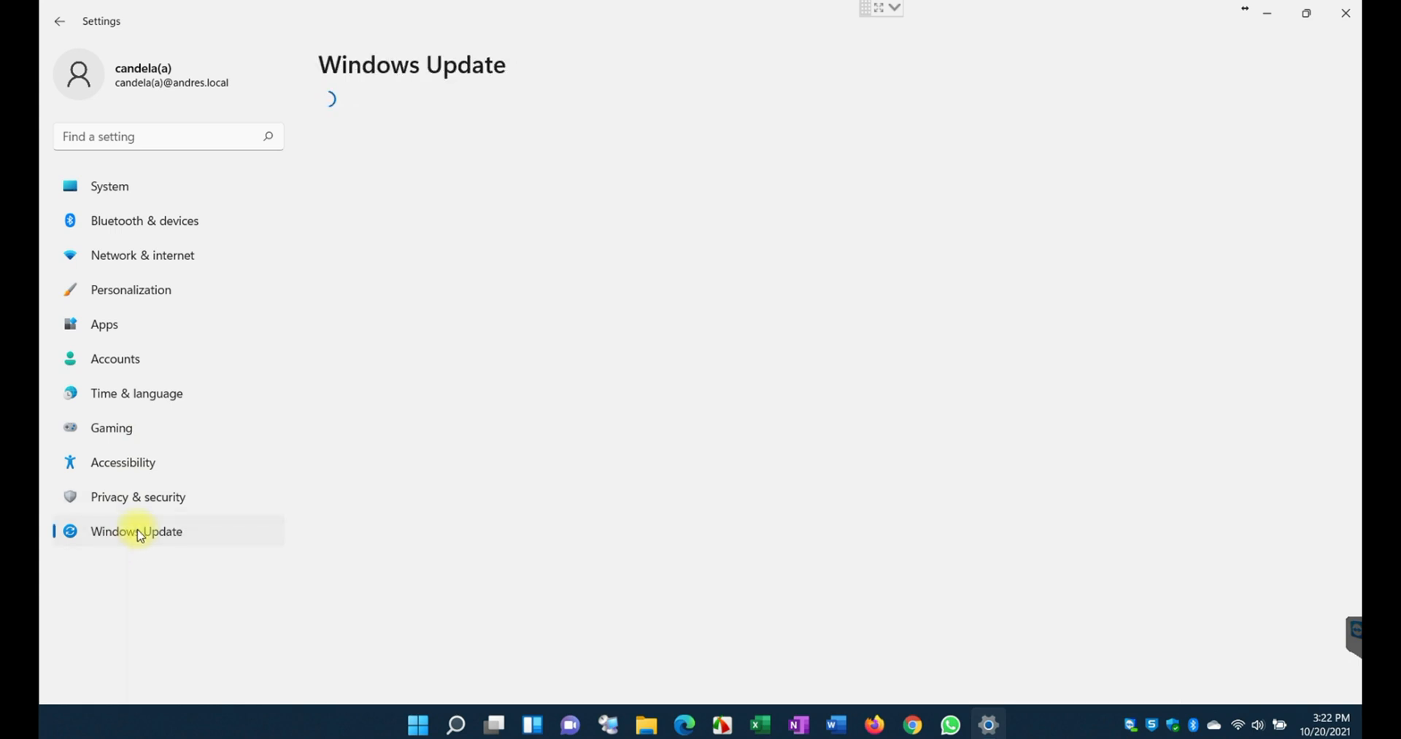
click(136, 530)
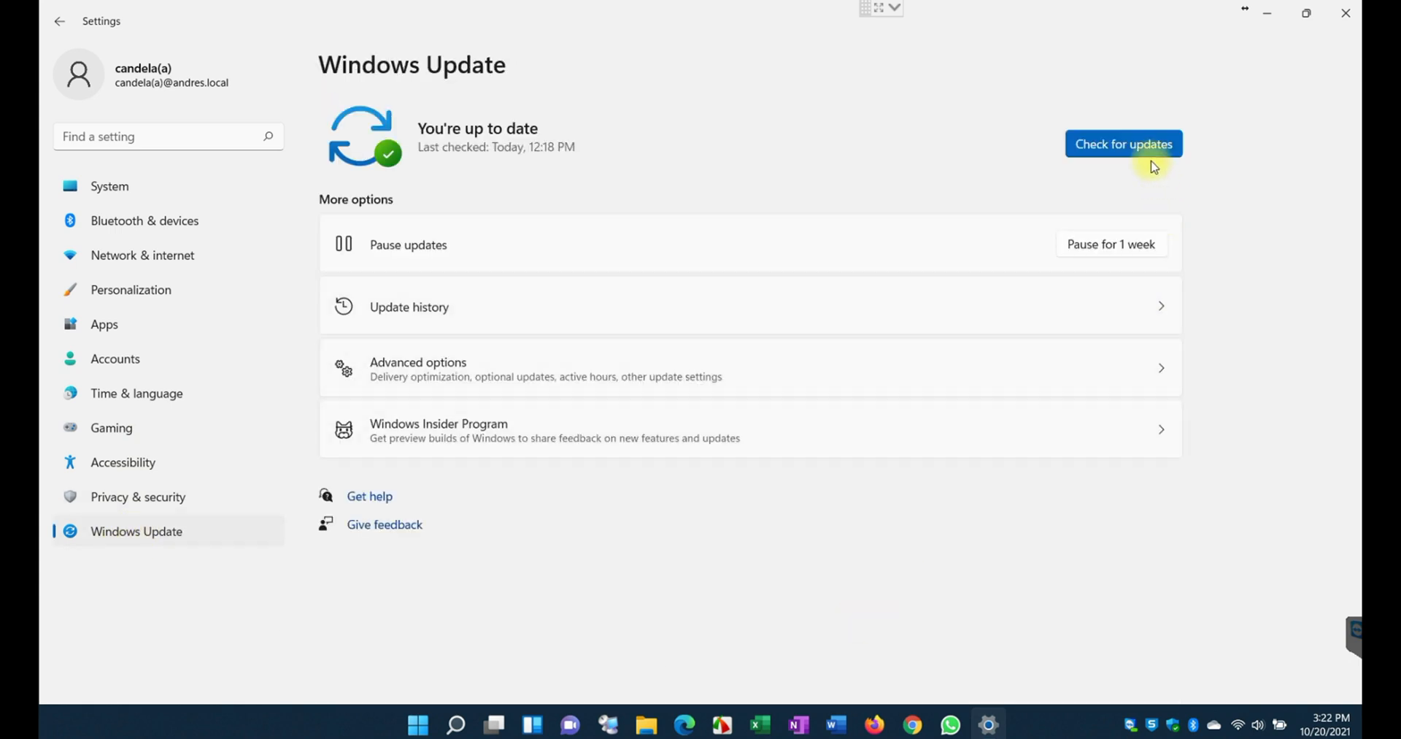
mouse_move(901, 311)
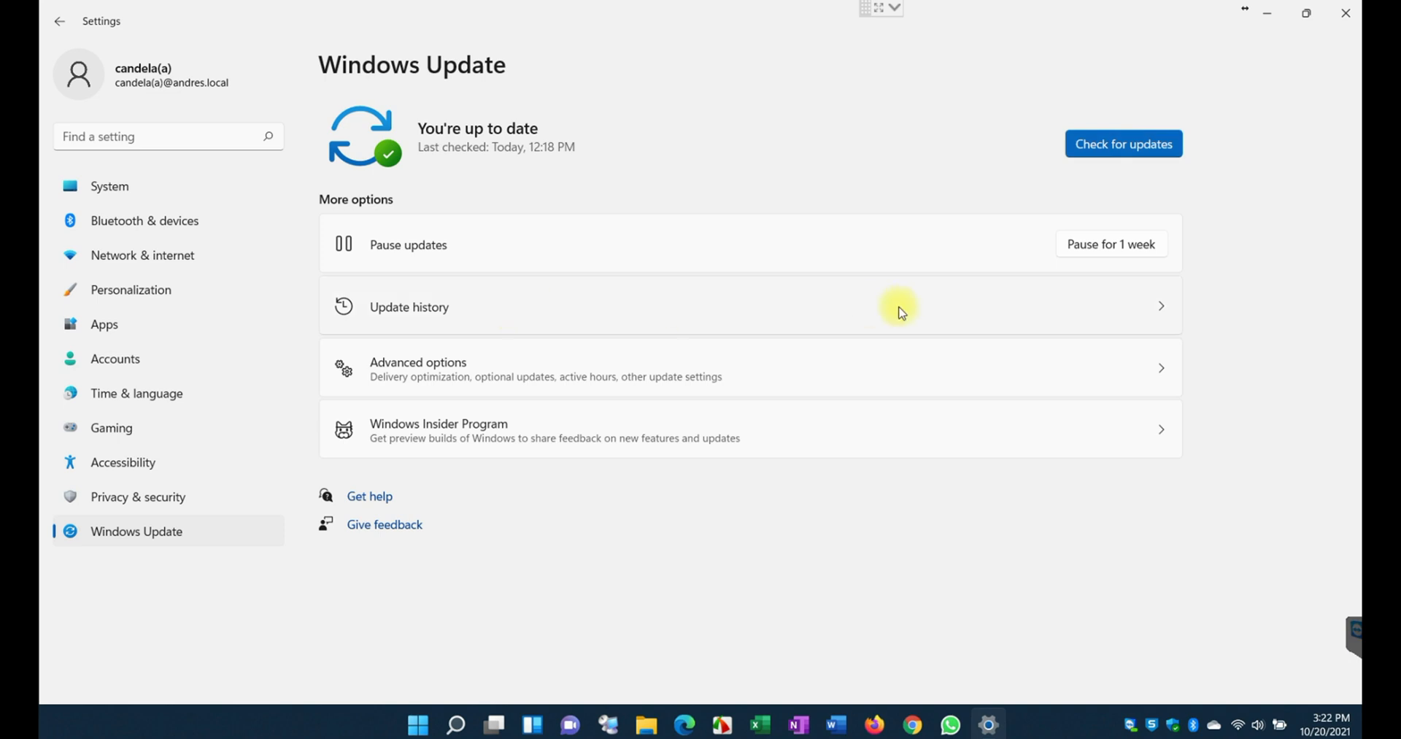
mouse_move(511, 364)
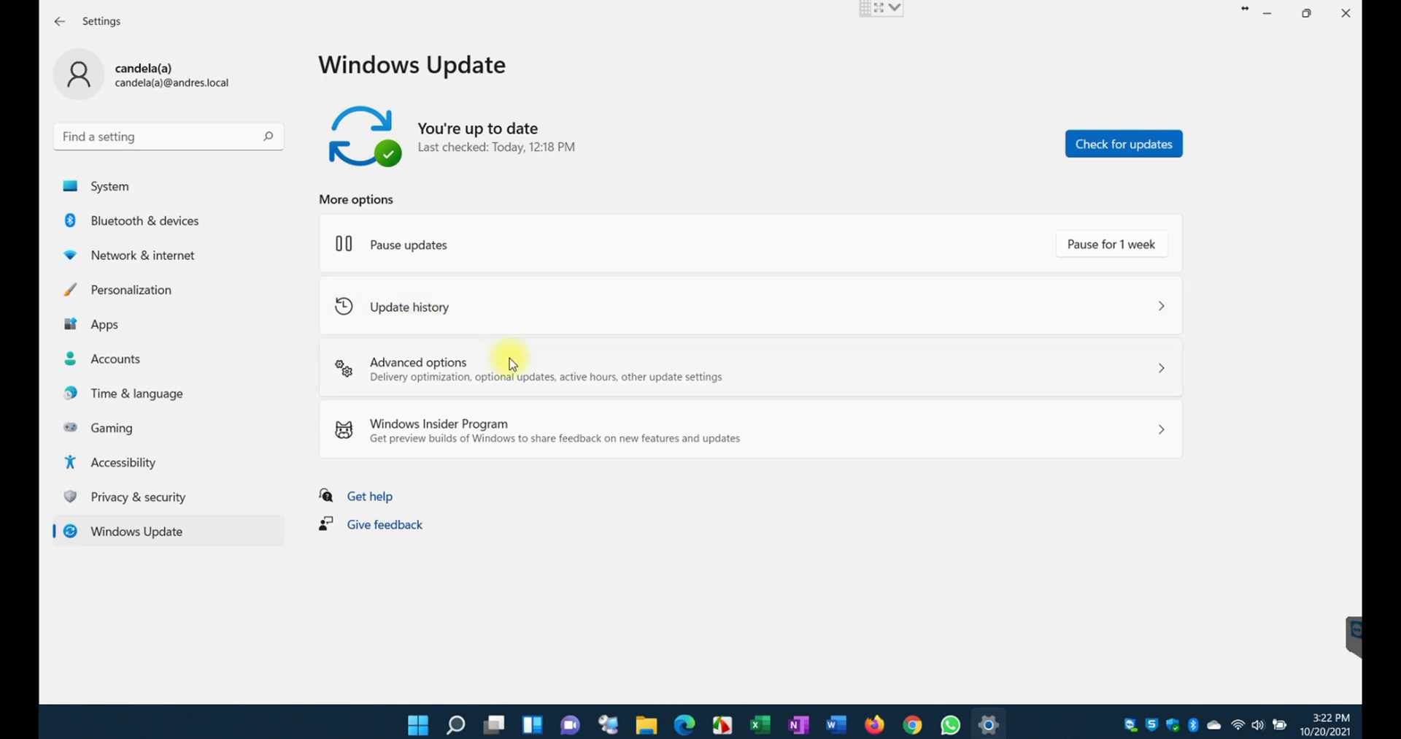
click(417, 367)
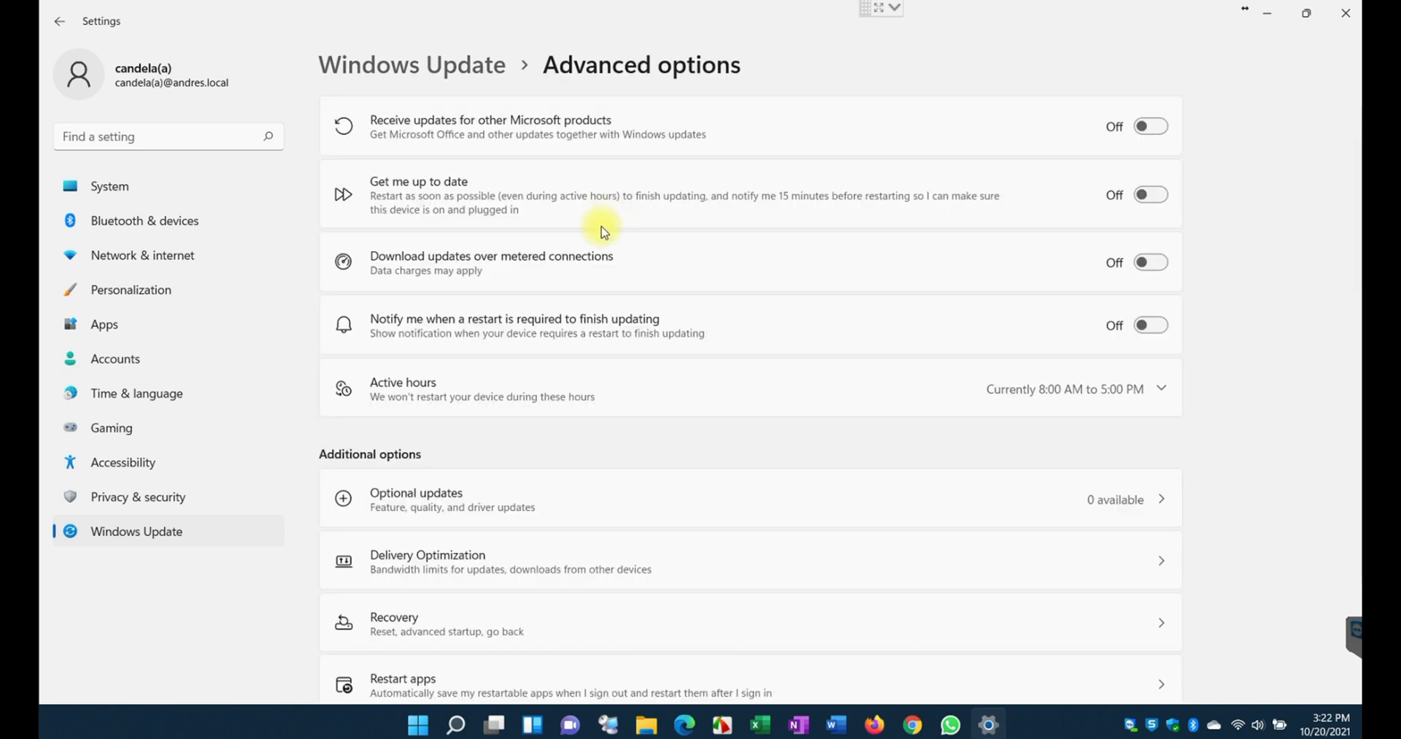
mouse_move(420, 239)
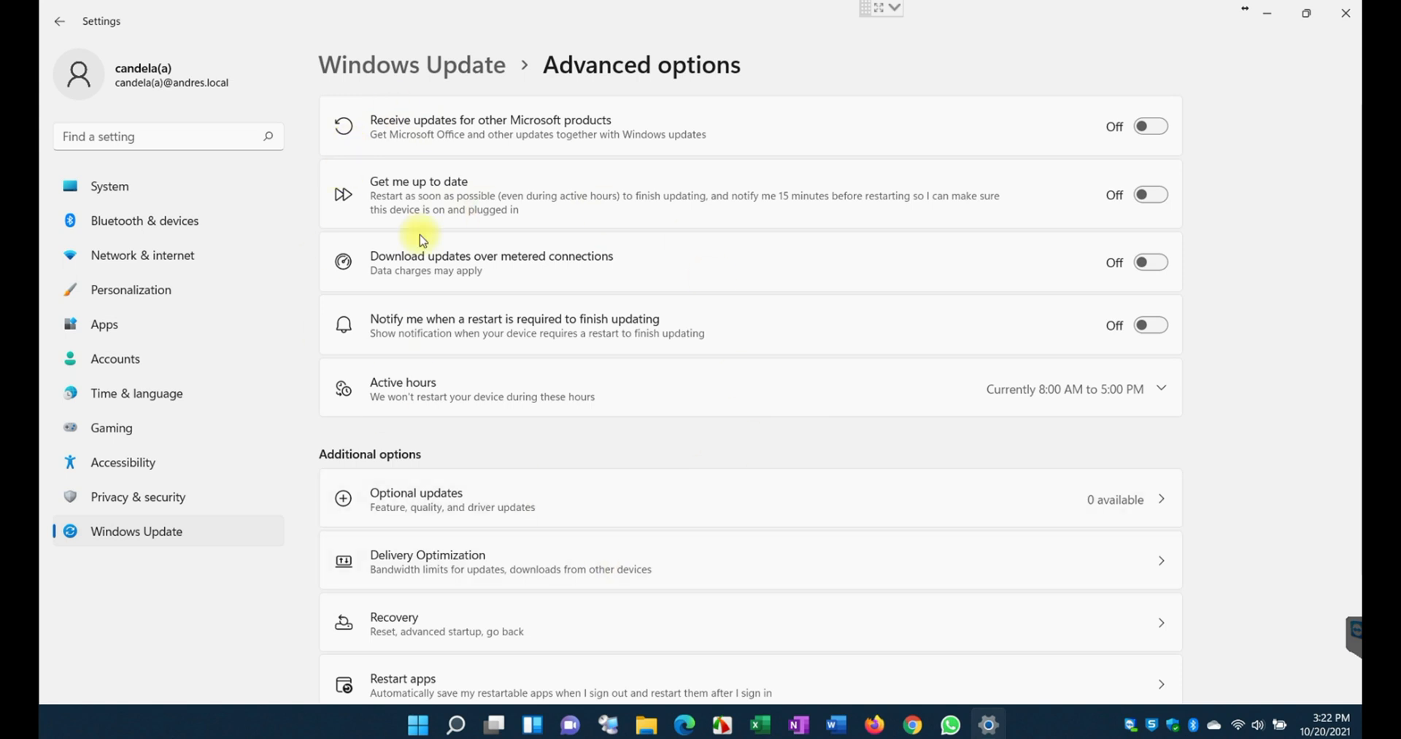
mouse_move(757, 695)
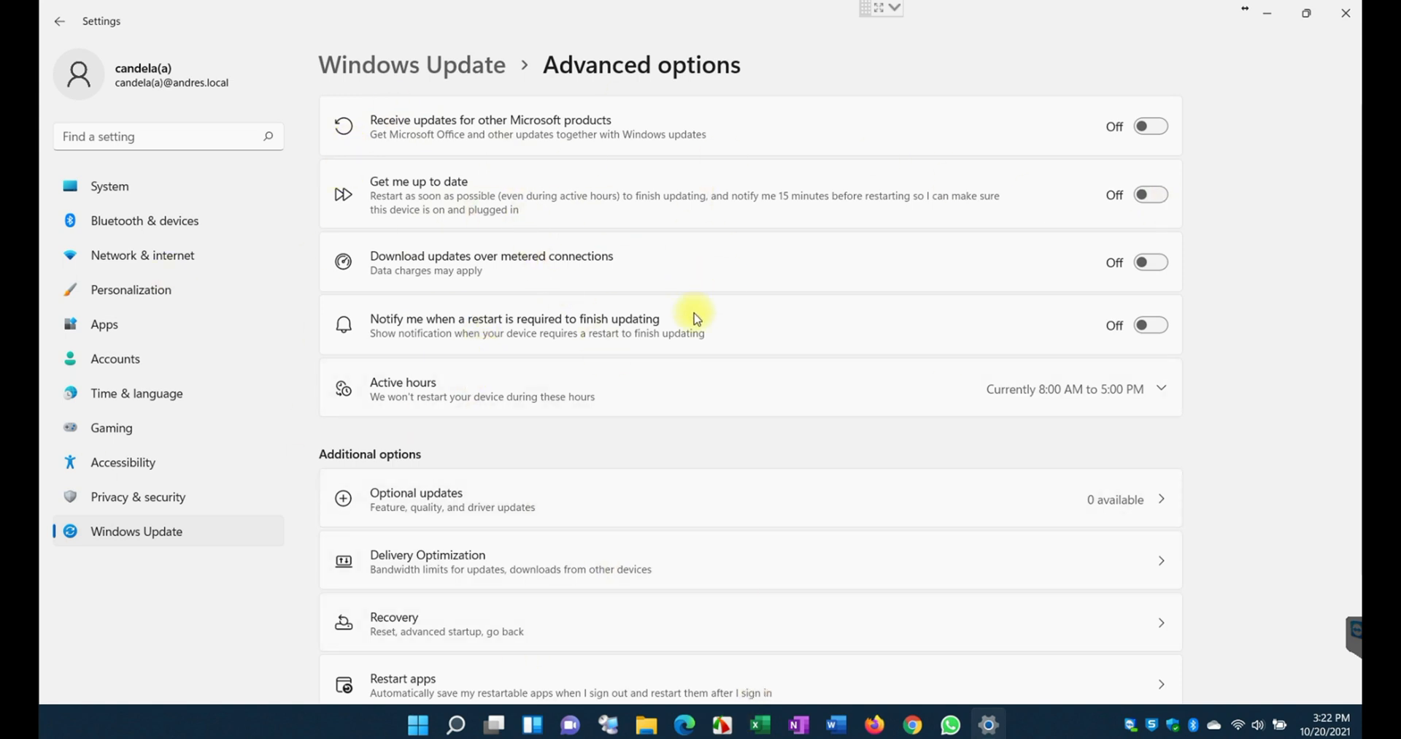
mouse_move(675, 394)
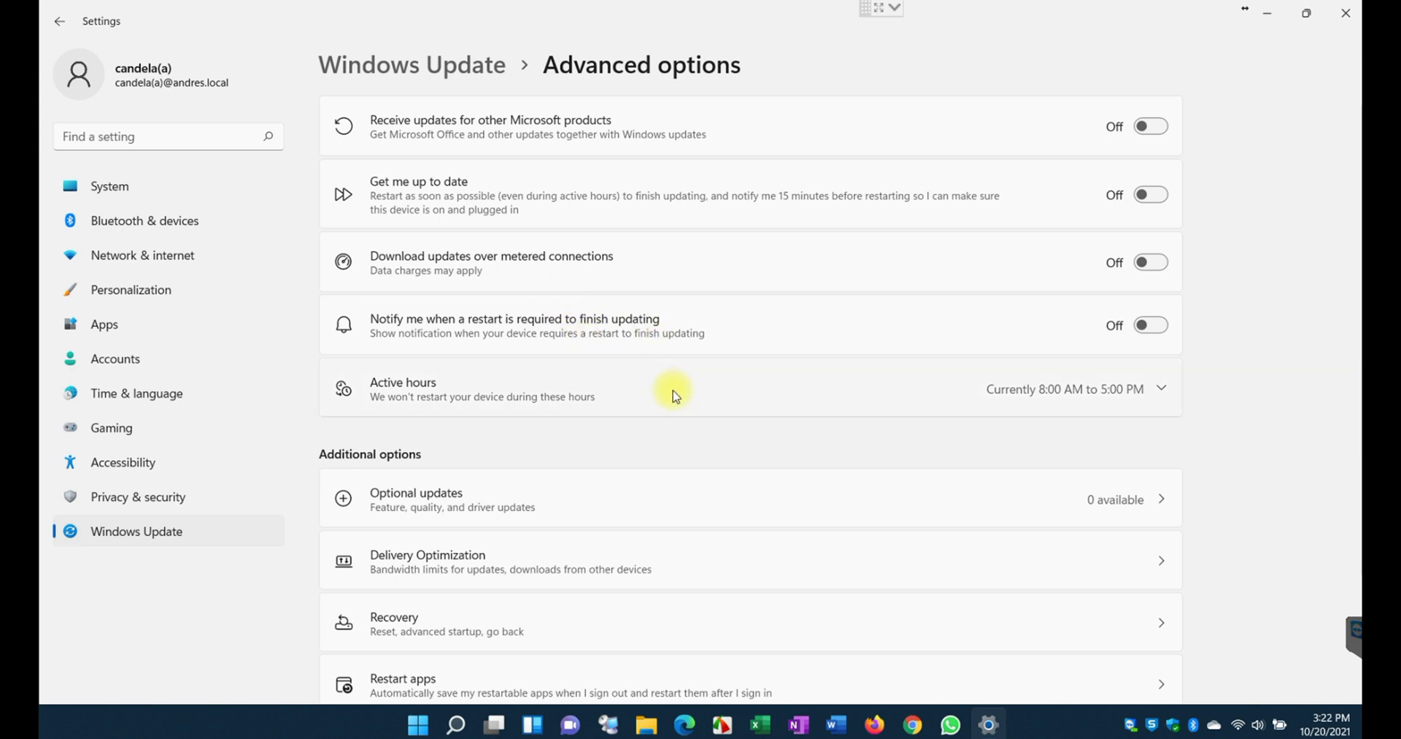
click(59, 22)
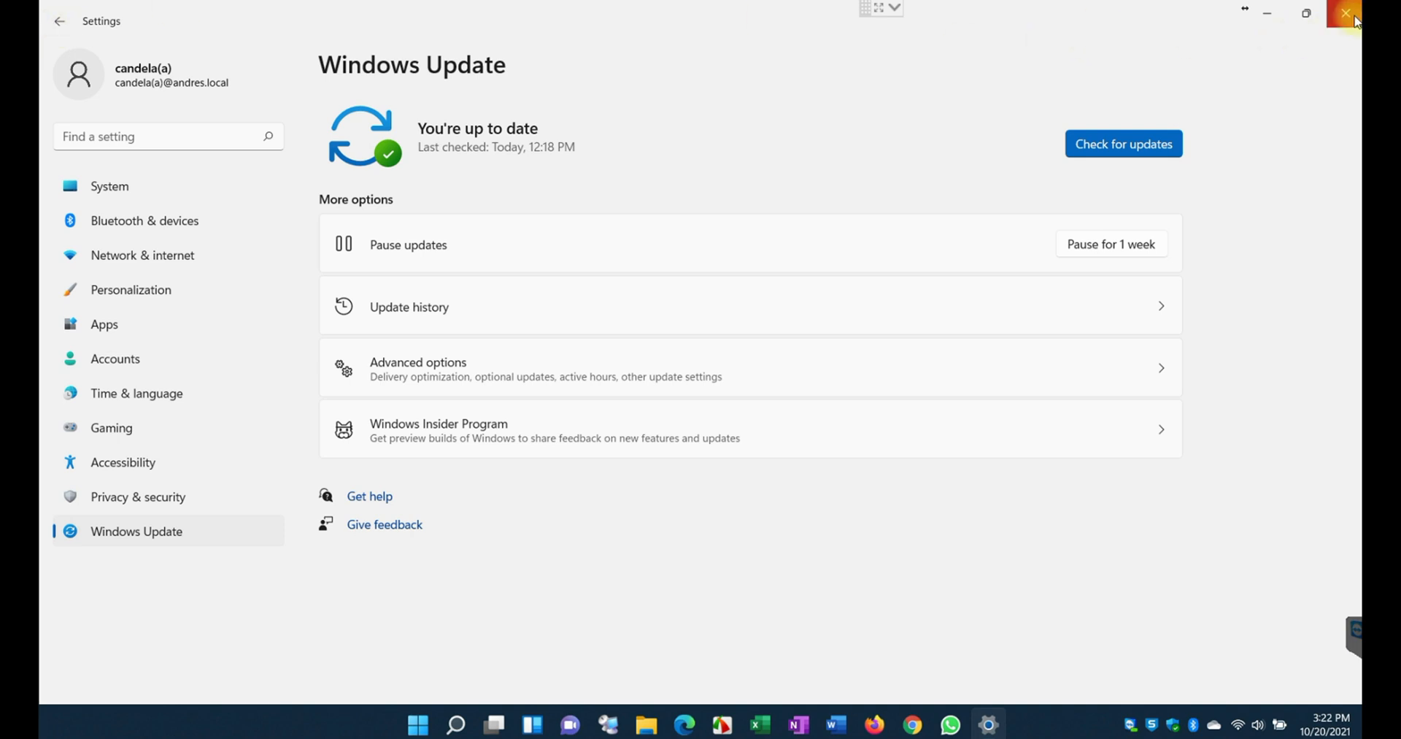
click(1345, 13)
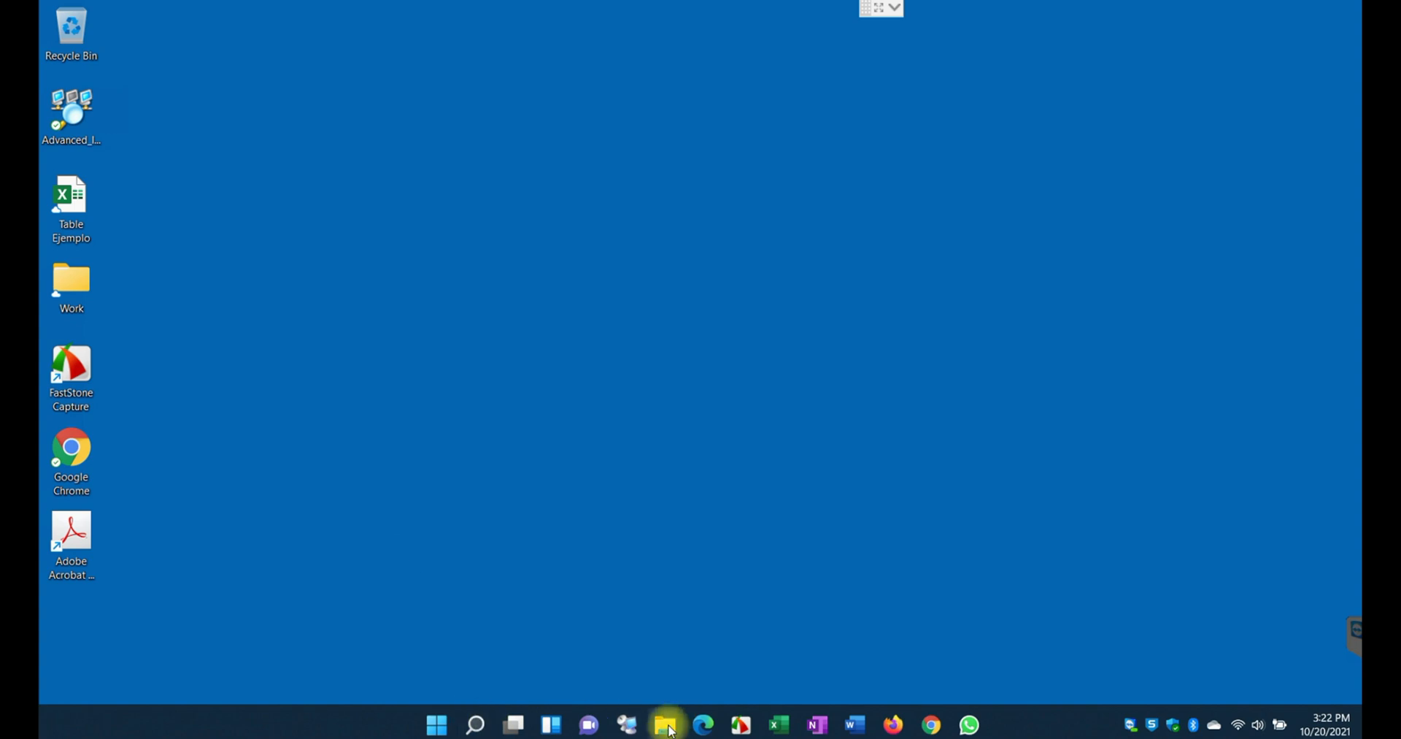
mouse_move(667, 724)
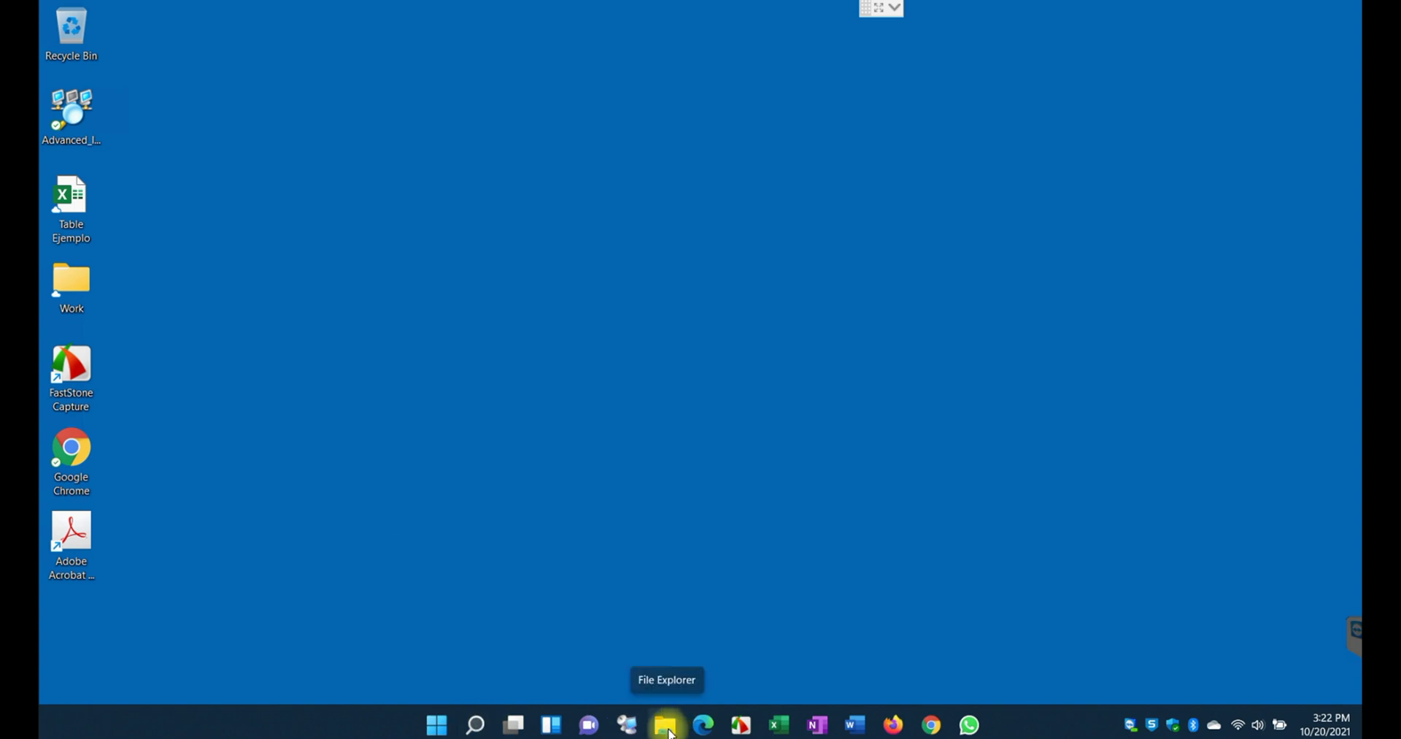
In File Explorer, browse This PC > YouTube Channel (B:) > APTeck folder
click(666, 724)
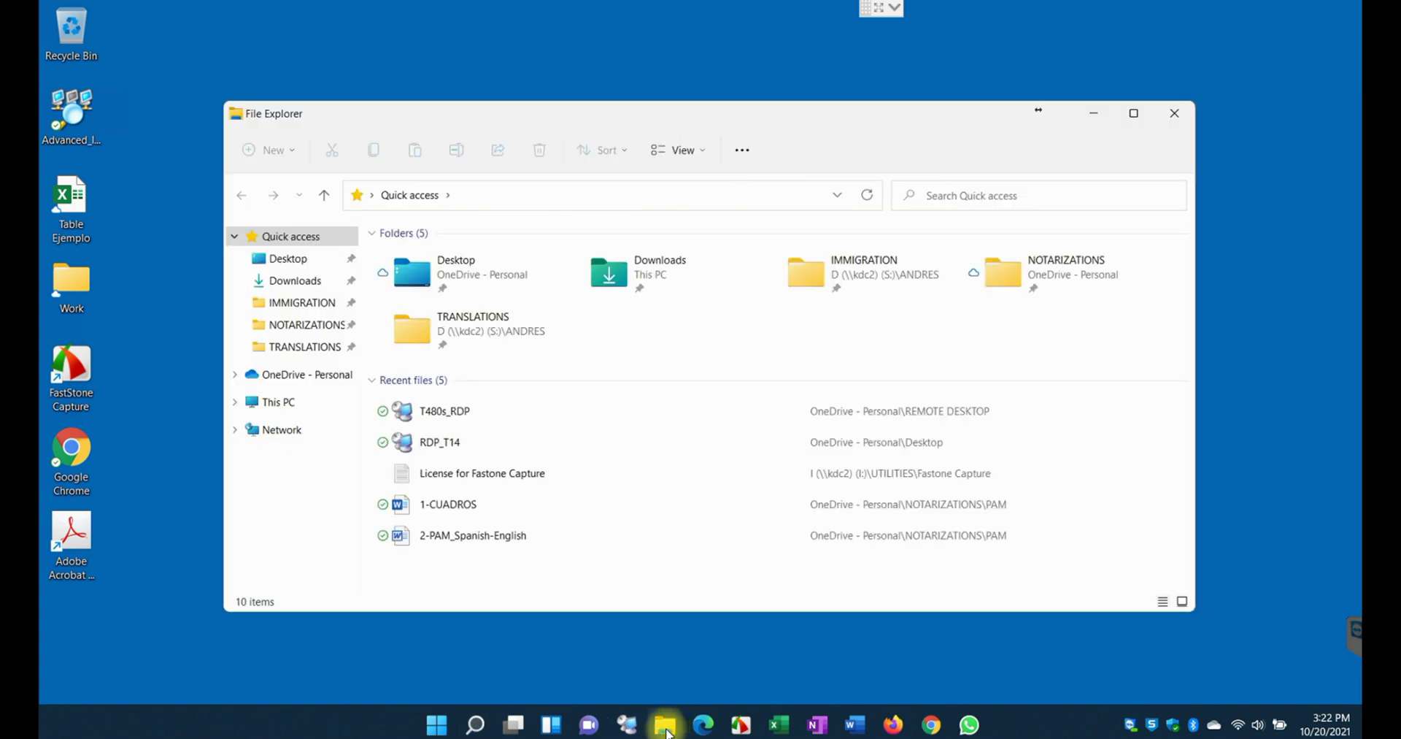
click(278, 401)
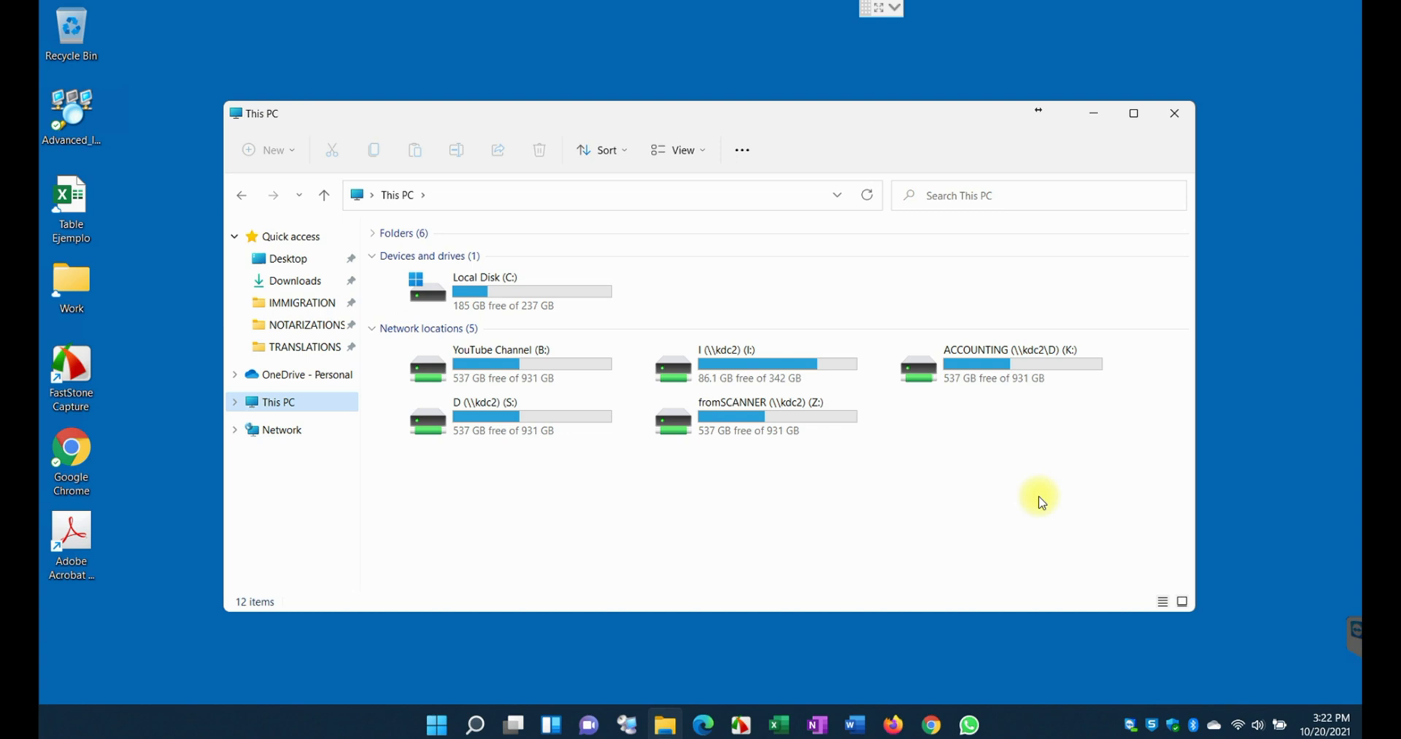
mouse_move(1038, 506)
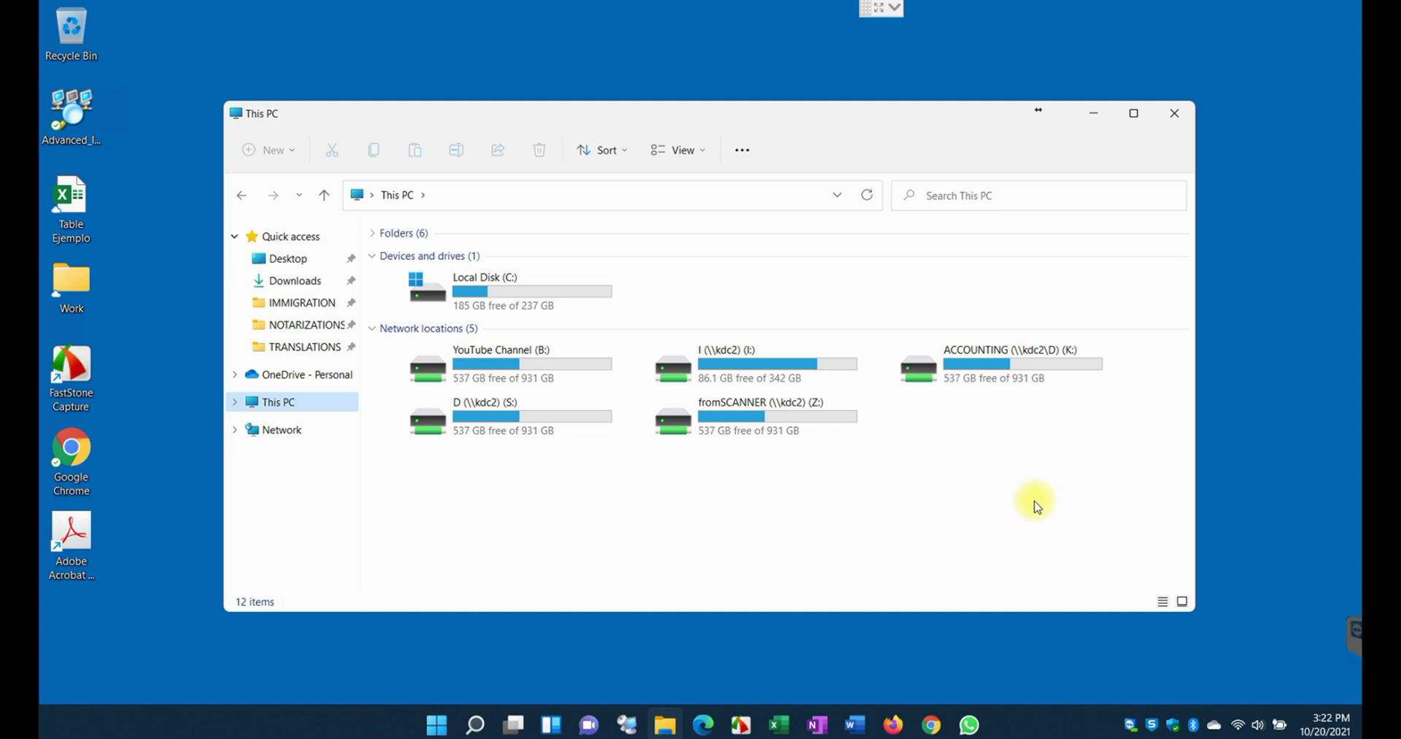
click(517, 362)
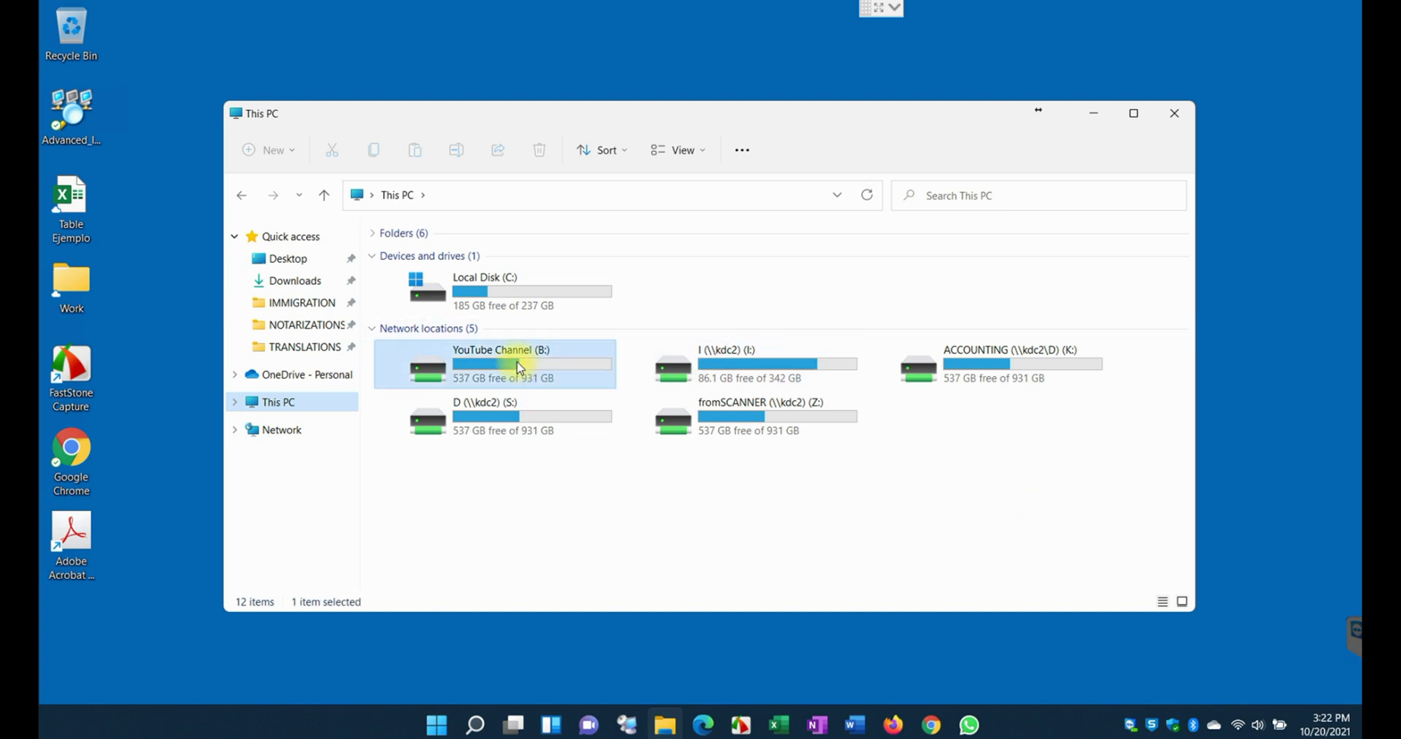
double_click(501, 362)
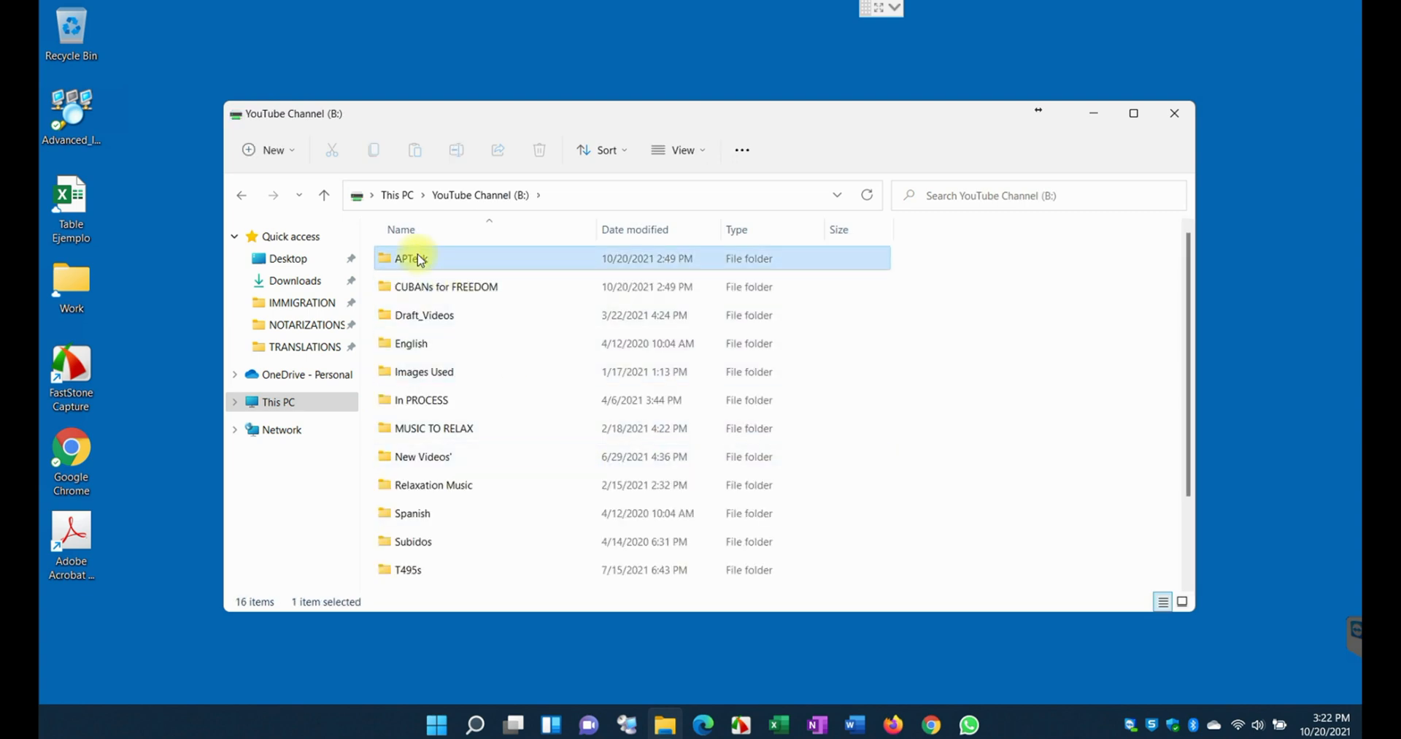
double_click(409, 257)
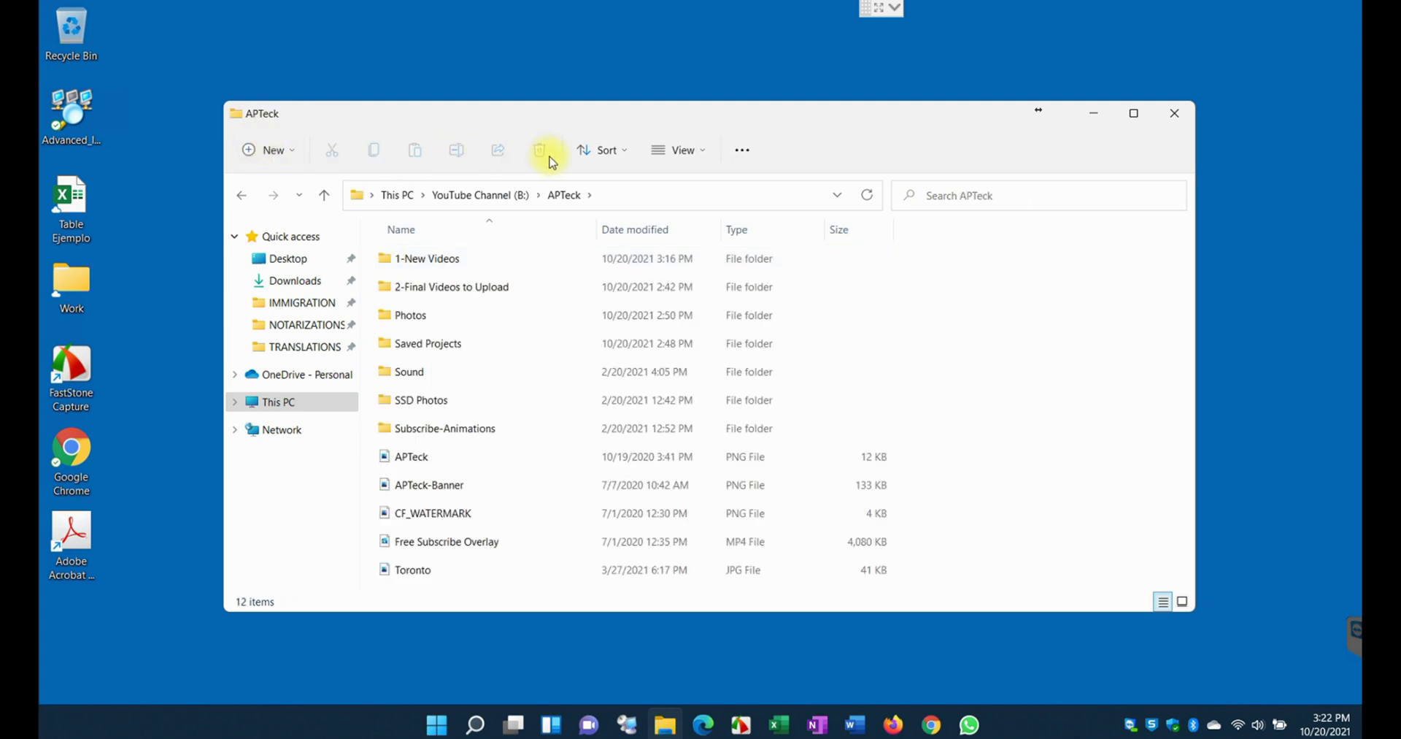
mouse_move(299, 156)
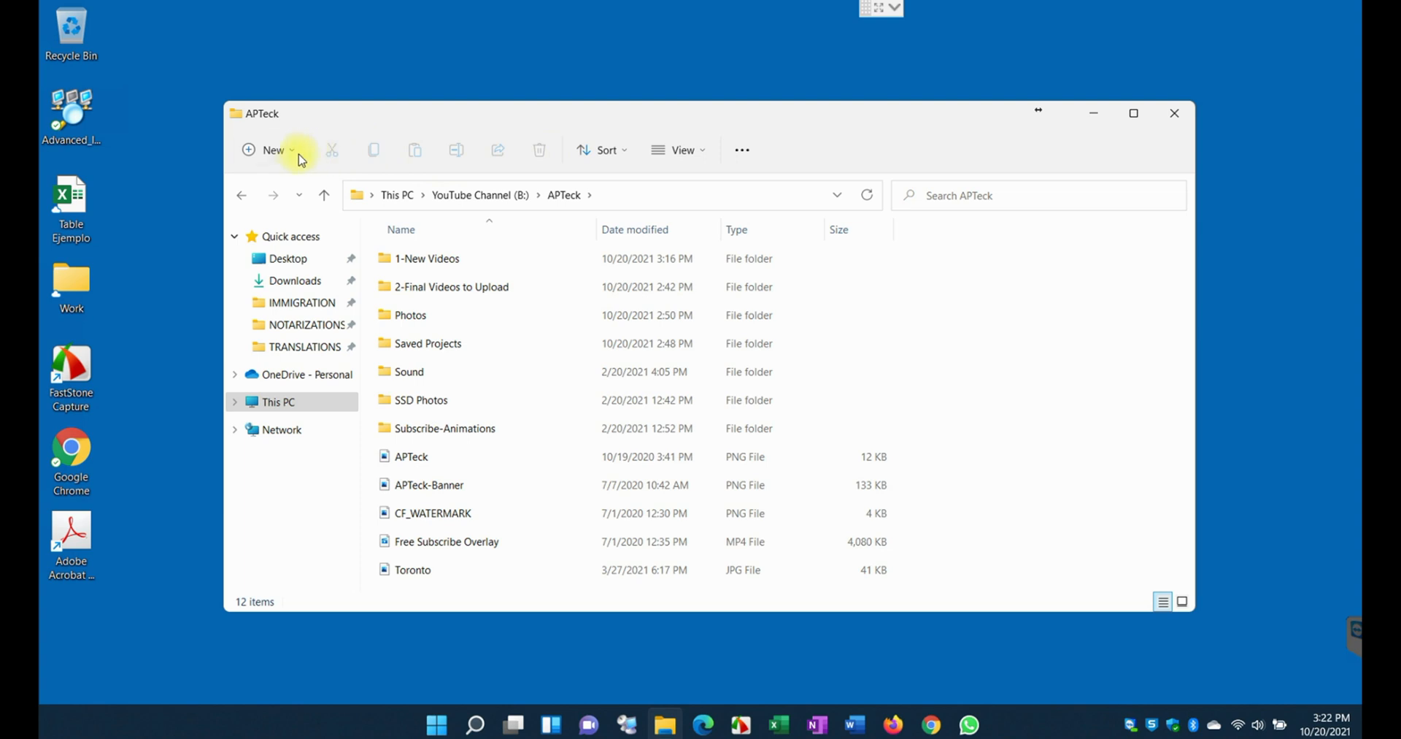
mouse_move(743, 149)
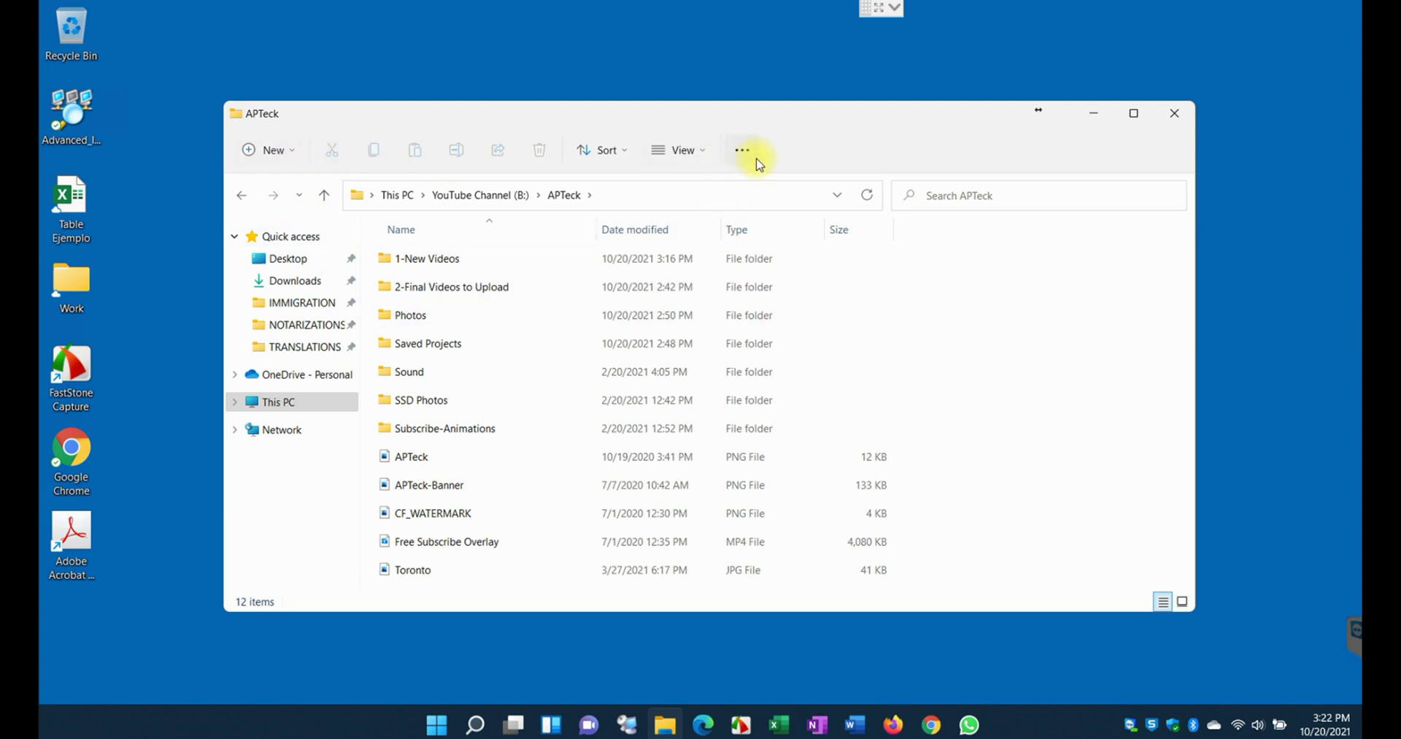
click(268, 149)
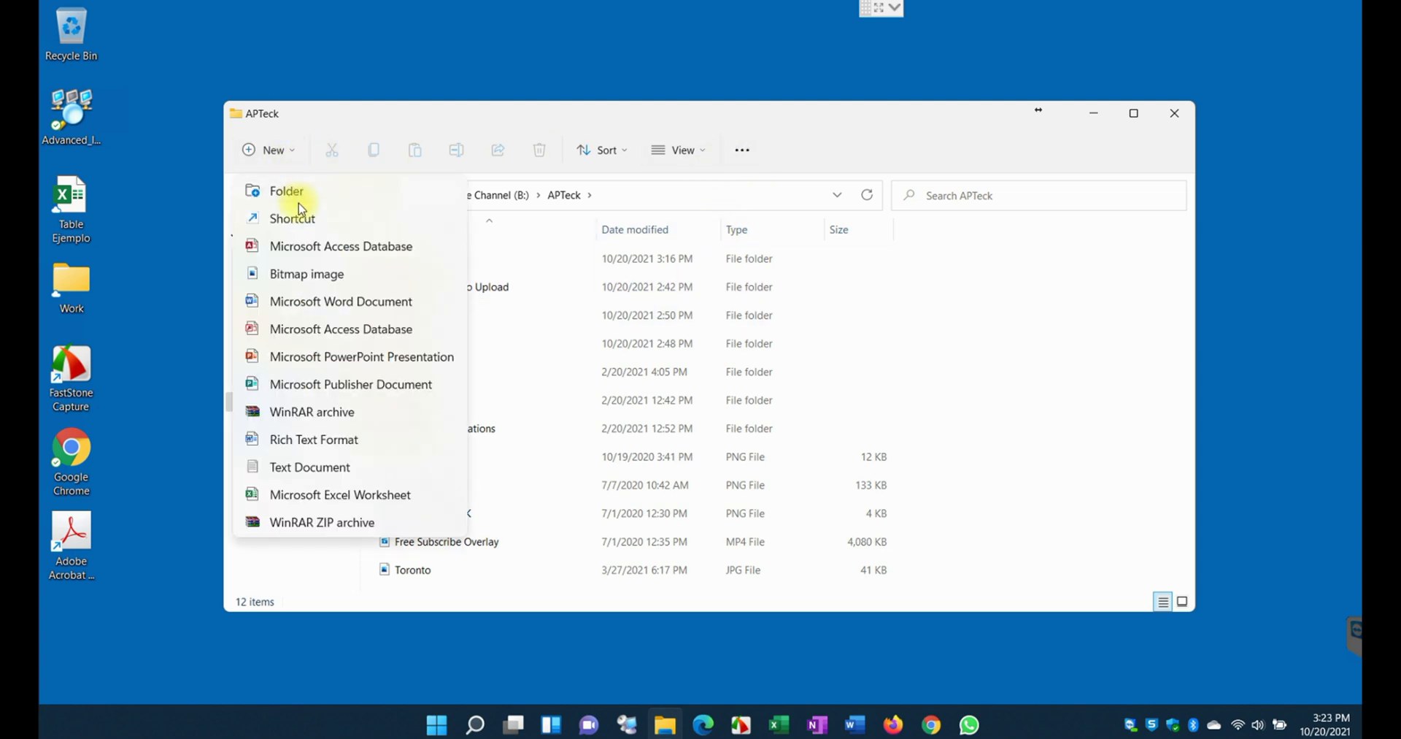
mouse_move(331, 223)
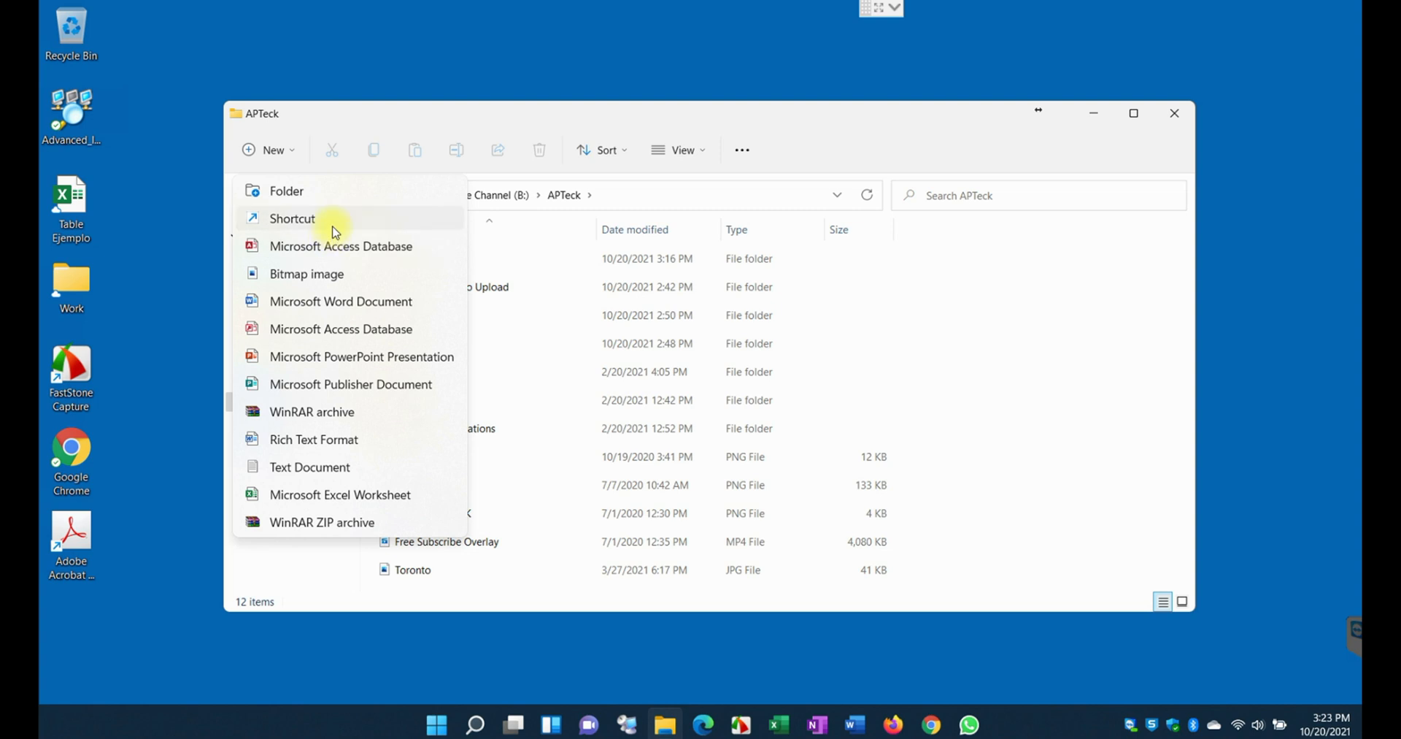
mouse_move(397, 260)
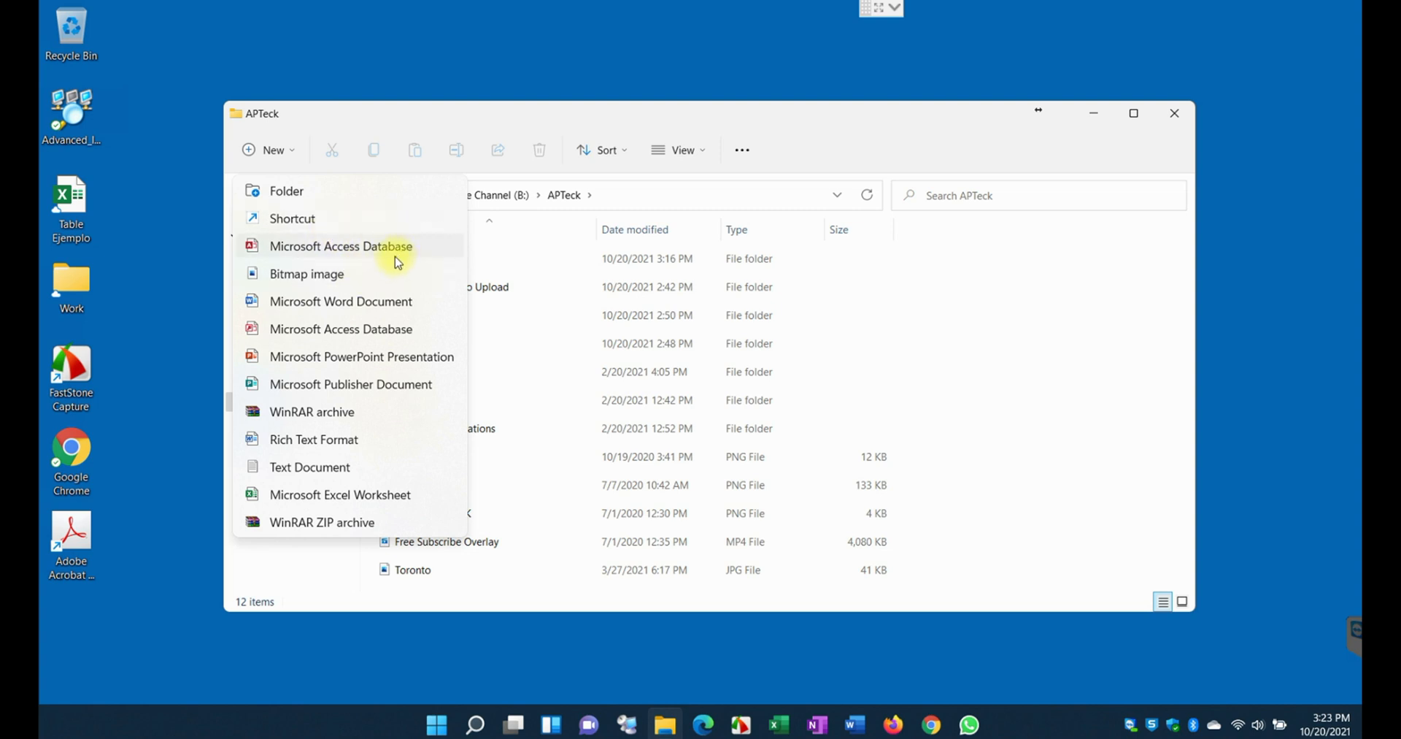
mouse_move(299, 371)
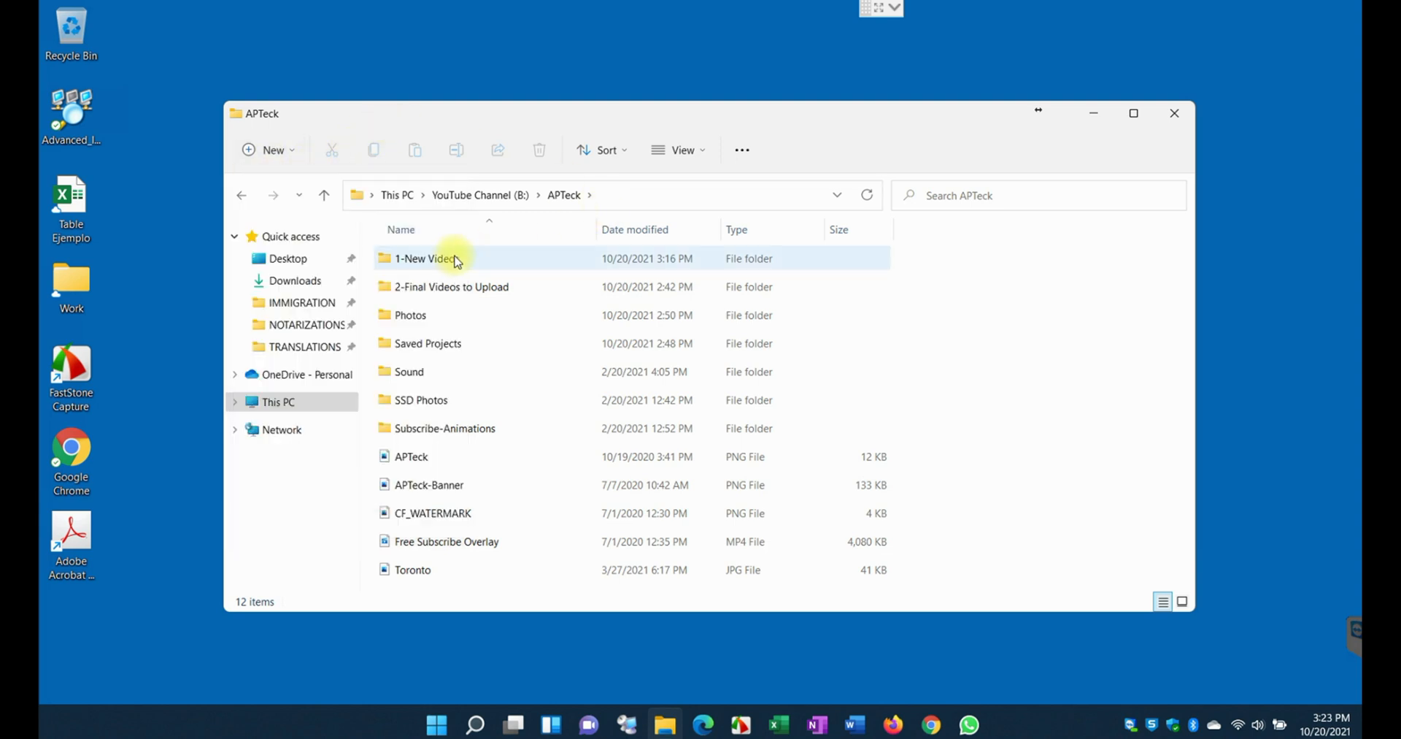
click(428, 258)
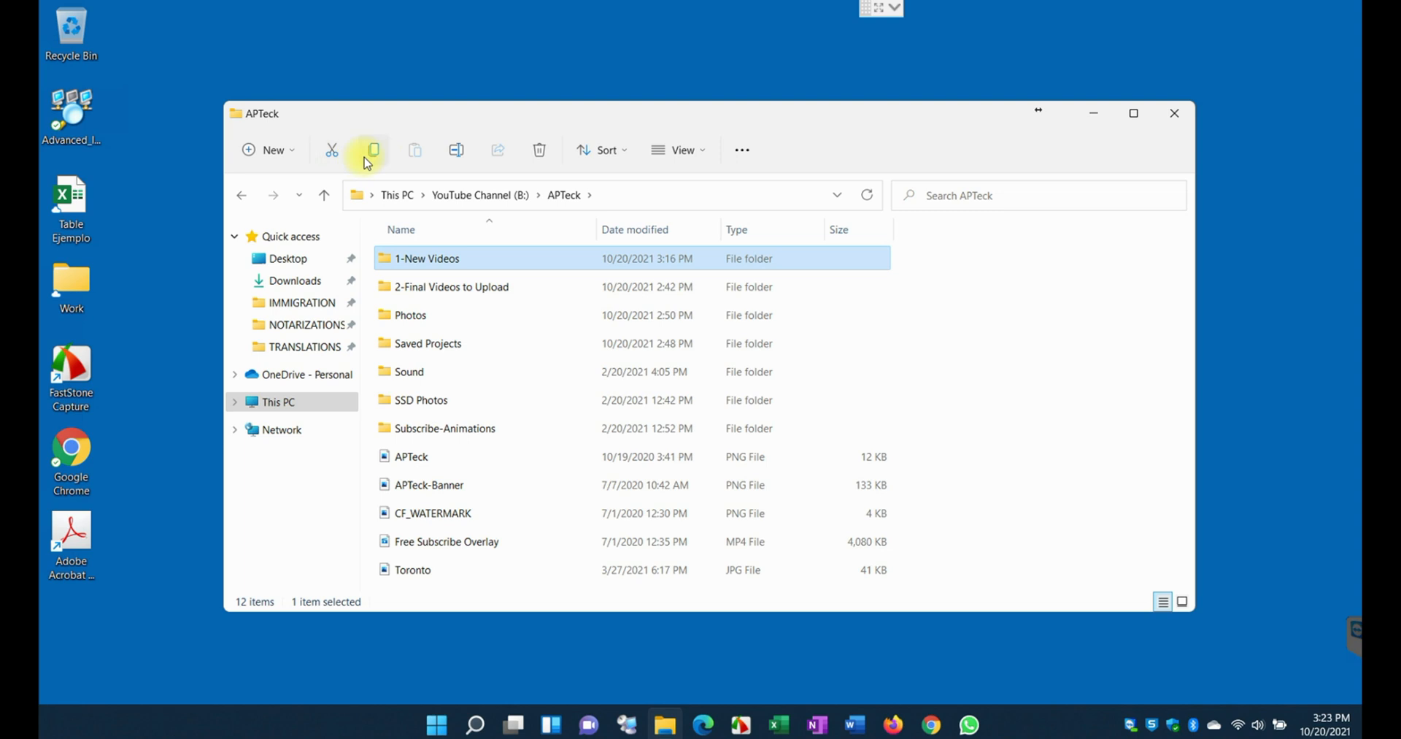
mouse_move(473, 149)
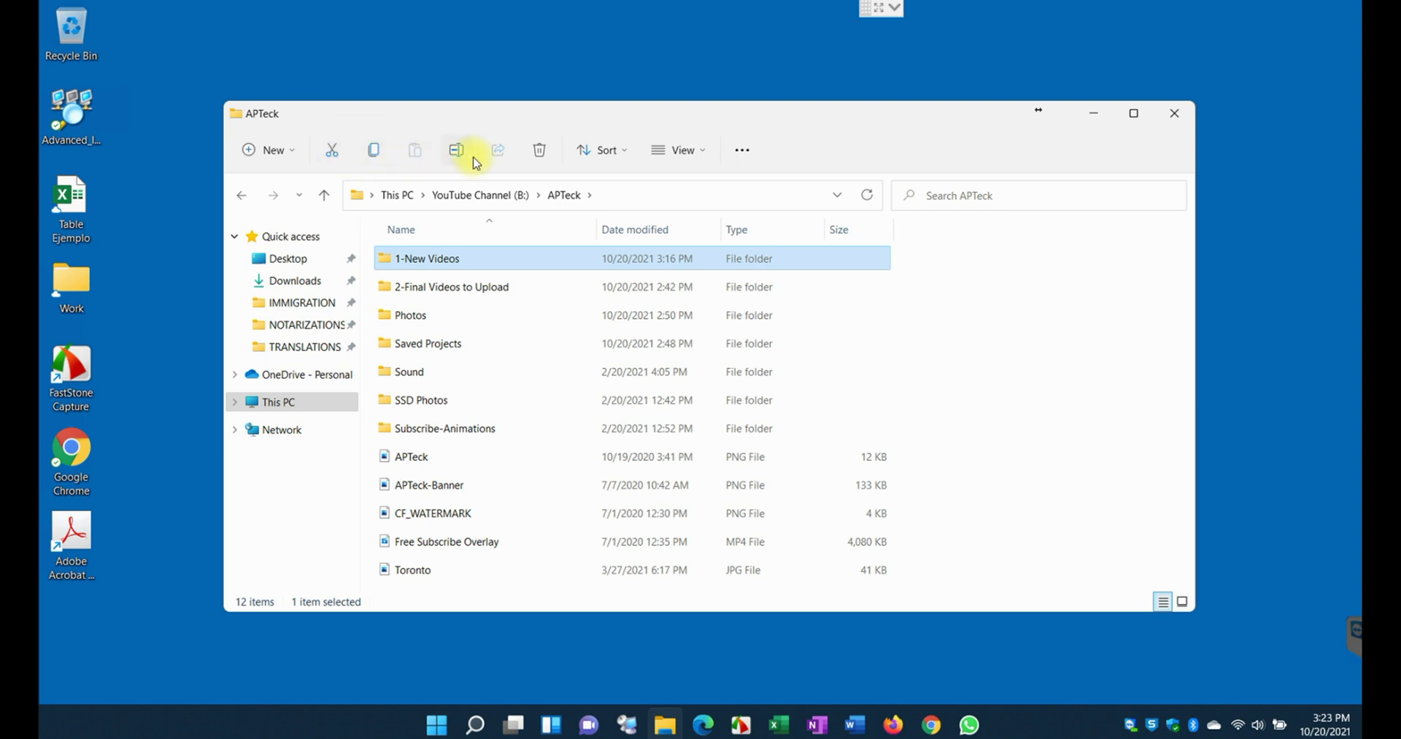
mouse_move(457, 149)
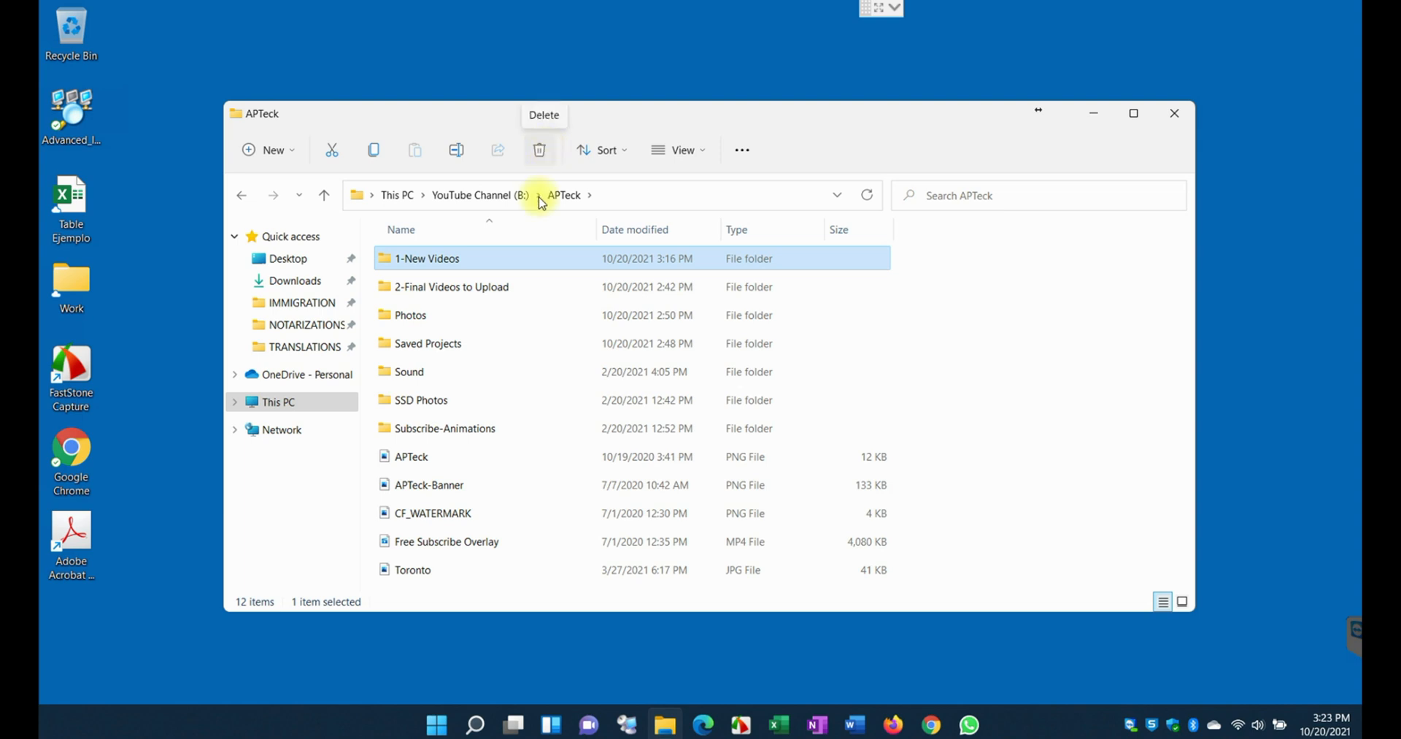
mouse_move(683, 148)
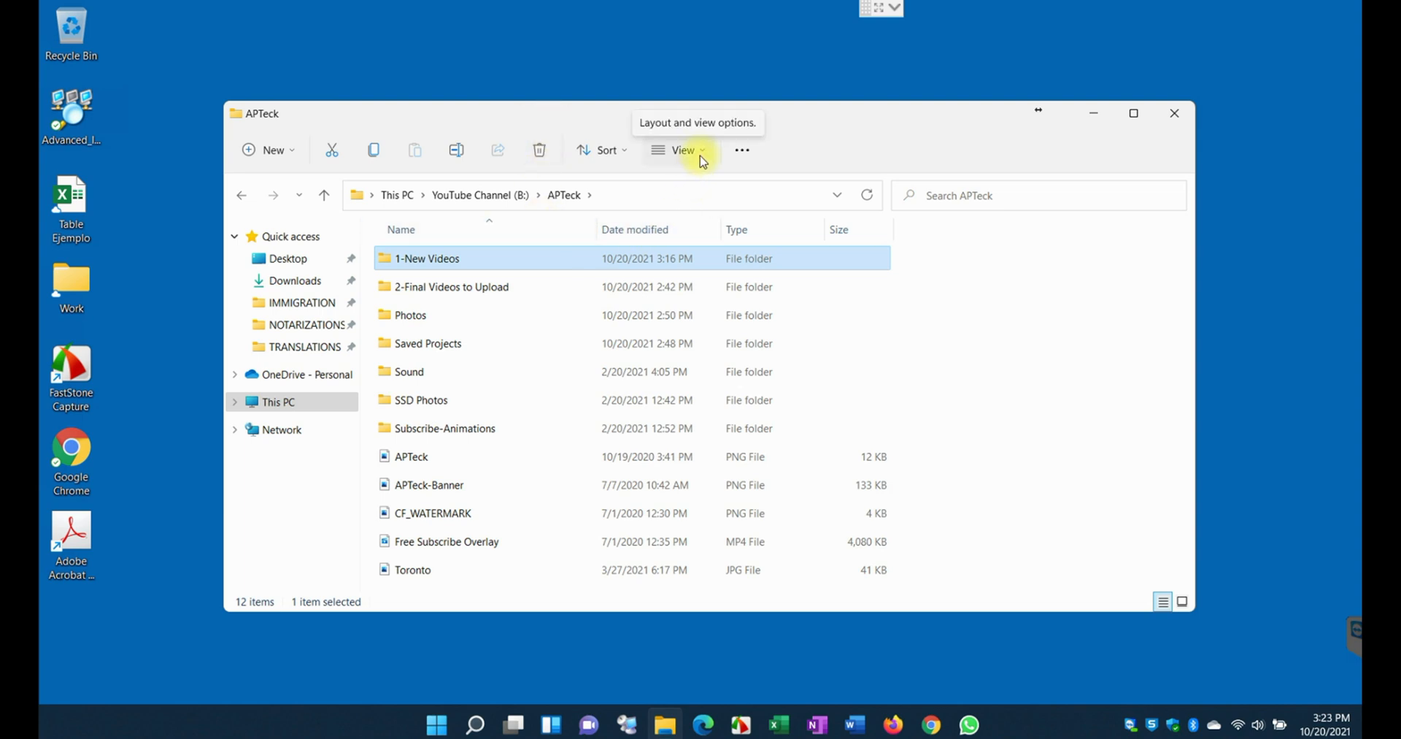
Switch the APTeck list to Compact view and show the See more commands
click(682, 149)
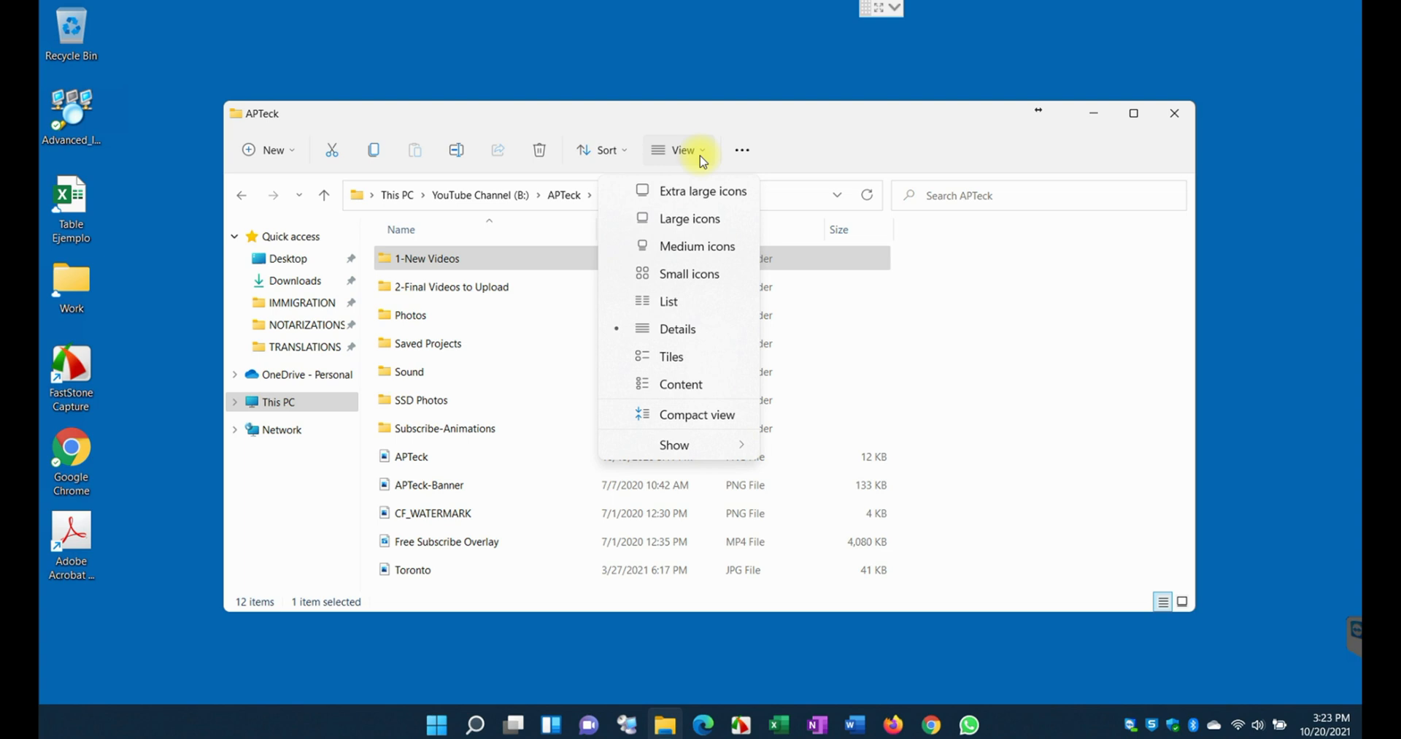
mouse_move(696, 414)
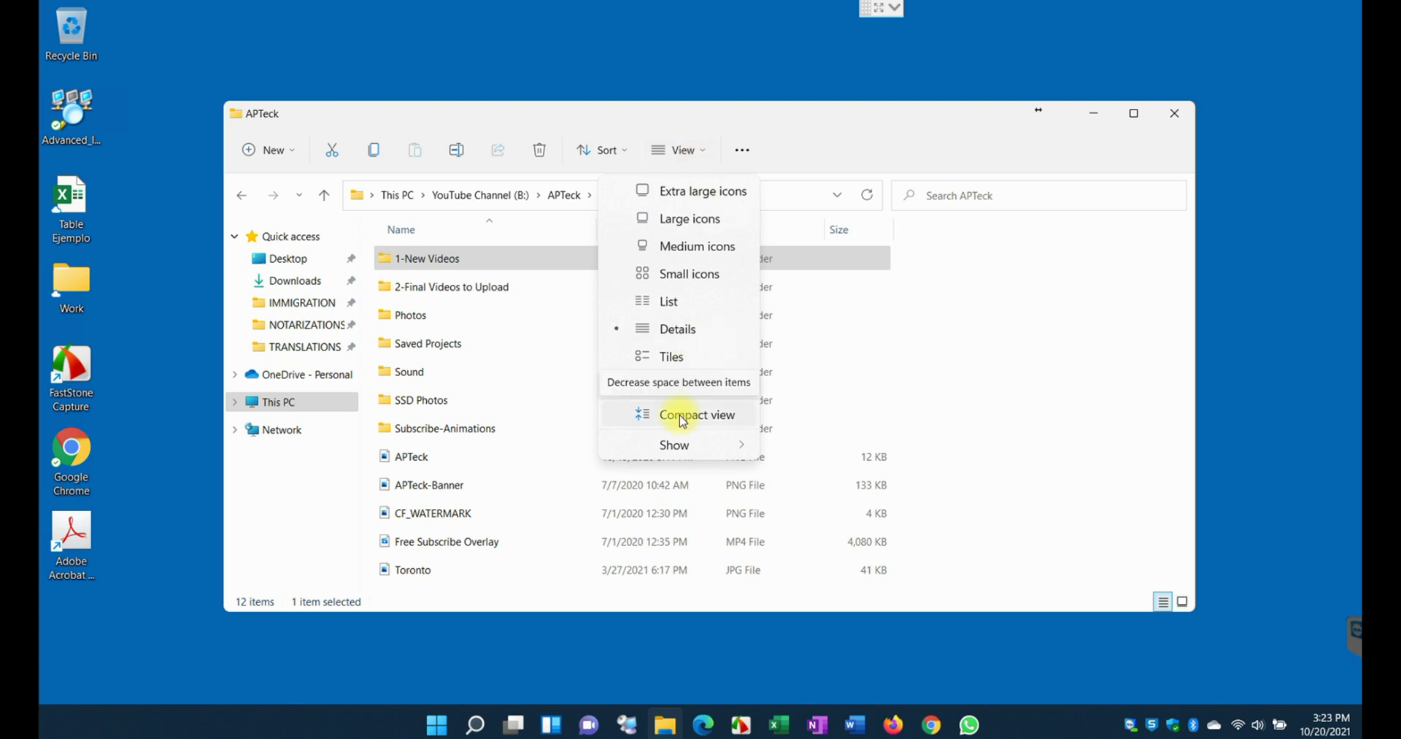
click(697, 415)
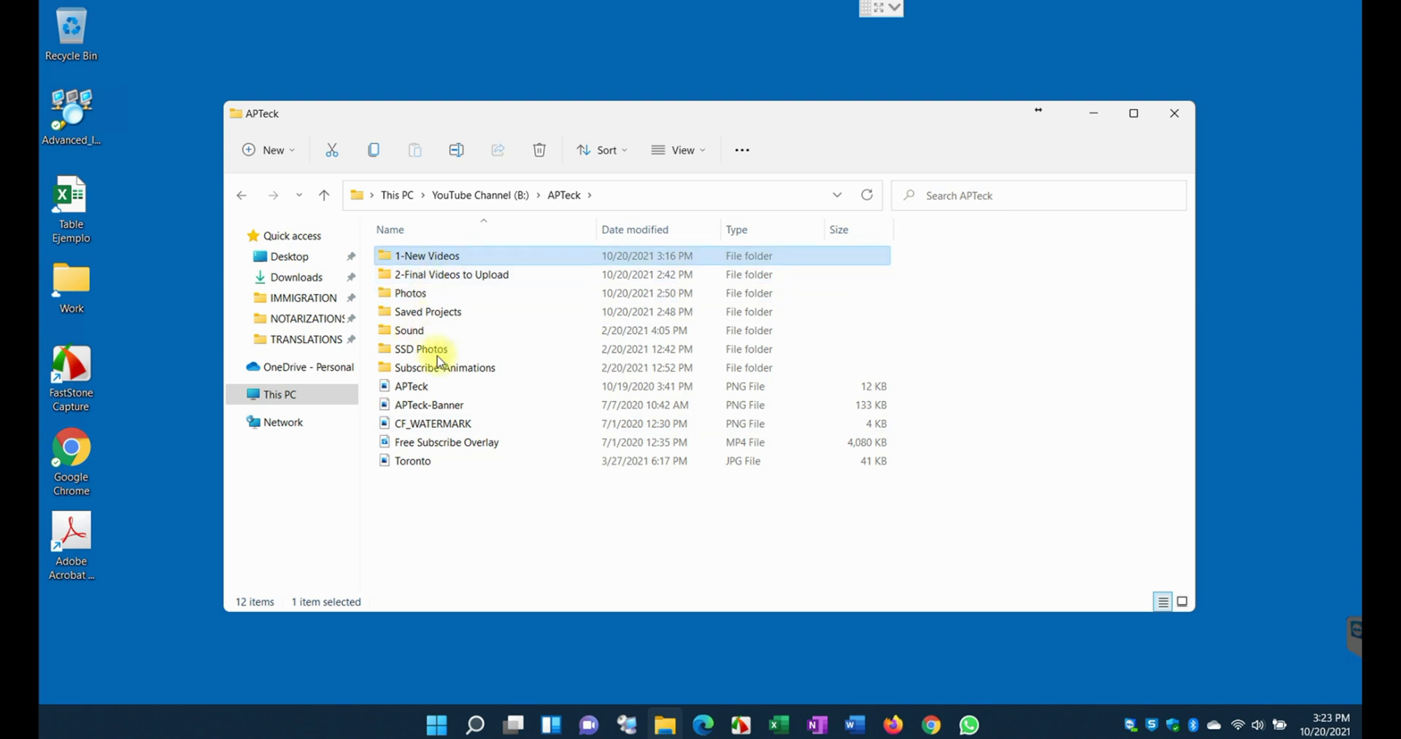
mouse_move(457, 295)
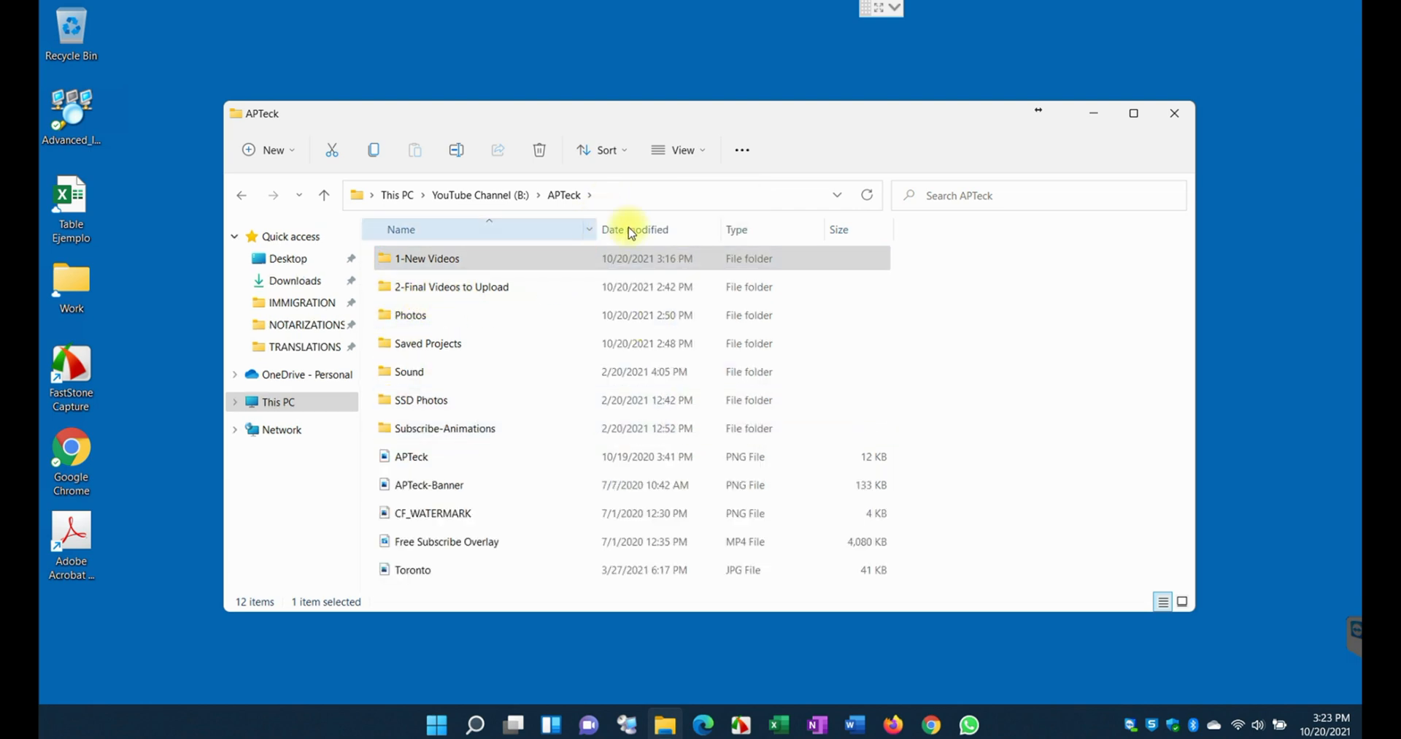
click(682, 149)
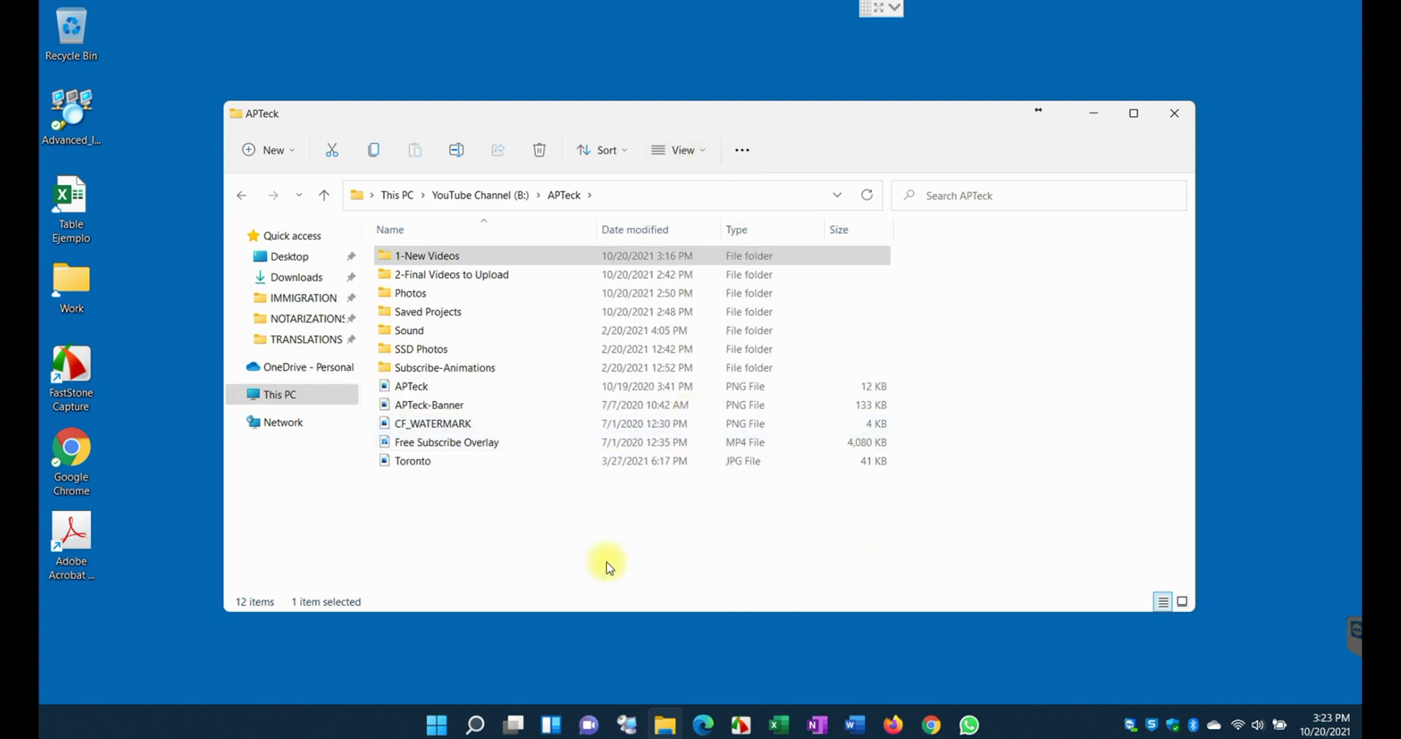
click(447, 442)
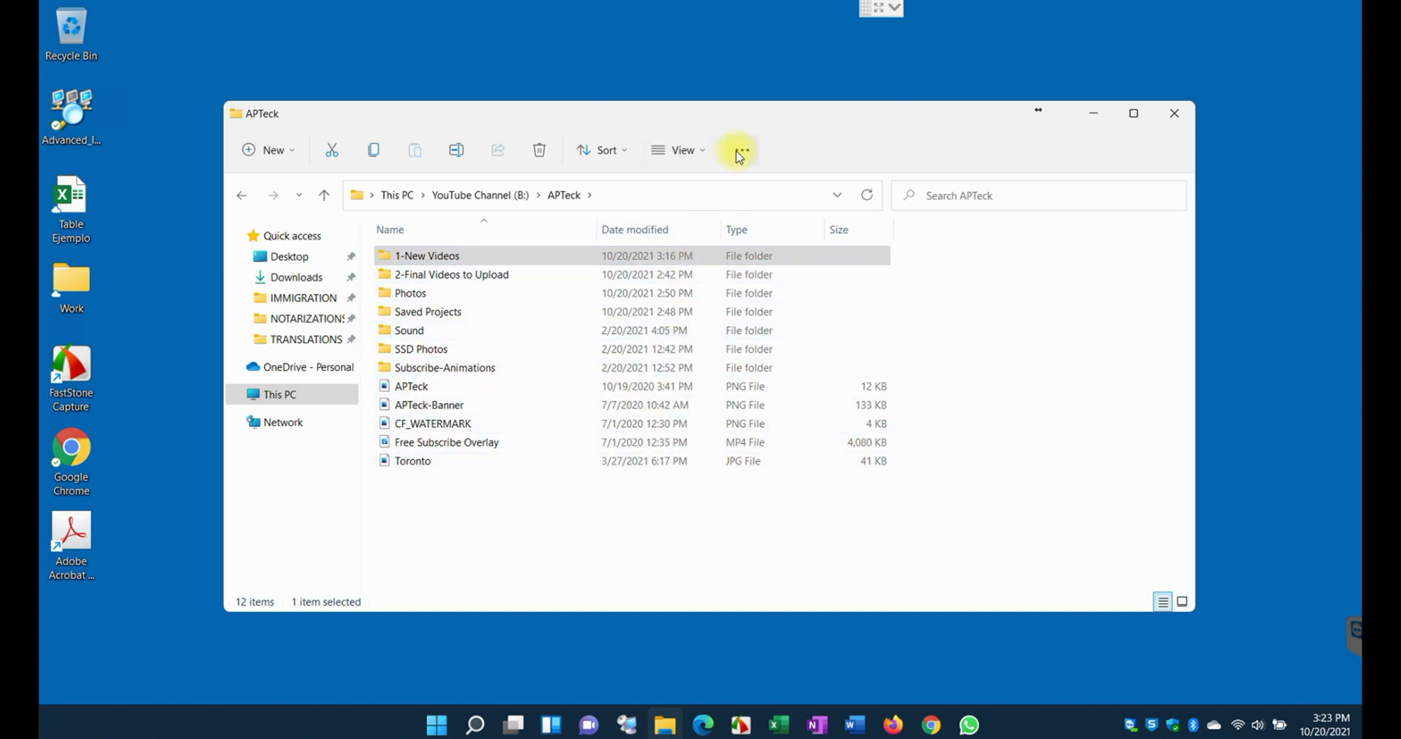
click(741, 149)
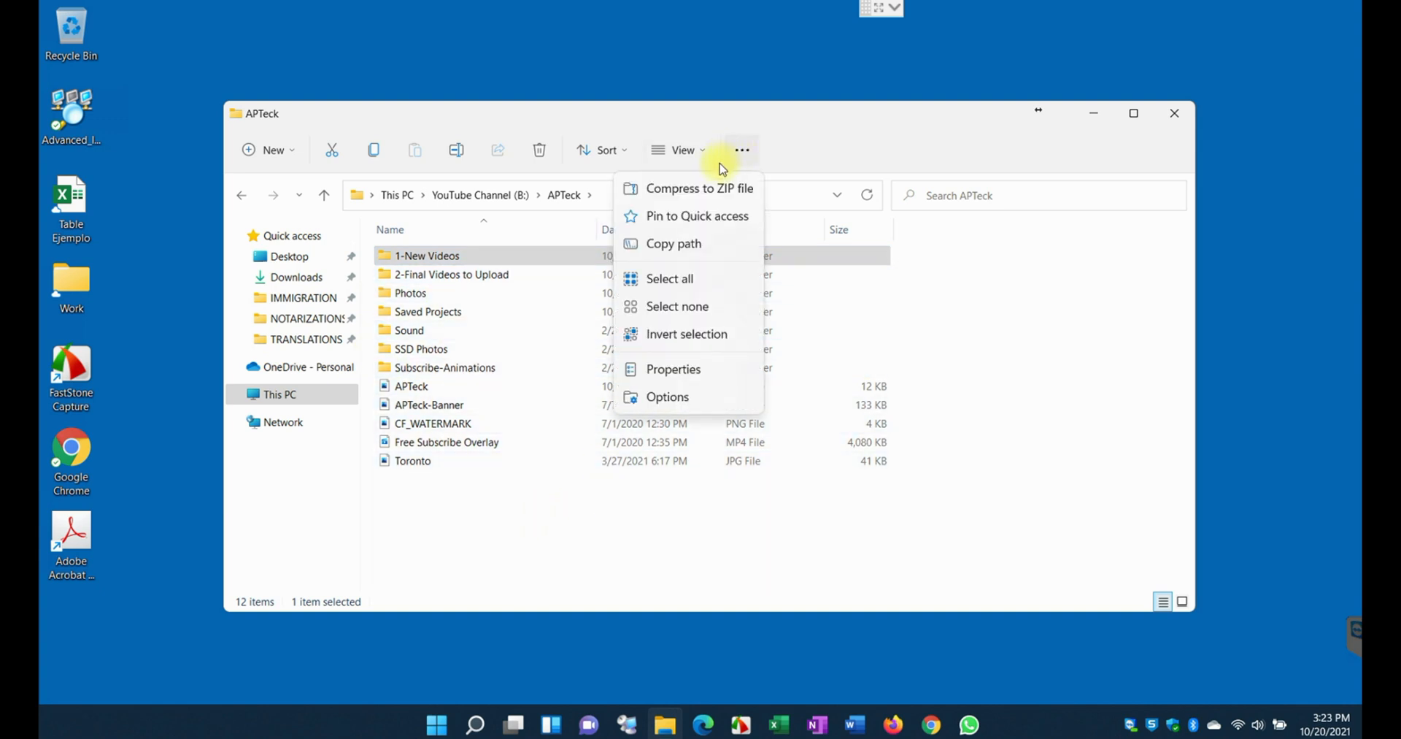
mouse_move(700, 387)
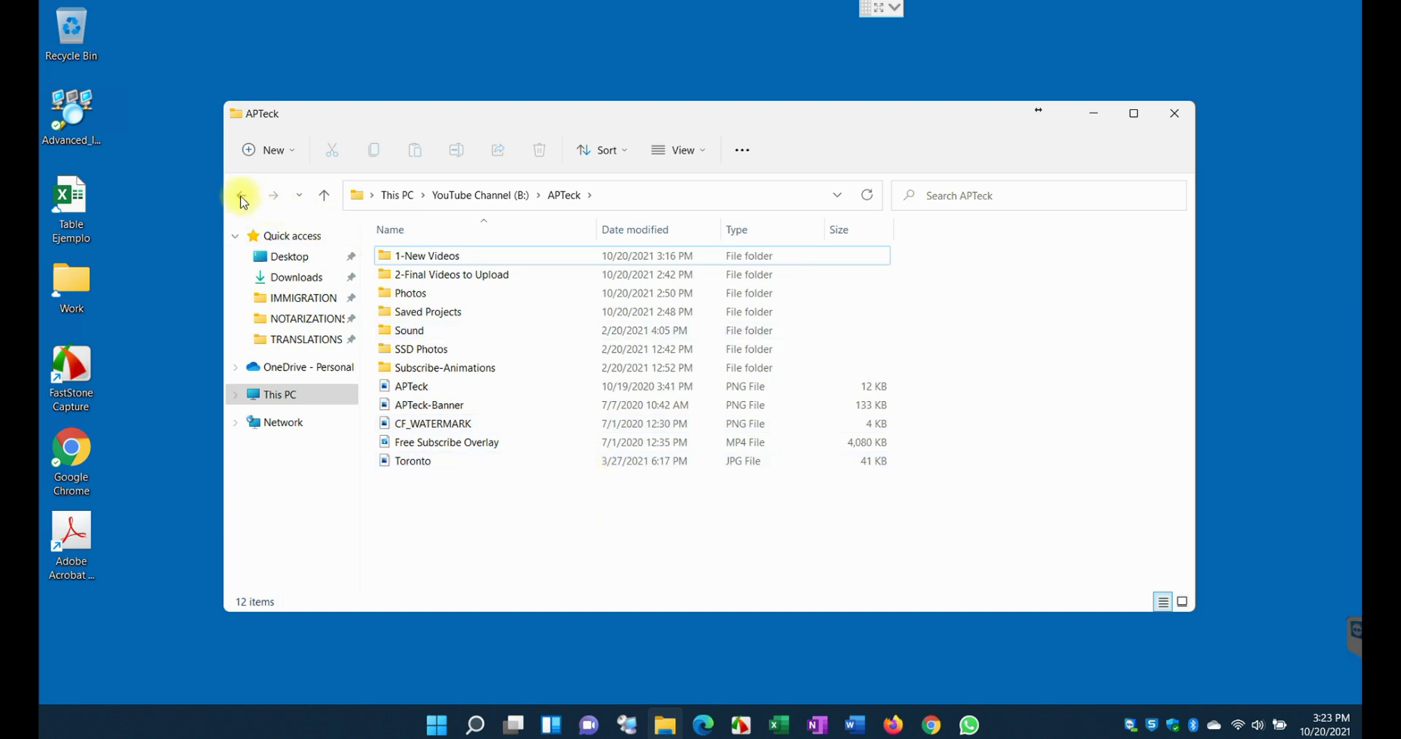
Return to This PC, deselect the drive and close File Explorer
click(240, 195)
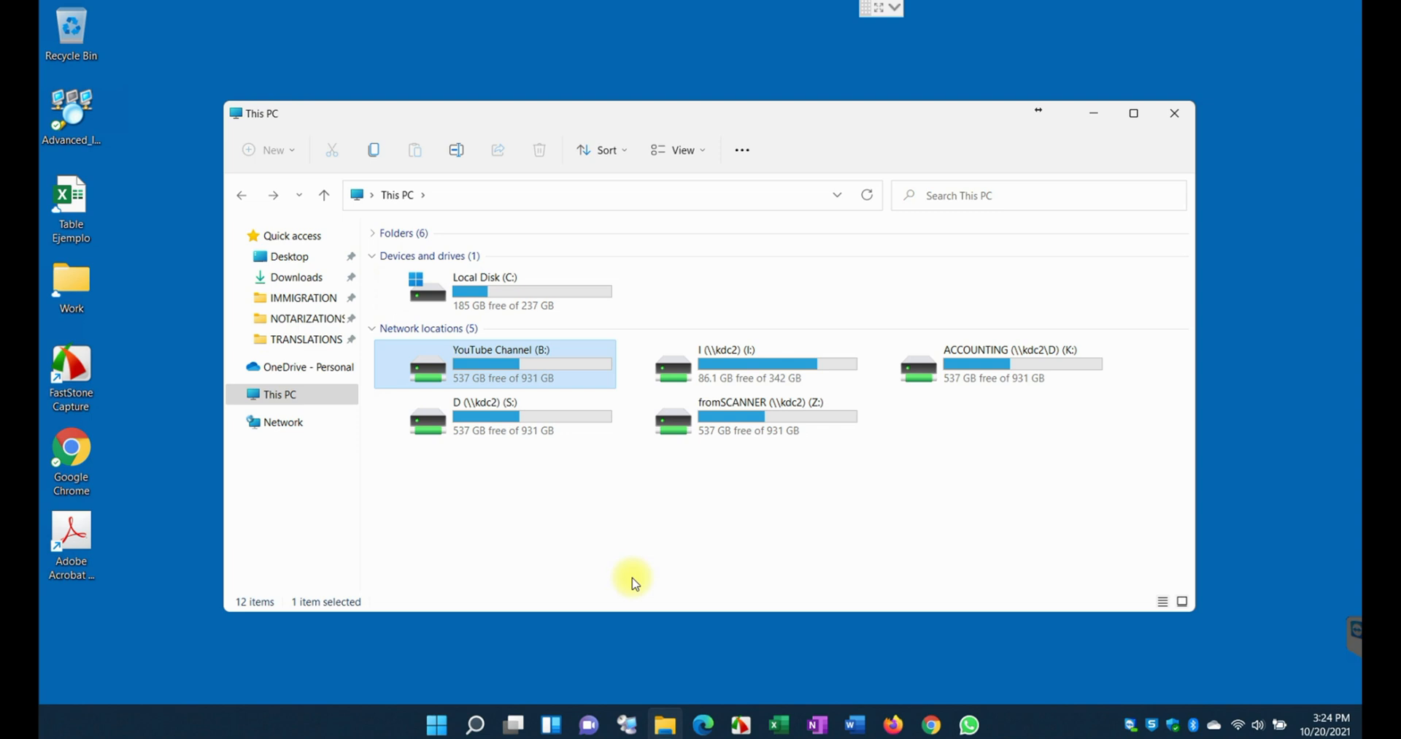
mouse_move(632, 569)
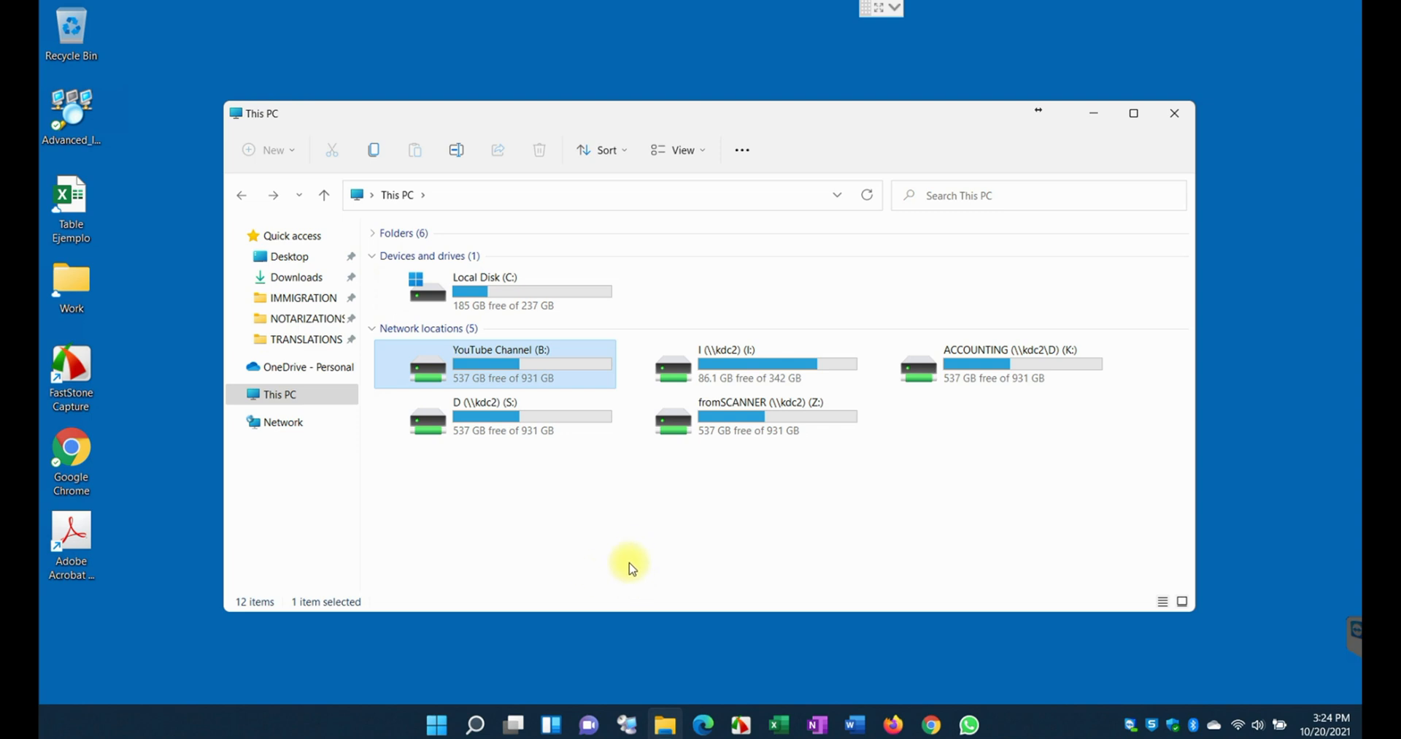
mouse_move(613, 577)
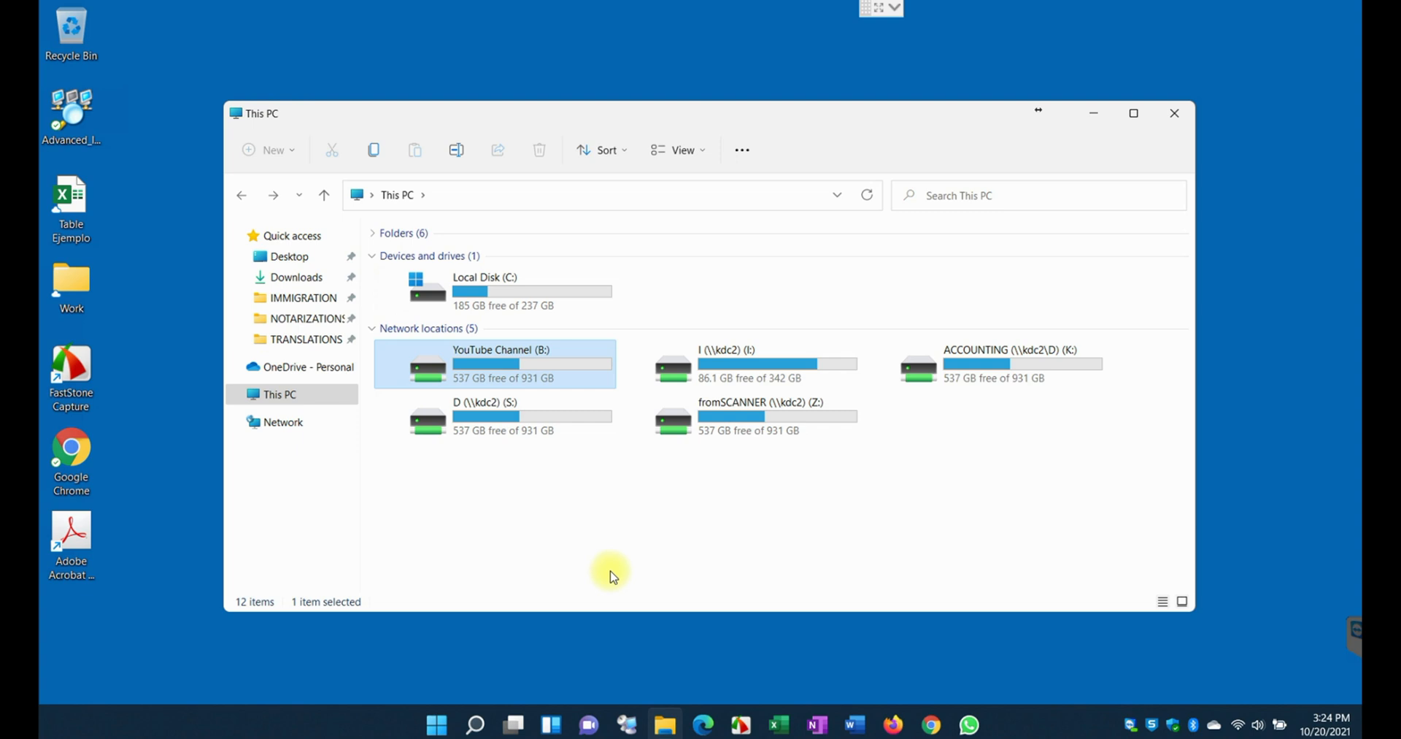
mouse_move(510, 429)
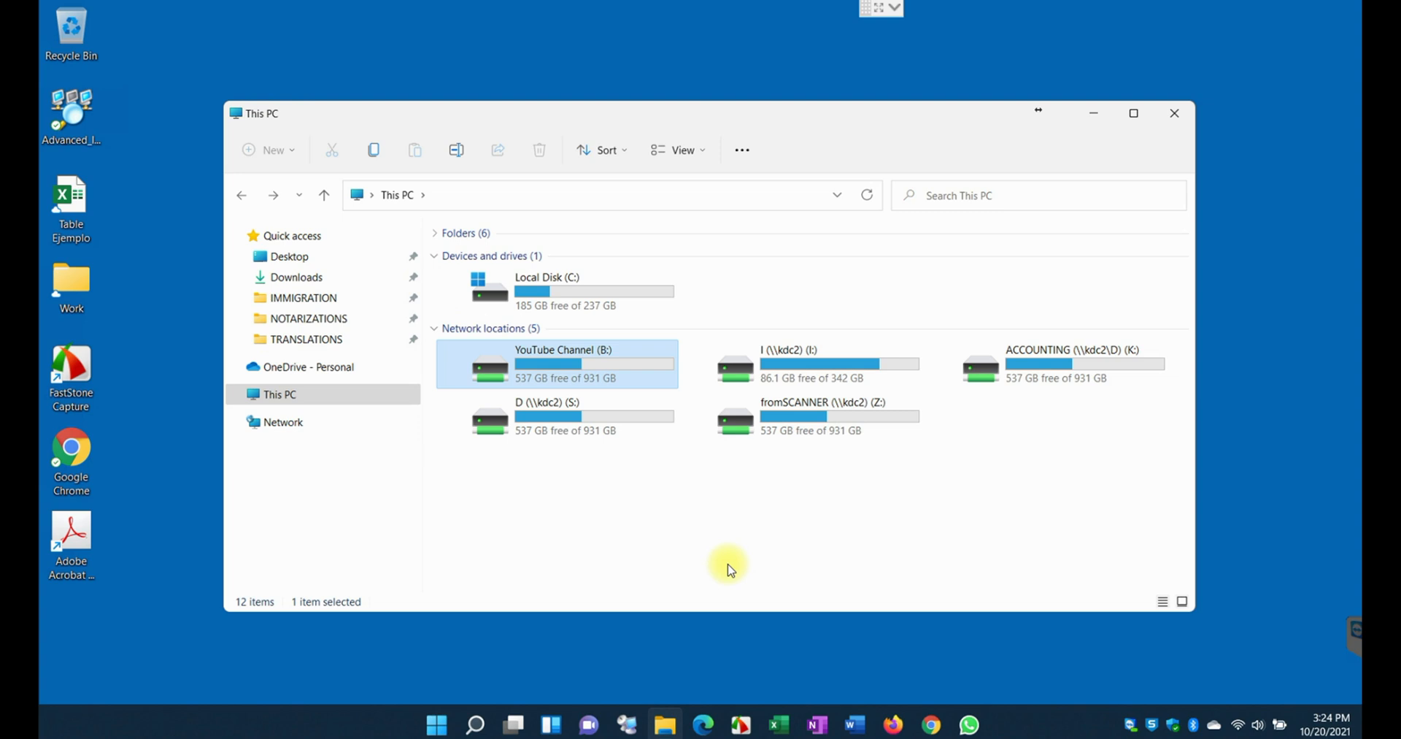
mouse_move(653, 515)
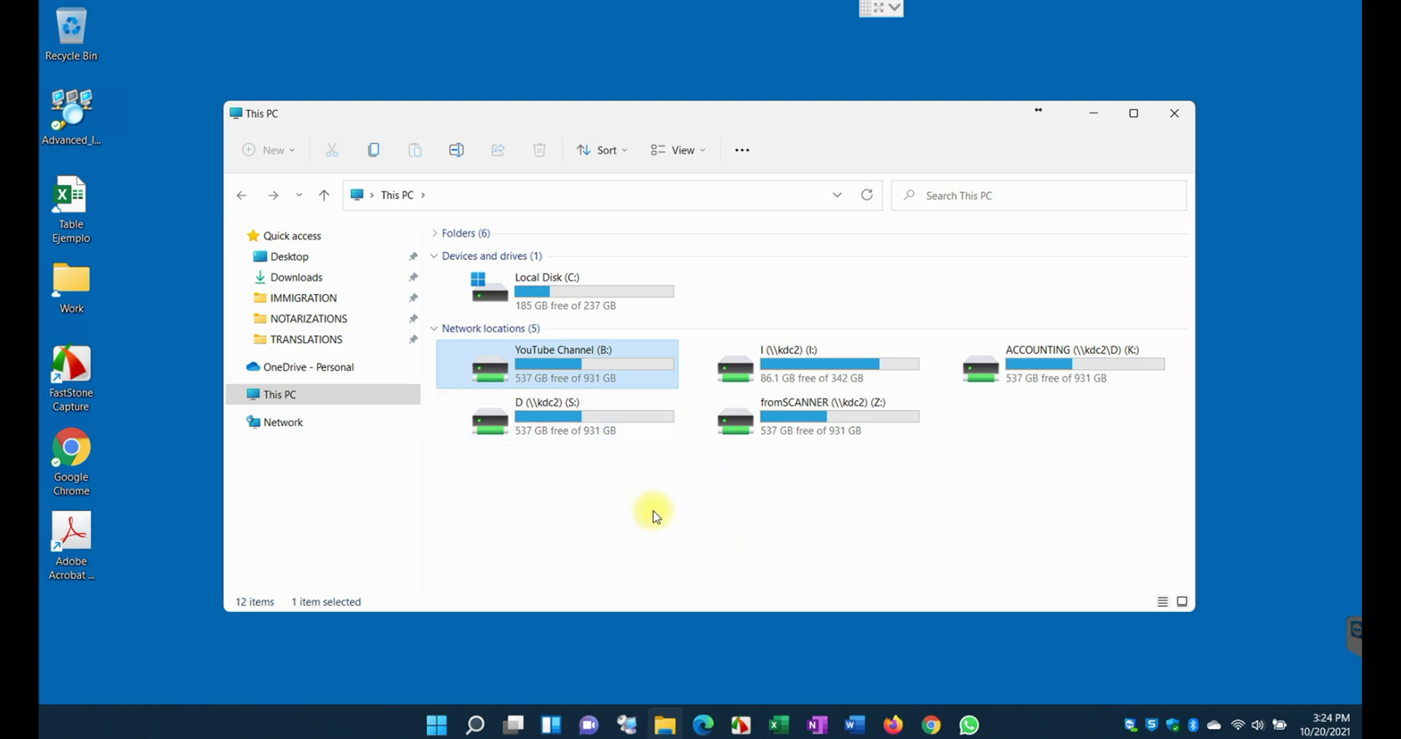
mouse_move(400, 482)
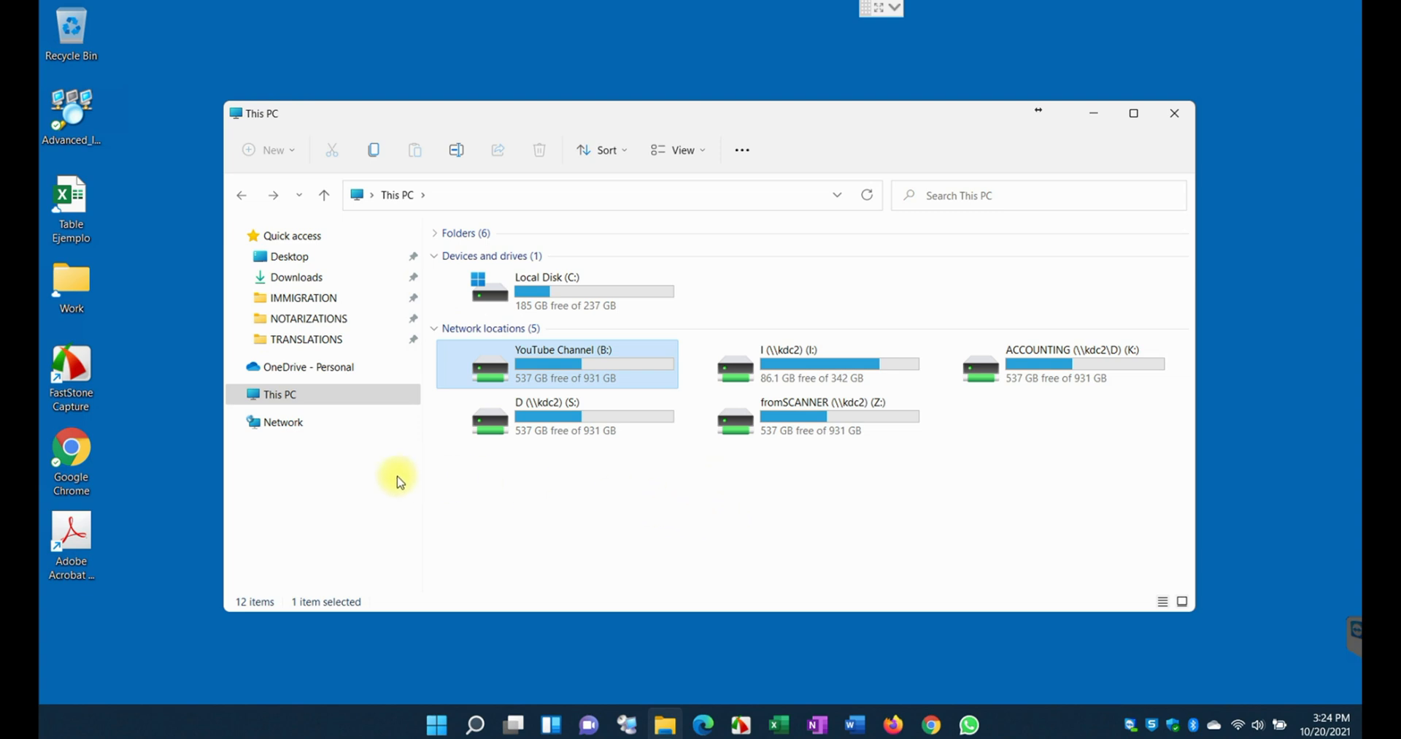
click(279, 394)
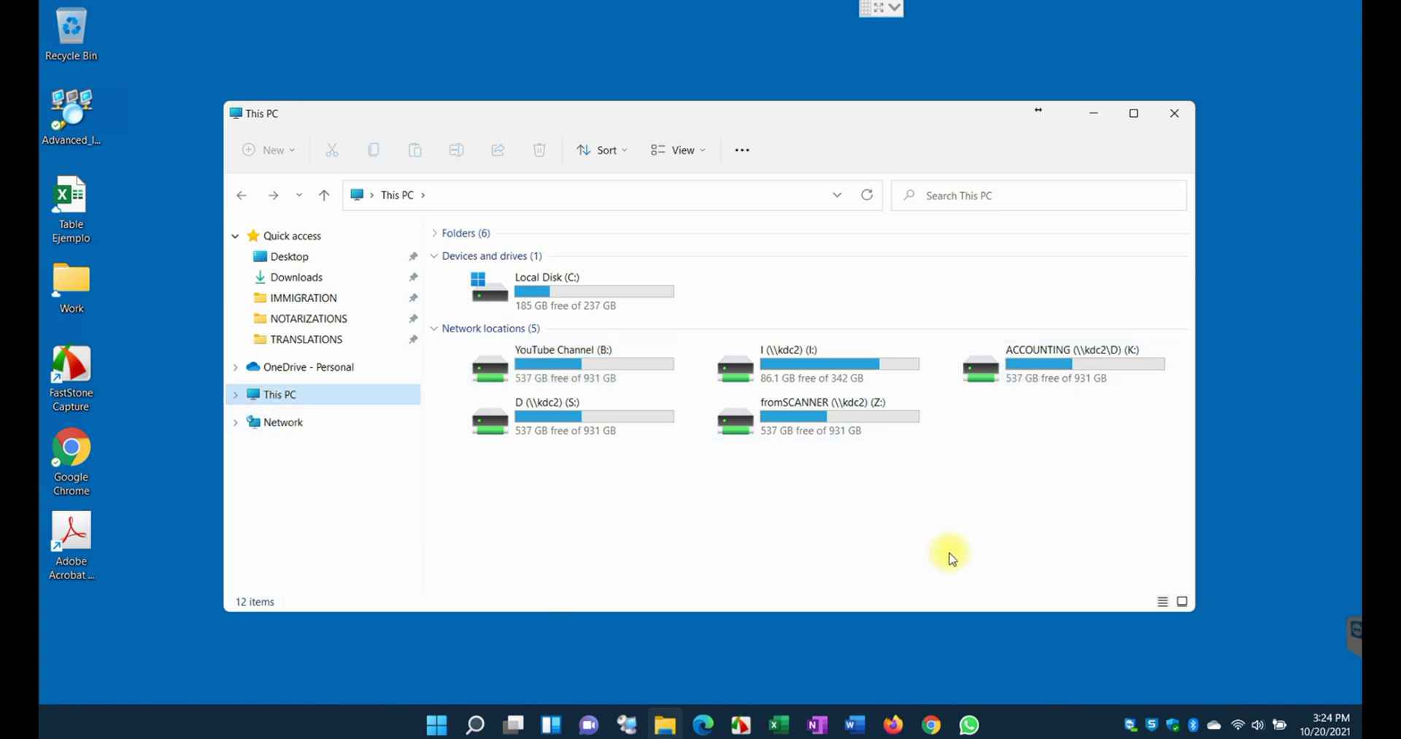
mouse_move(433, 462)
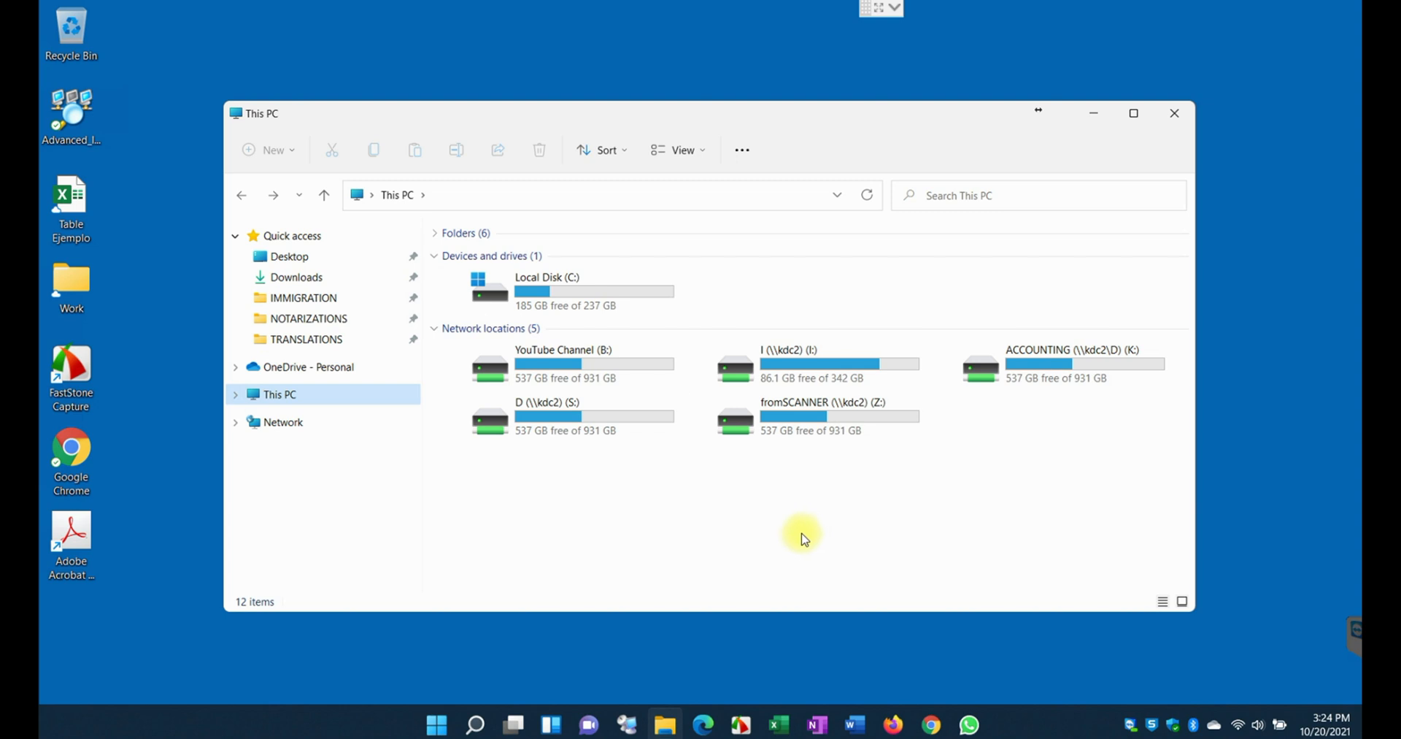
mouse_move(619, 555)
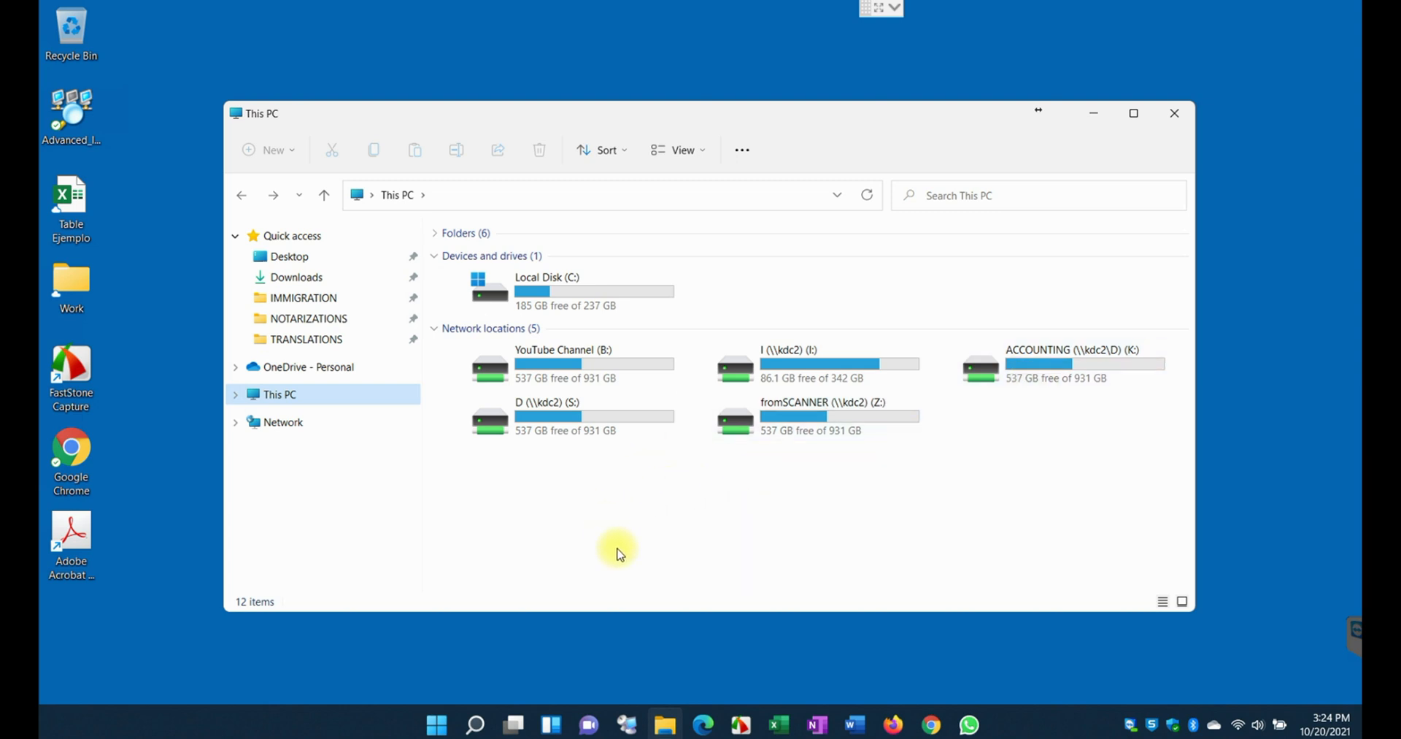
click(1174, 112)
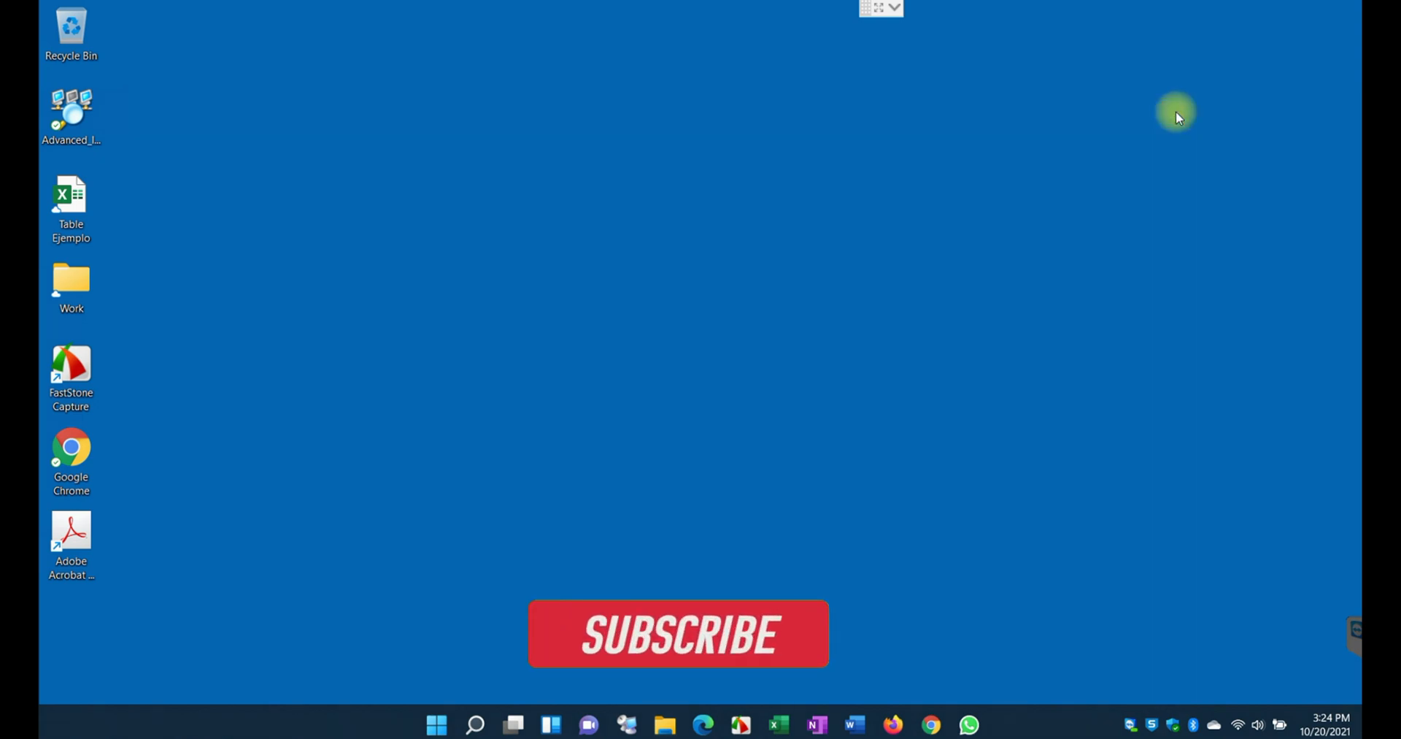
Close the File Explorer window, leaving the bare Windows 11 desktop
click(678, 634)
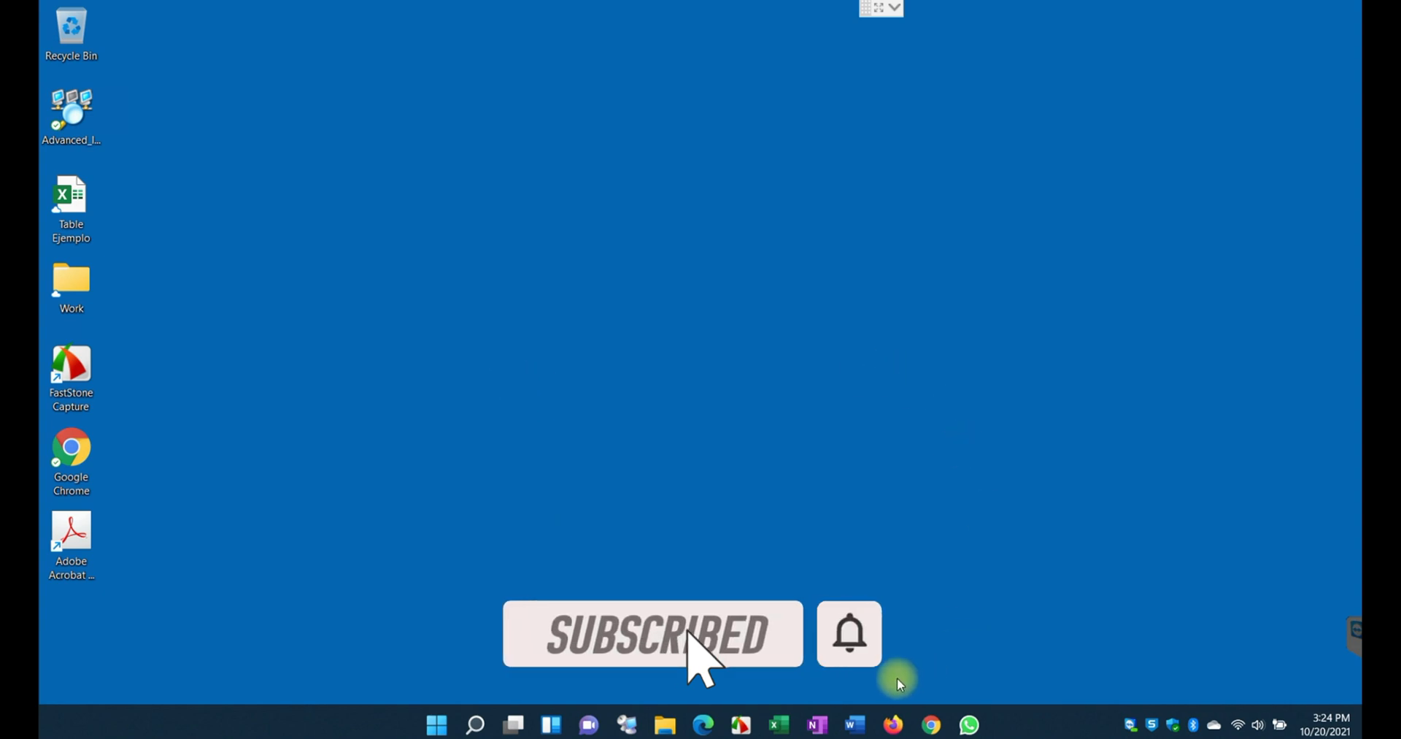
mouse_move(656, 572)
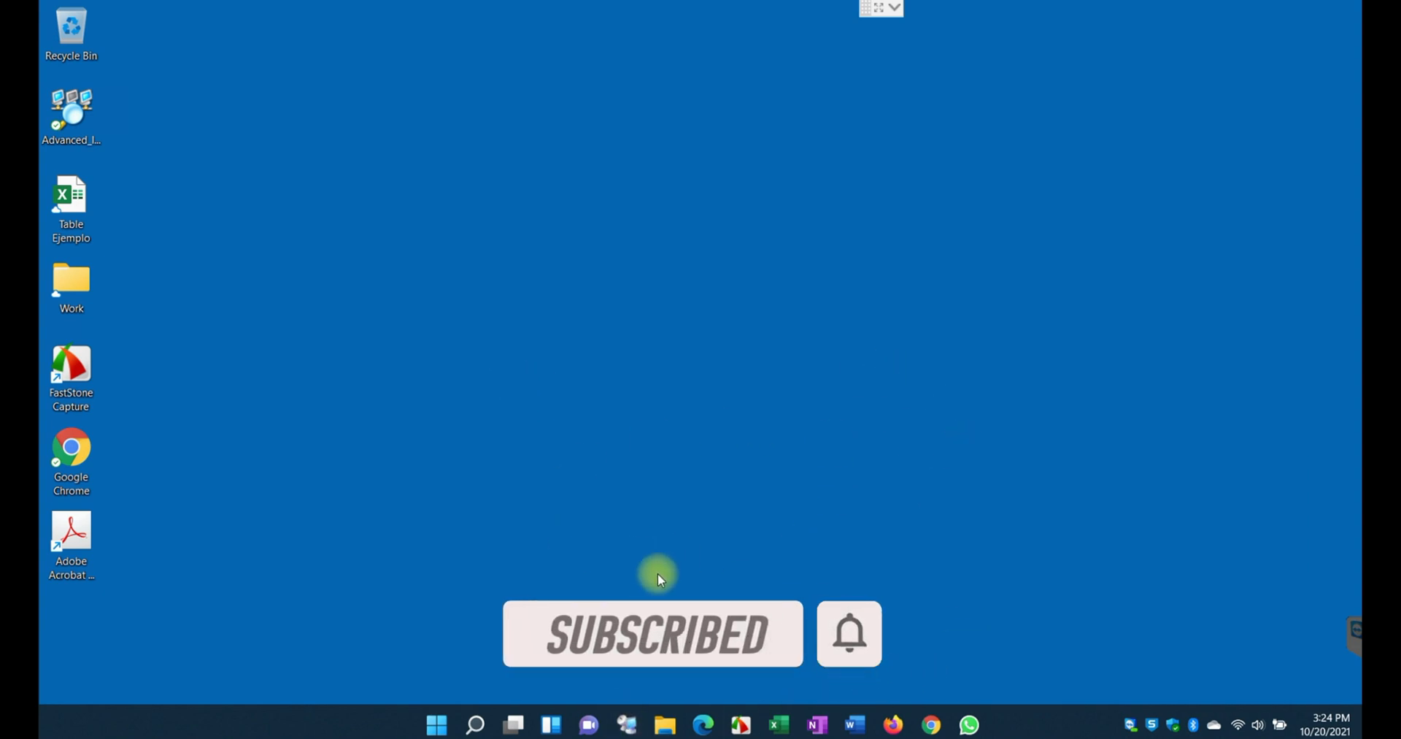
mouse_move(472, 496)
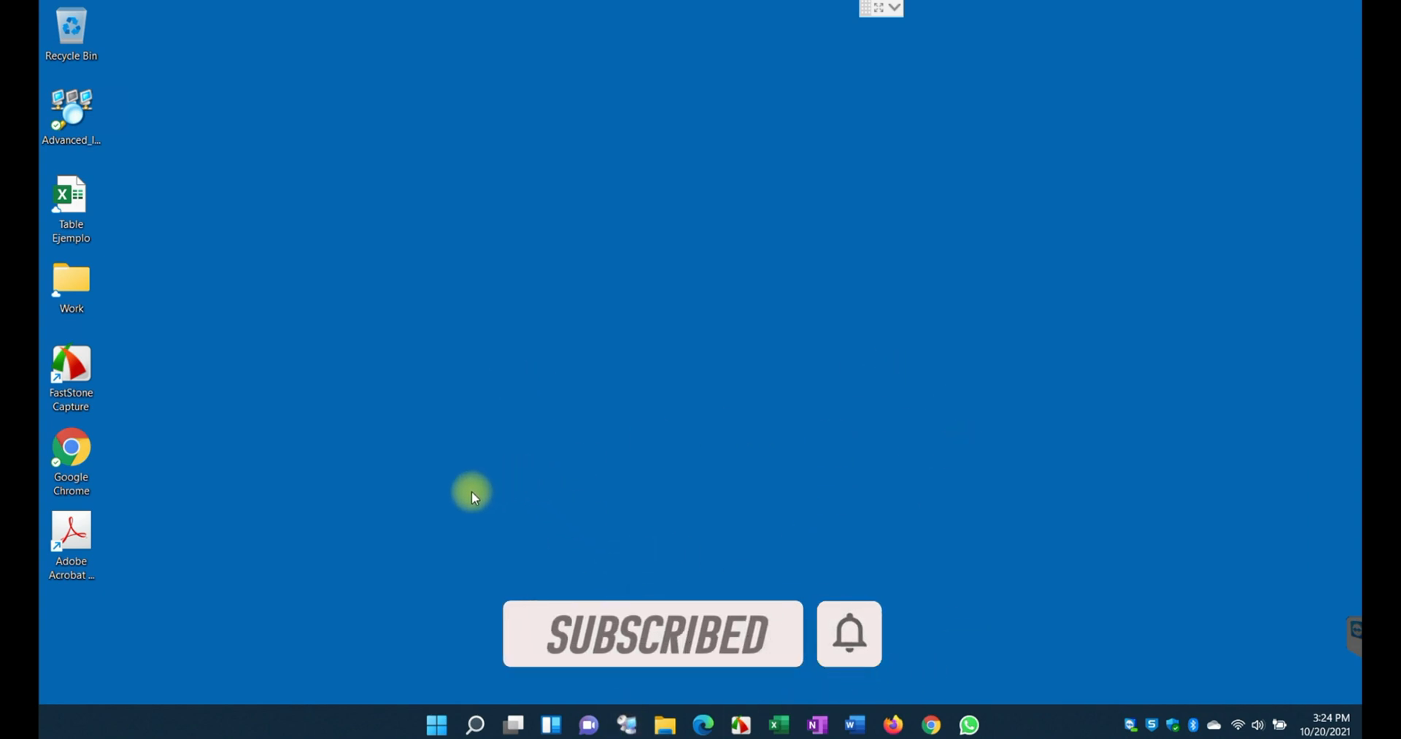